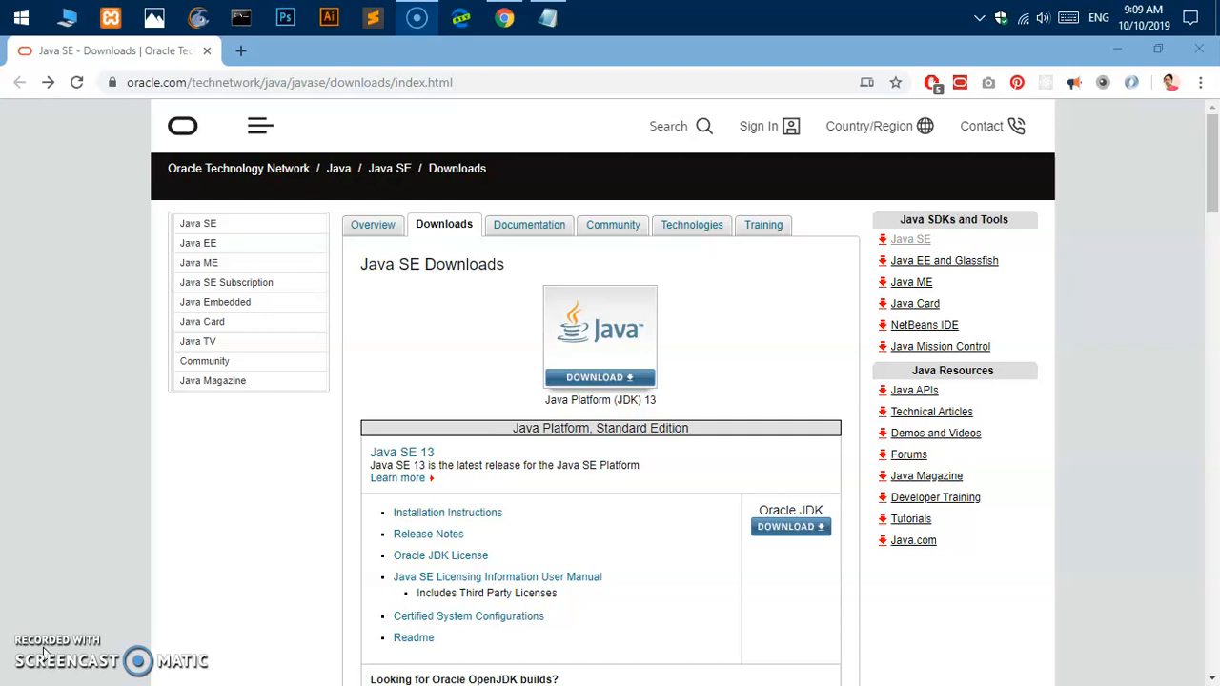
{"action": "mouse_move", "coordinate": [418, 156]}
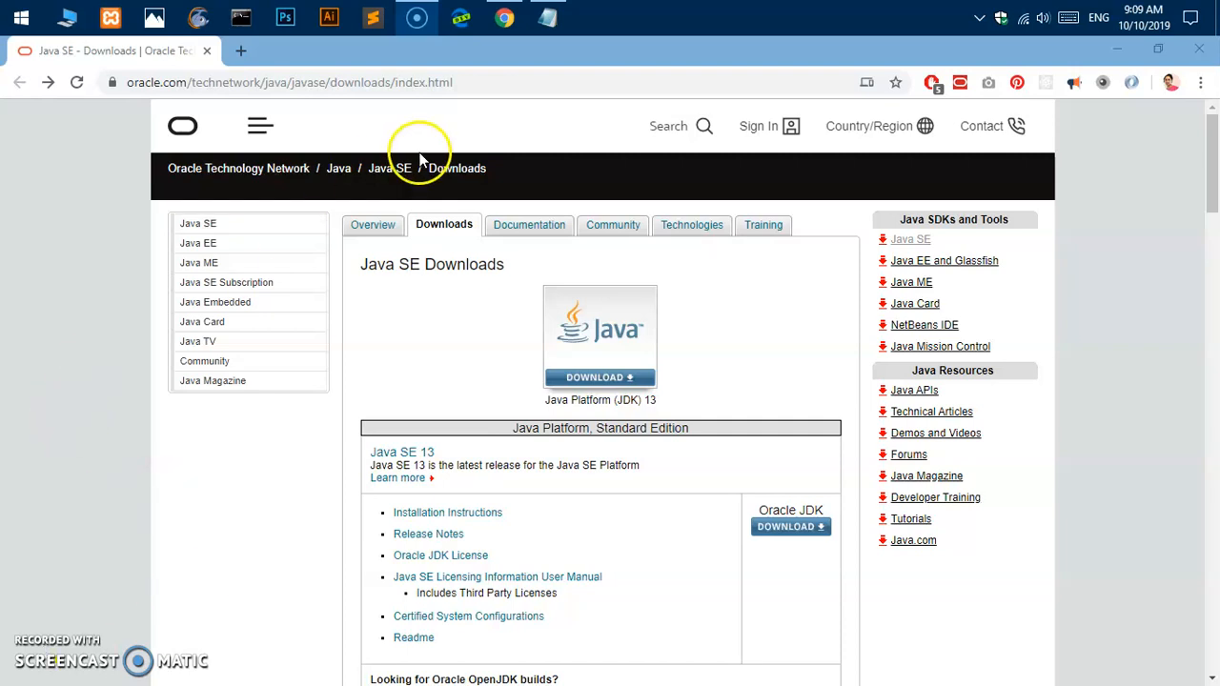
{"action": "mouse_move", "coordinate": [380, 76]}
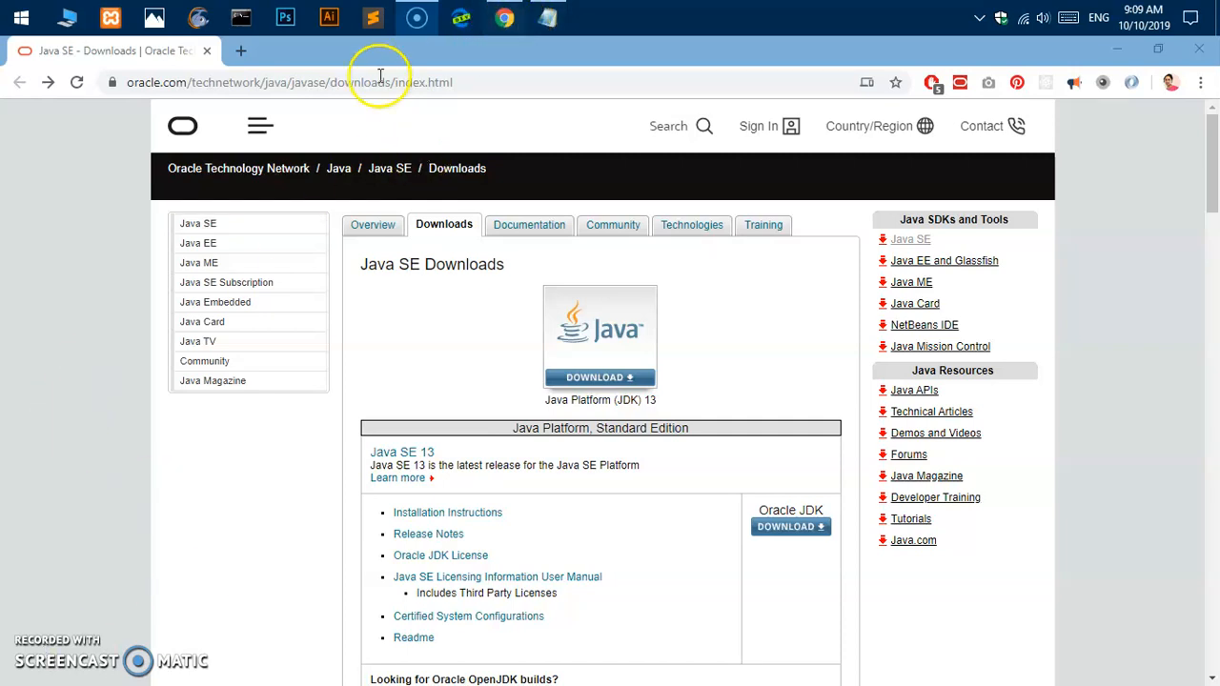
Step: Navigate to the Oracle Java SE Downloads page using the address kept in a note
{"action": "left_click", "coordinate": [286, 82]}
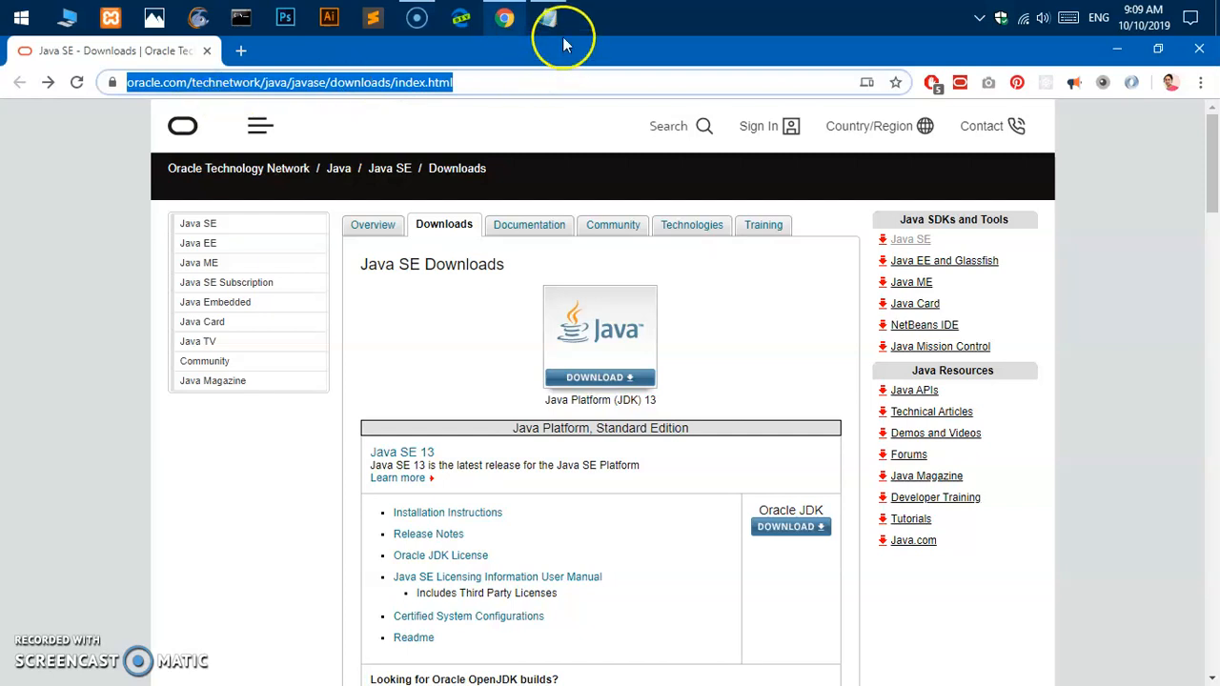
{"action": "left_click", "coordinate": [550, 17]}
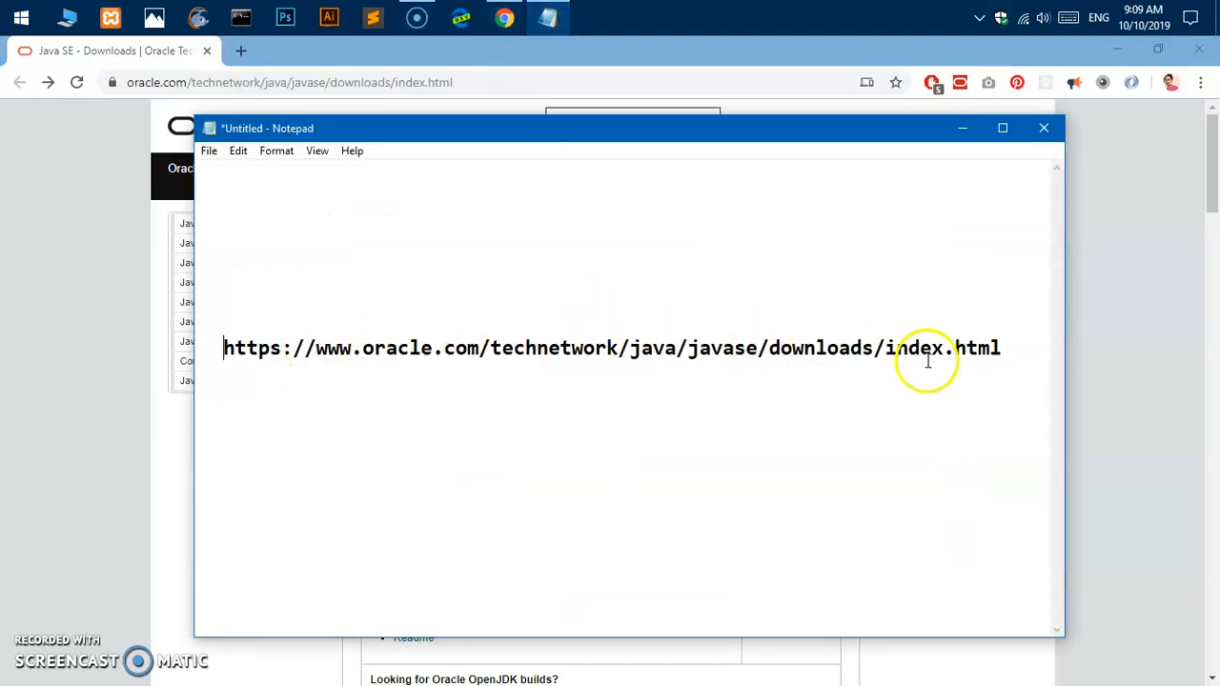
{"action": "mouse_move", "coordinate": [980, 332]}
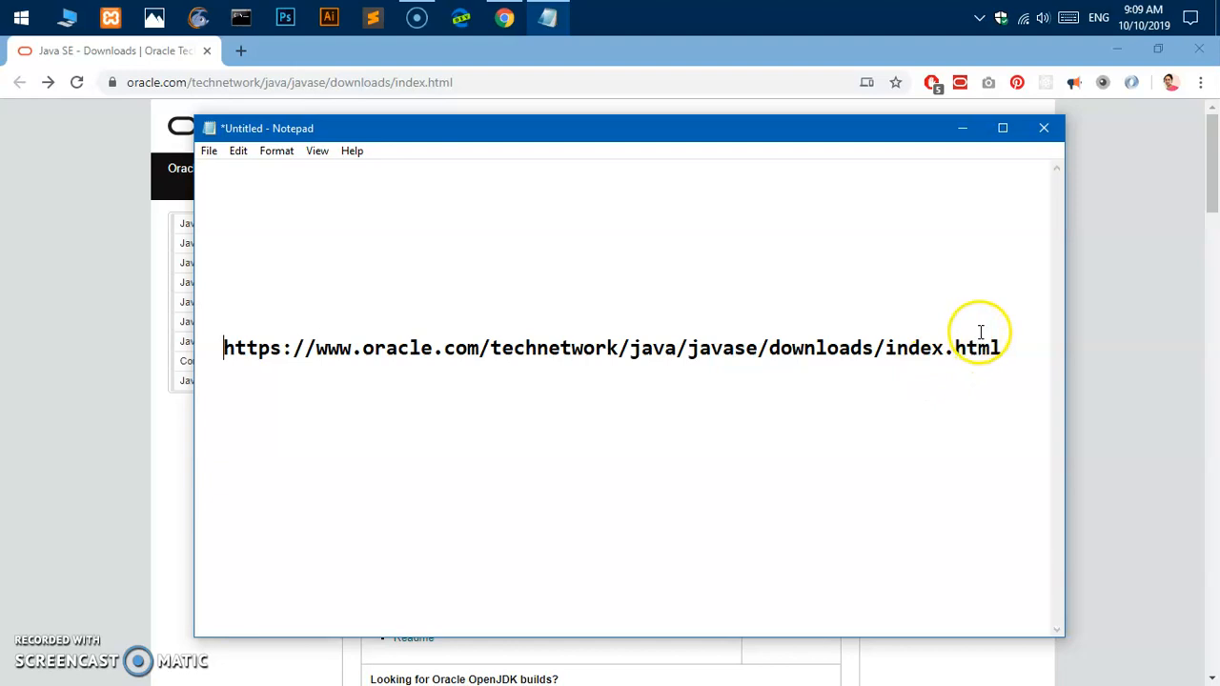
{"action": "mouse_move", "coordinate": [988, 339]}
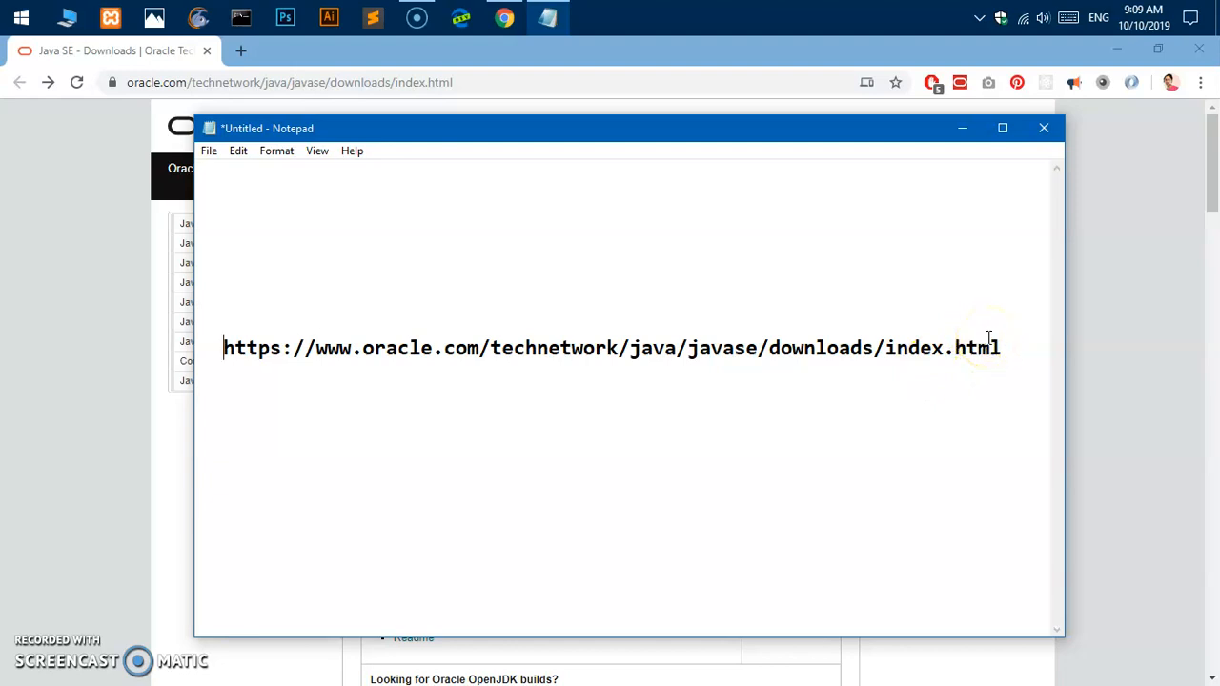
{"action": "mouse_move", "coordinate": [843, 356]}
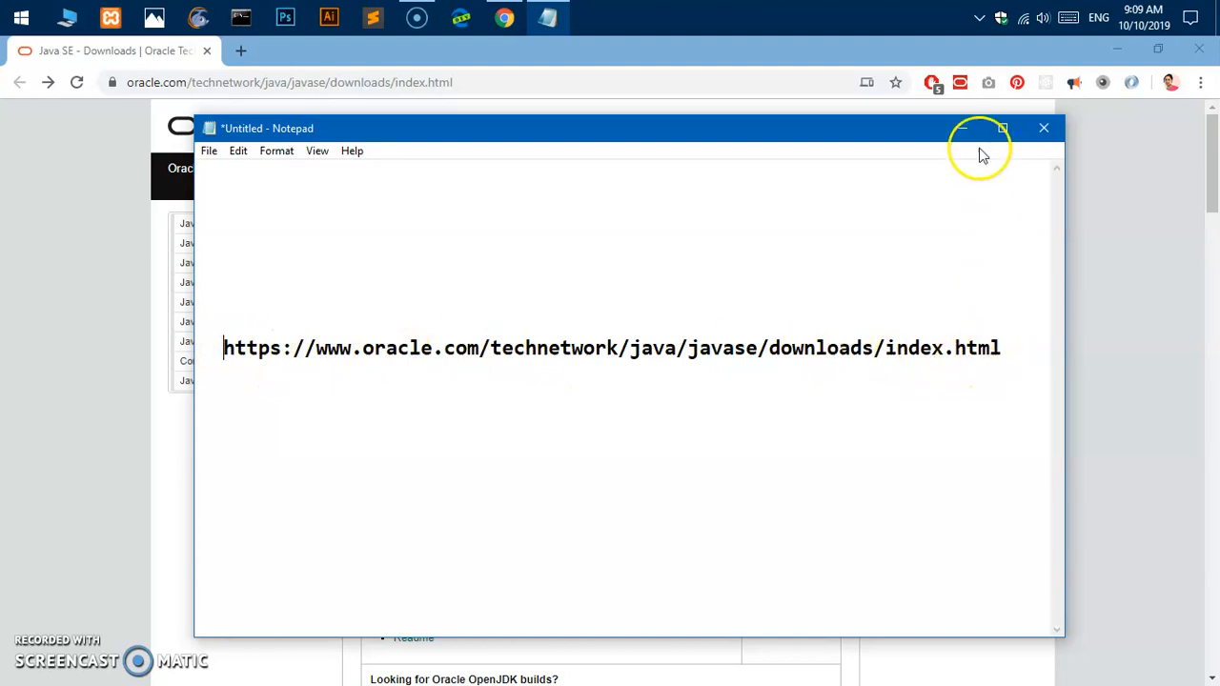
{"action": "mouse_move", "coordinate": [963, 128]}
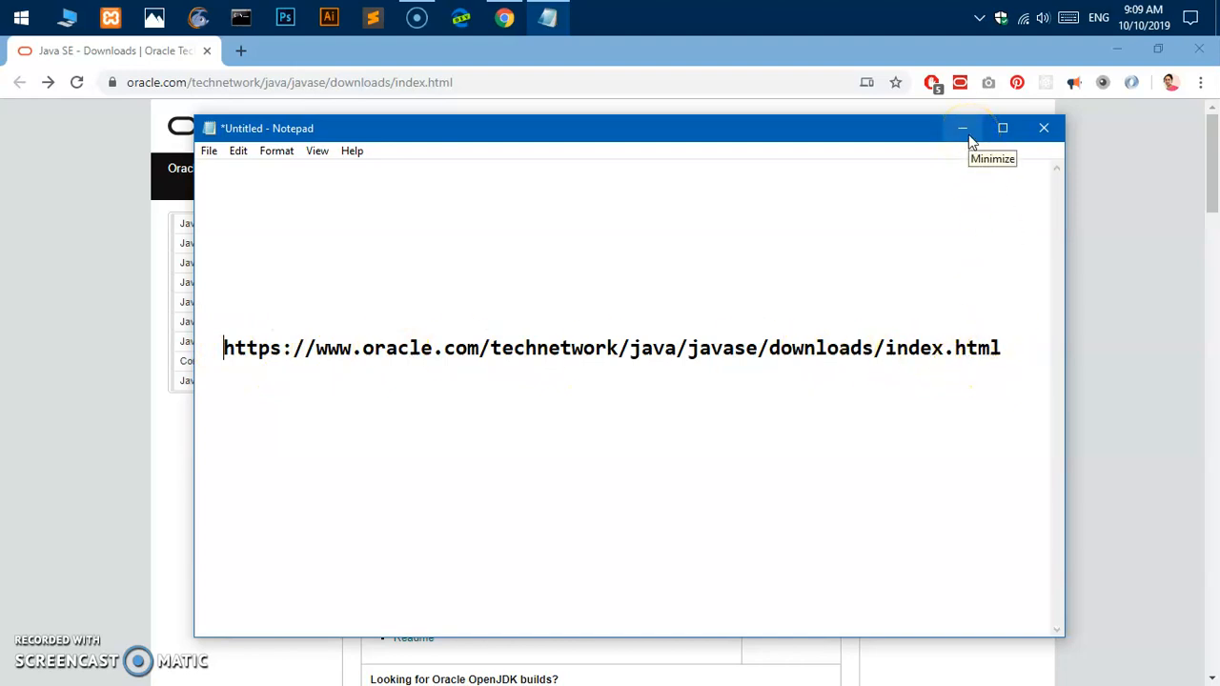
{"action": "left_click", "coordinate": [961, 128]}
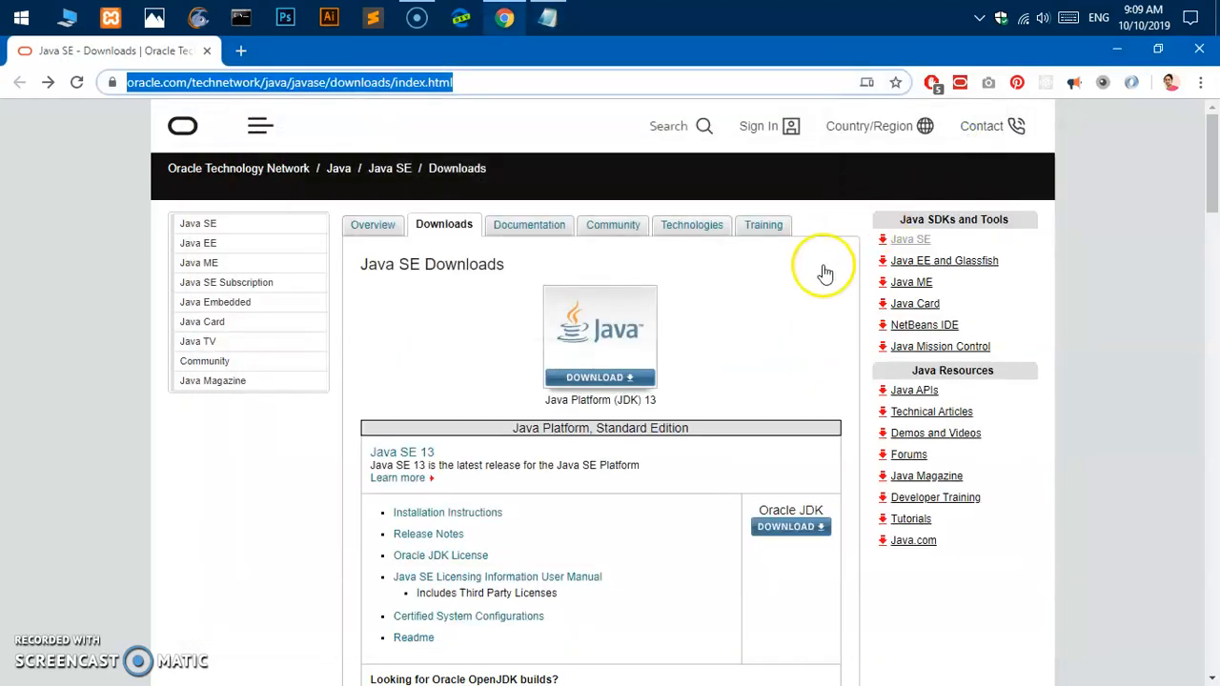
{"action": "left_click", "coordinate": [259, 125]}
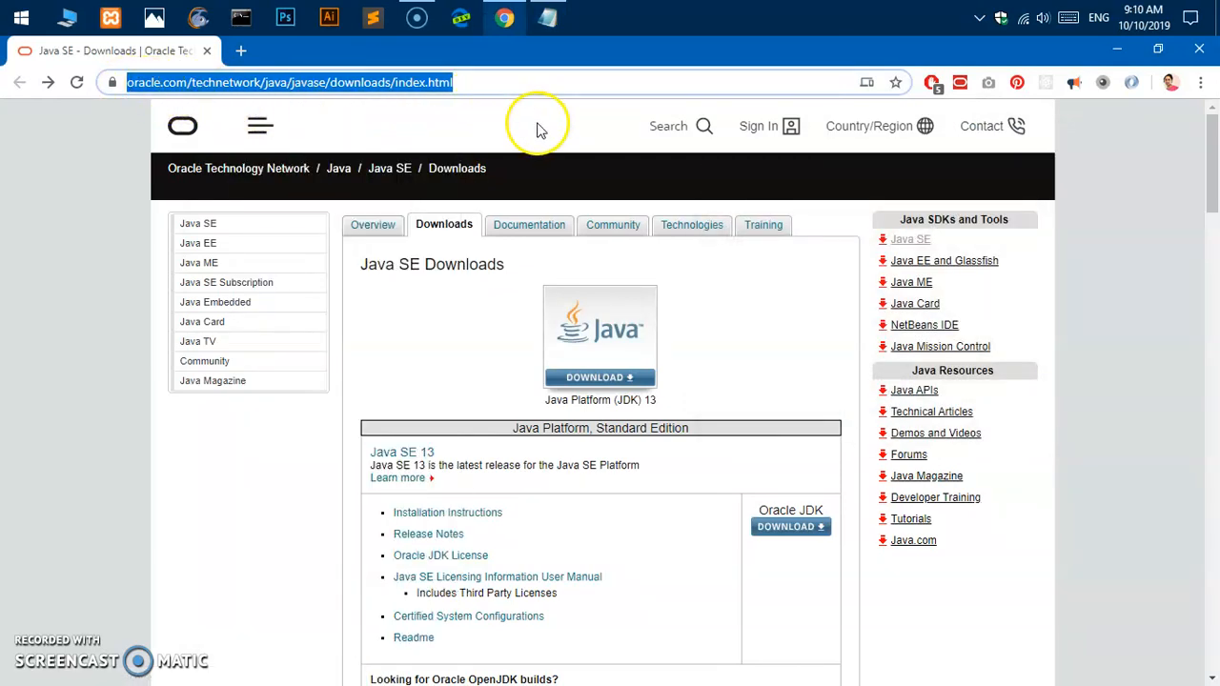
Step: Scroll past the Java SE 13 and 12.0.2 releases to the Java SE 11.0.4 (LTS) section
{"action": "scroll", "scroll_direction": "down", "scroll_amount": 3}
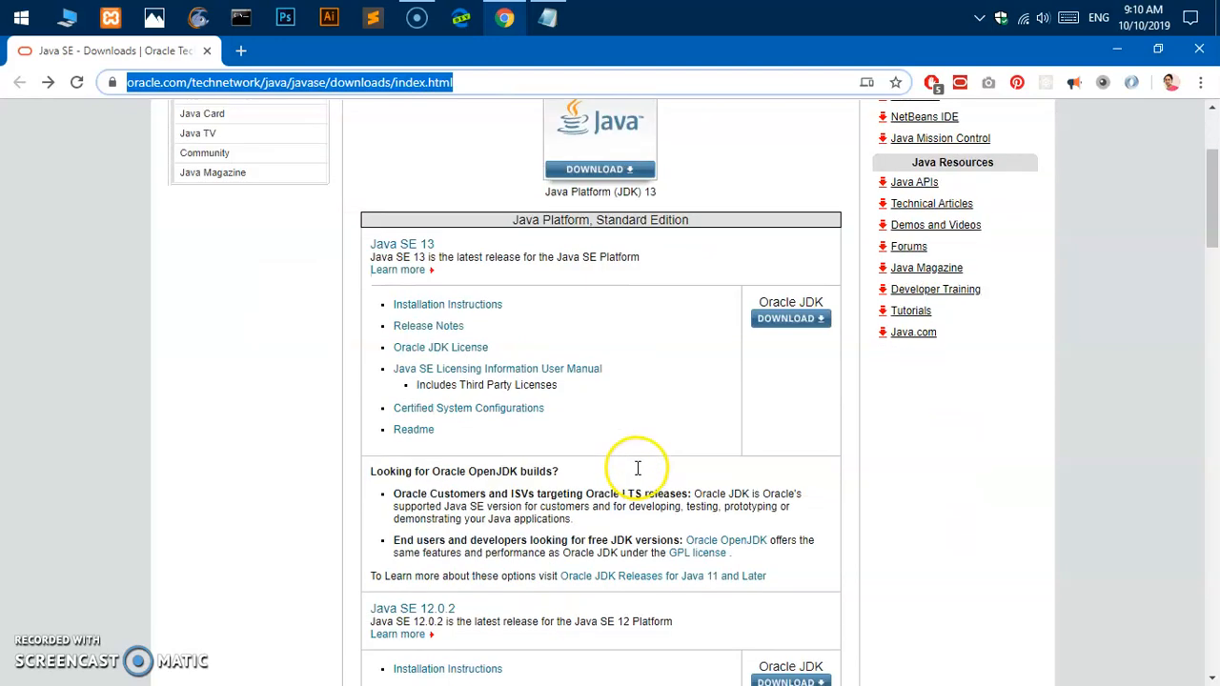
{"action": "mouse_move", "coordinate": [397, 270]}
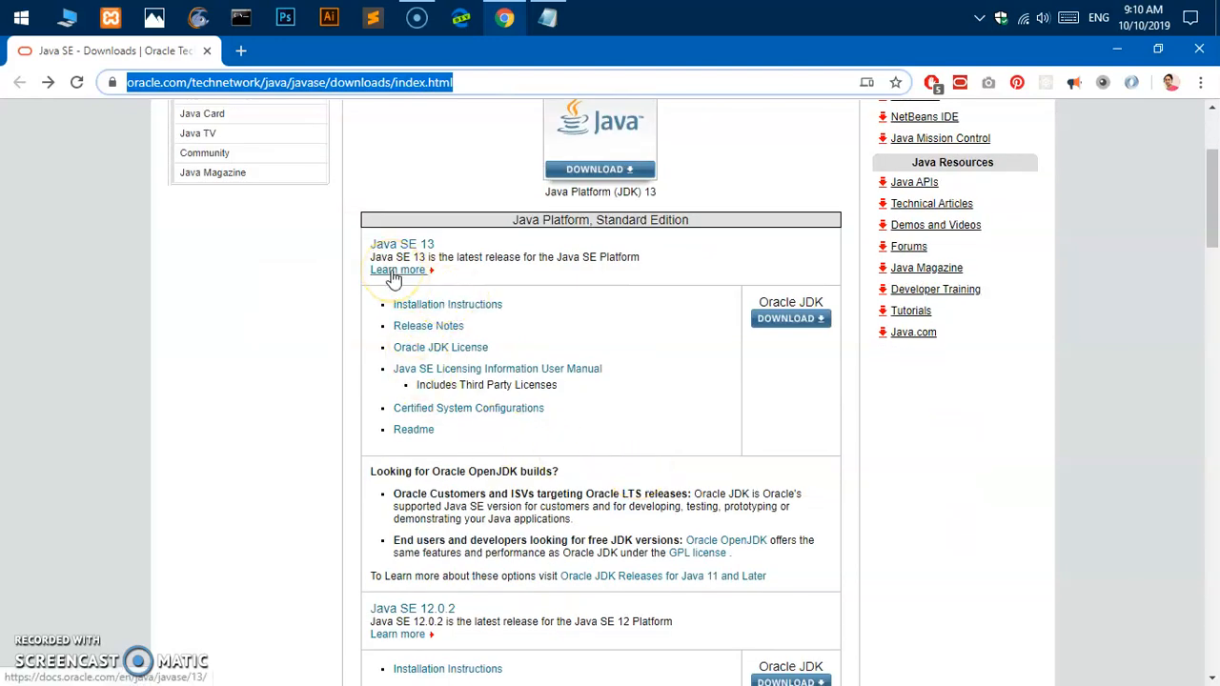
{"action": "scroll", "scroll_direction": "down", "scroll_amount": 3}
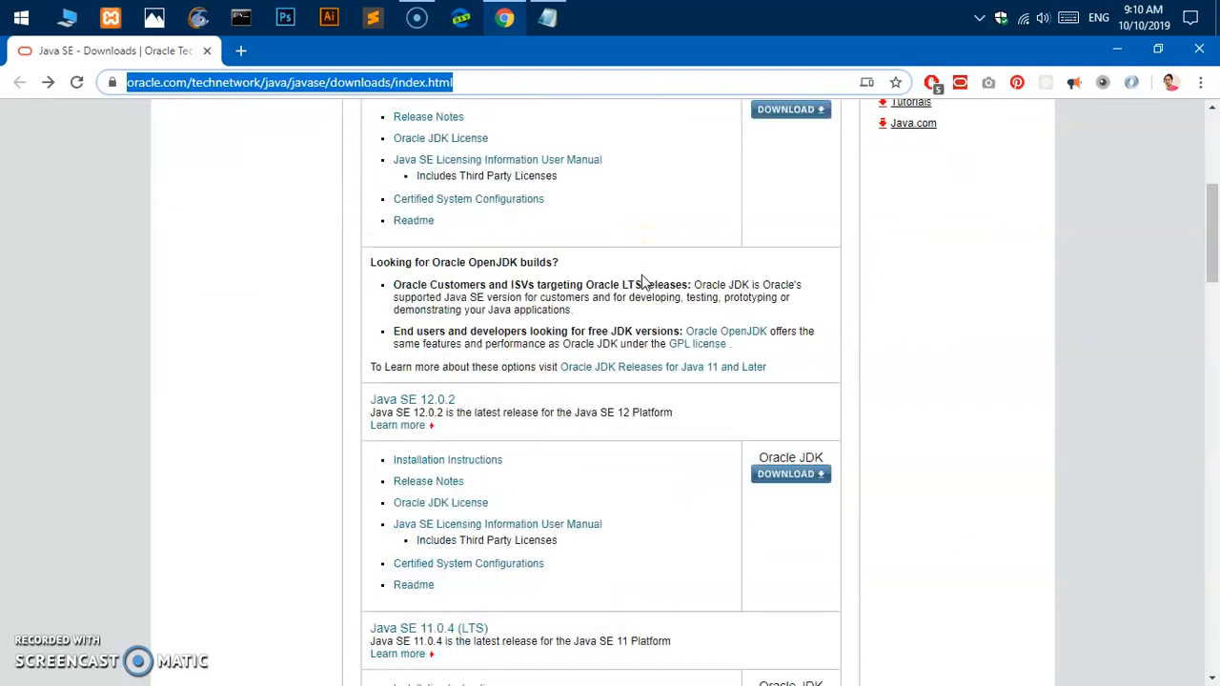
{"action": "mouse_move", "coordinate": [582, 370]}
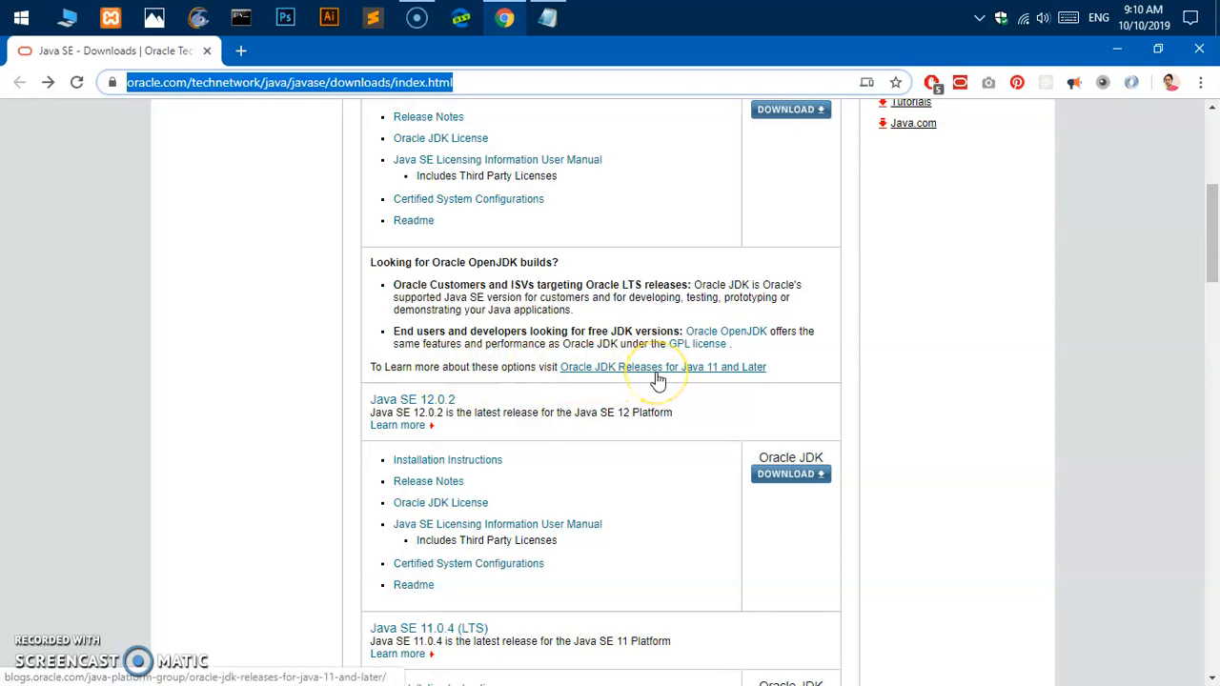
{"action": "mouse_move", "coordinate": [648, 464]}
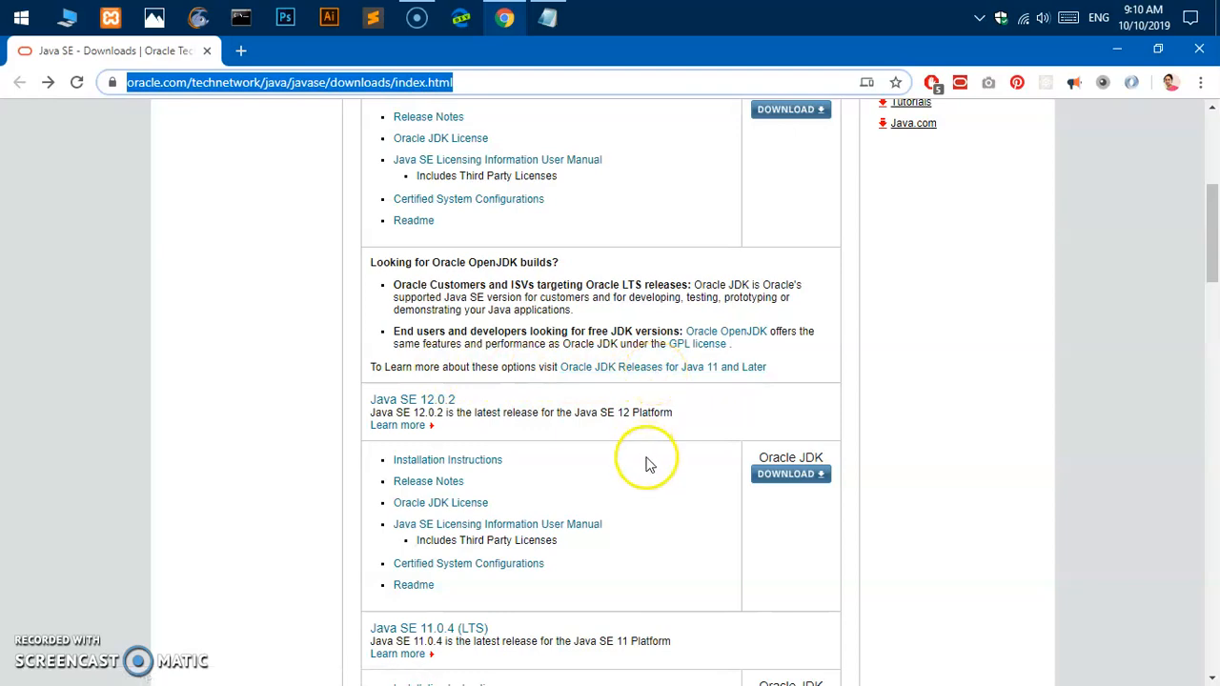
{"action": "mouse_move", "coordinate": [658, 465]}
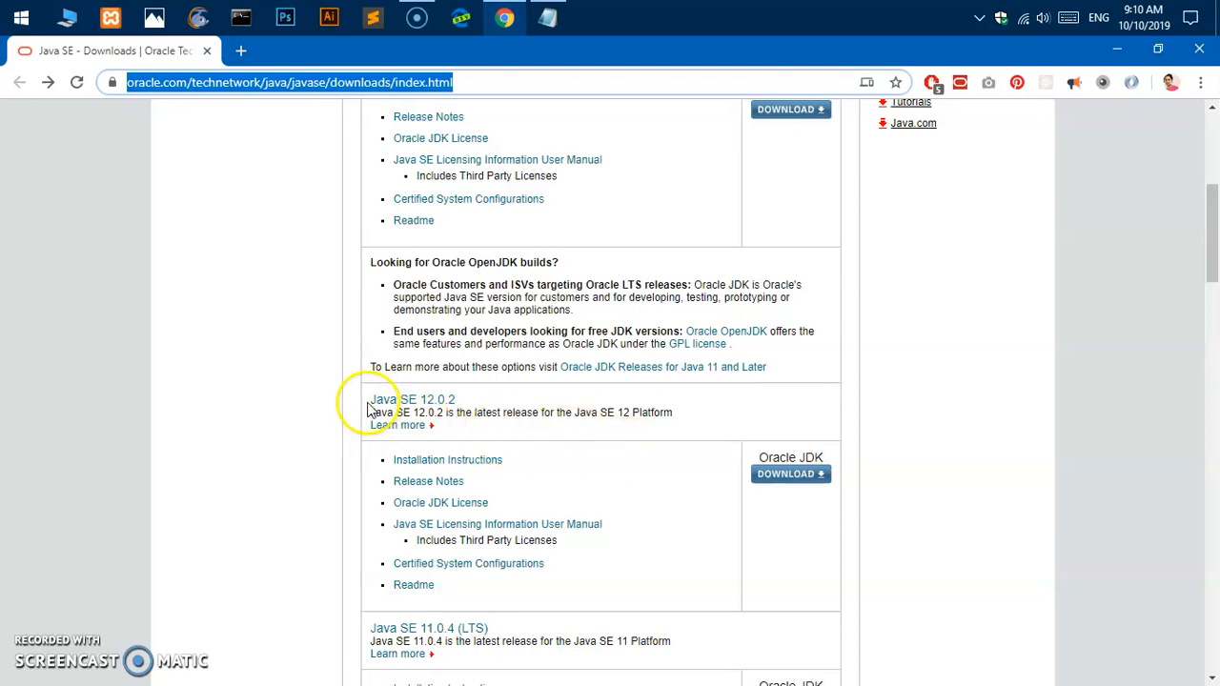
{"action": "mouse_move", "coordinate": [538, 511]}
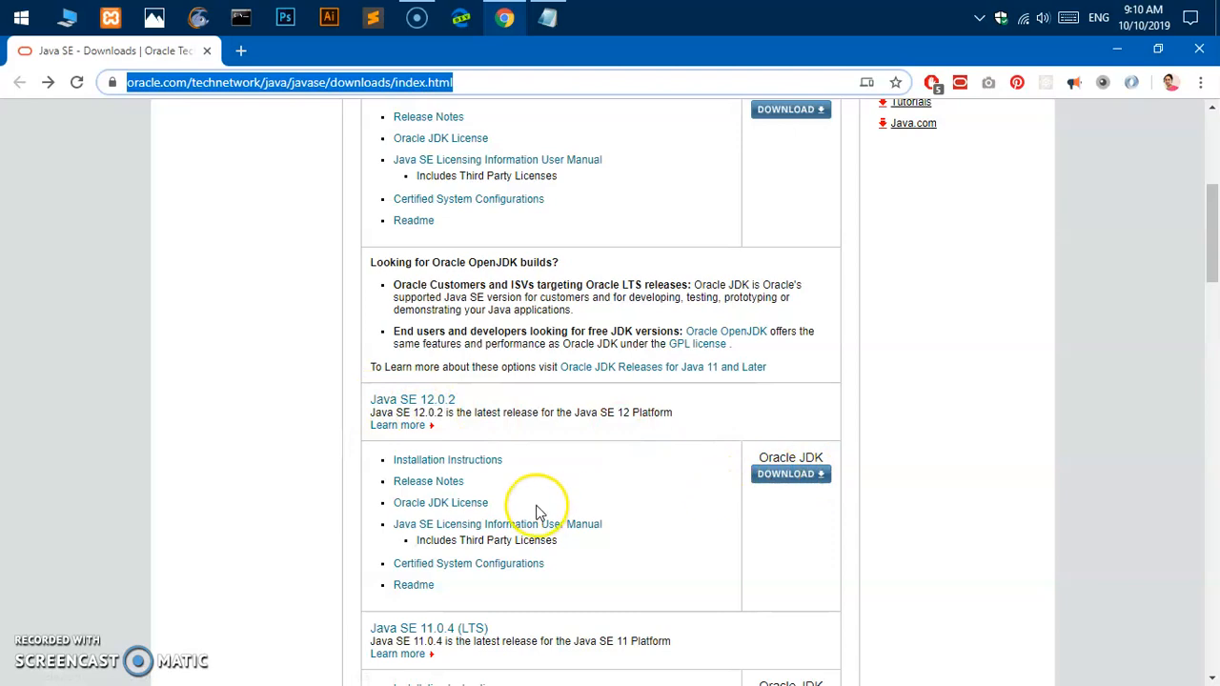
{"action": "scroll", "scroll_direction": "down", "scroll_amount": 3}
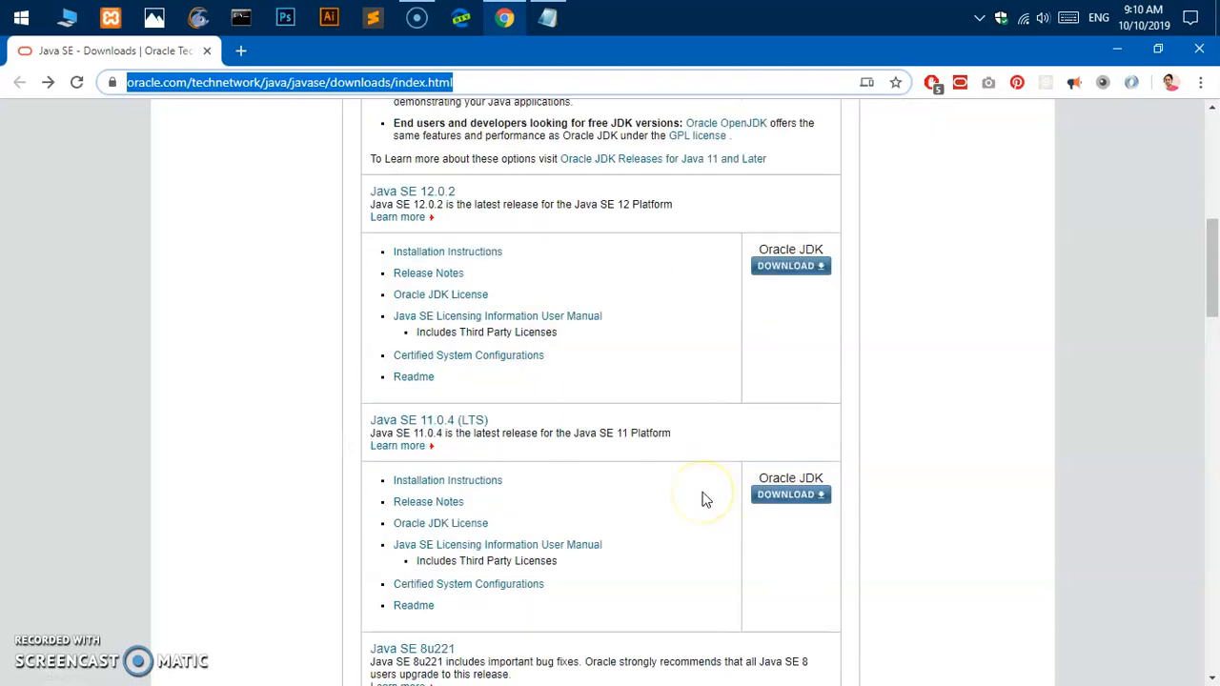
{"action": "scroll", "scroll_direction": "down", "scroll_amount": 3}
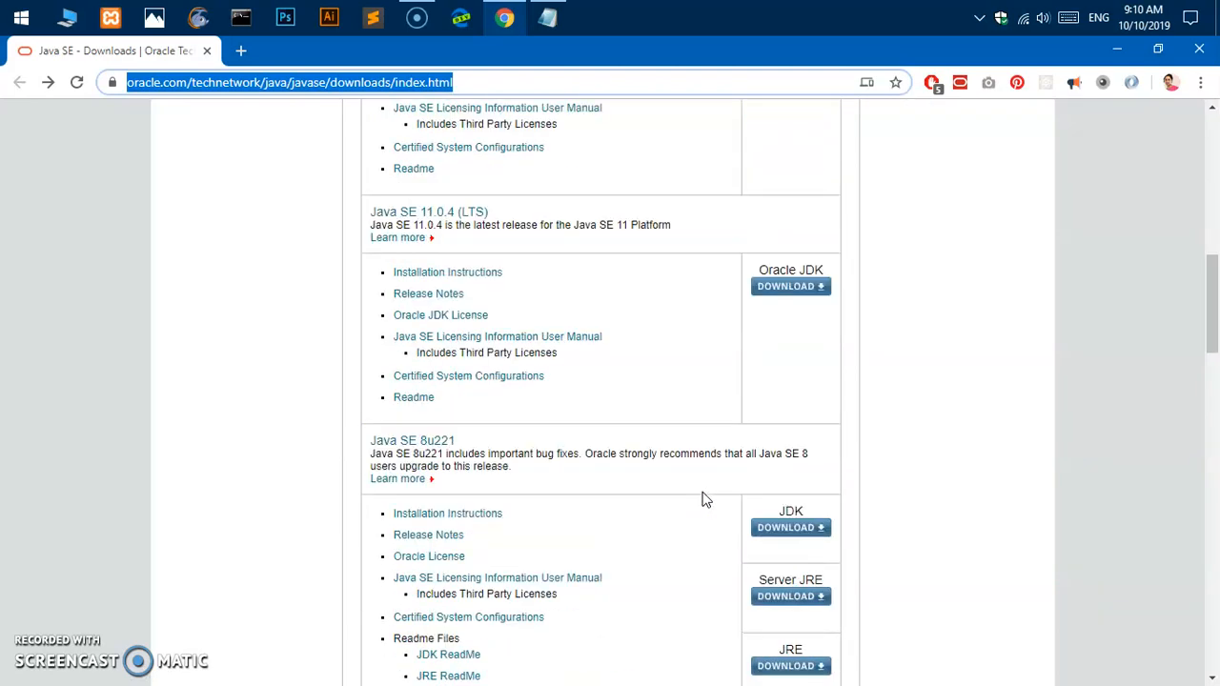
{"action": "mouse_move", "coordinate": [438, 212]}
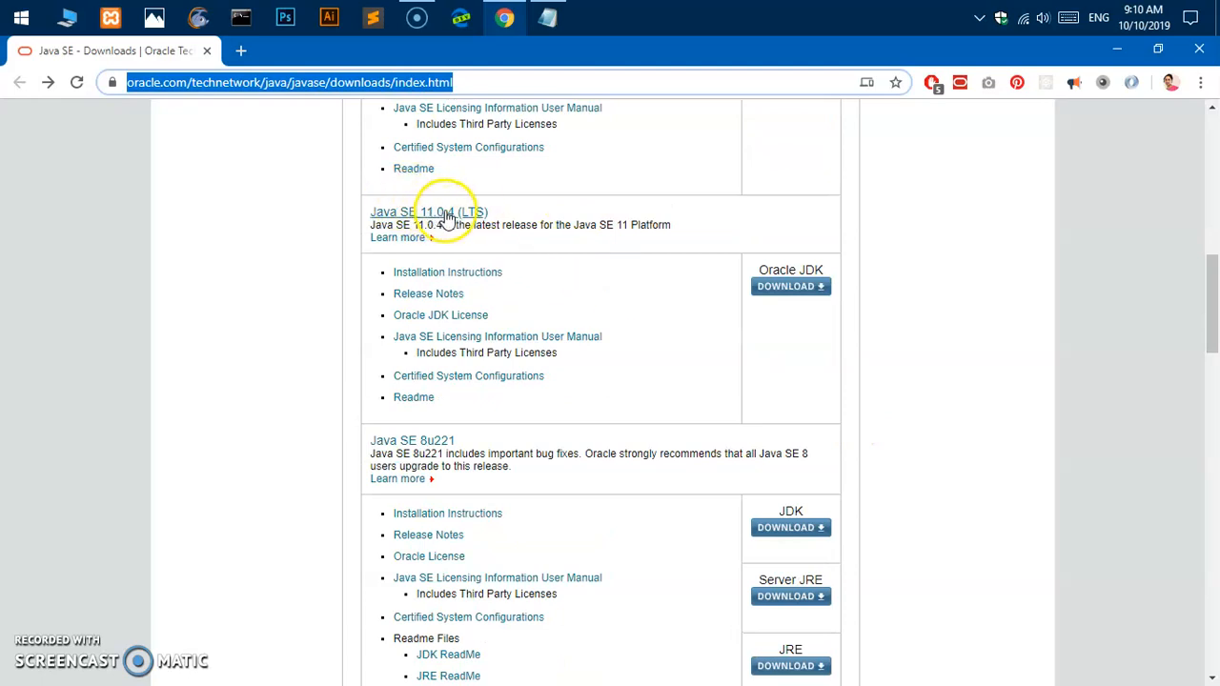
{"action": "mouse_move", "coordinate": [448, 212]}
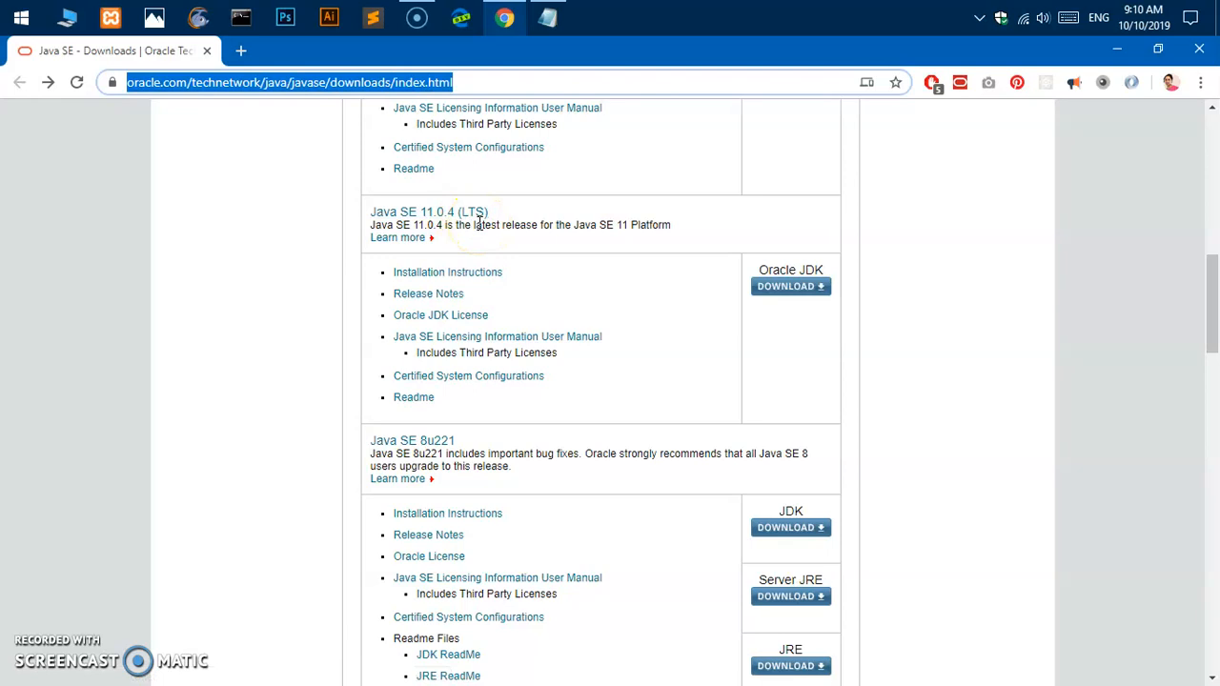
{"action": "mouse_move", "coordinate": [789, 286]}
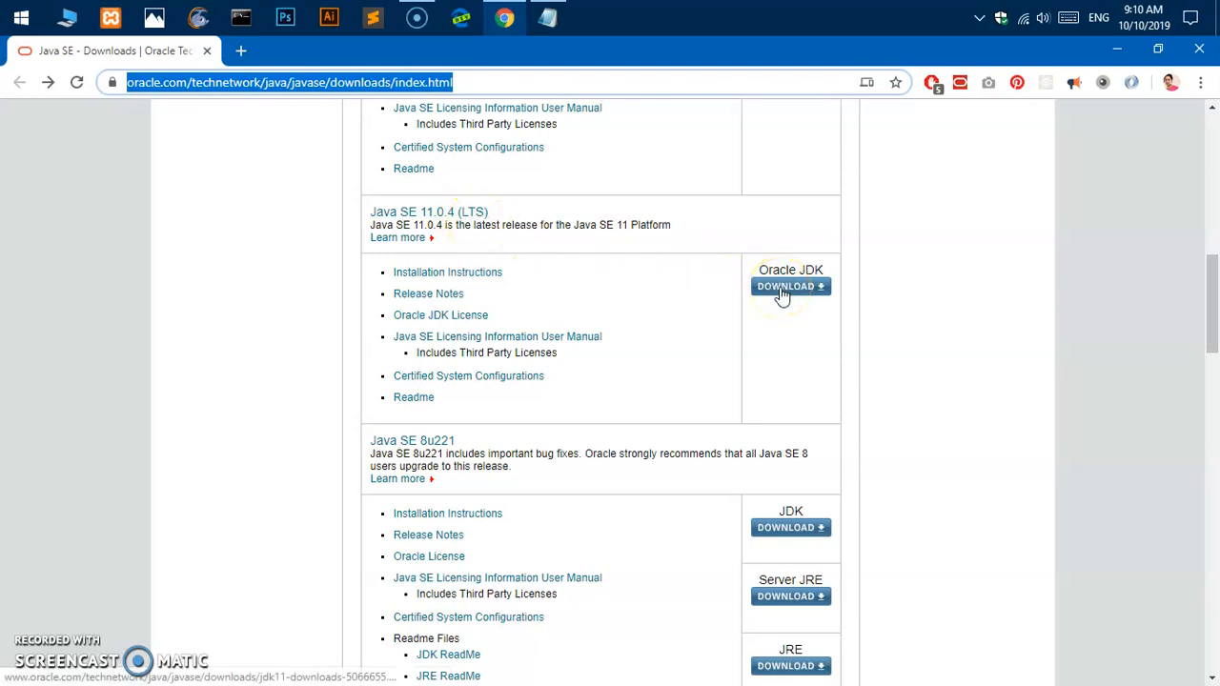
Step: Accept the license agreement on the JDK 11.0.4 page and choose the Windows installer
{"action": "left_click", "coordinate": [789, 286]}
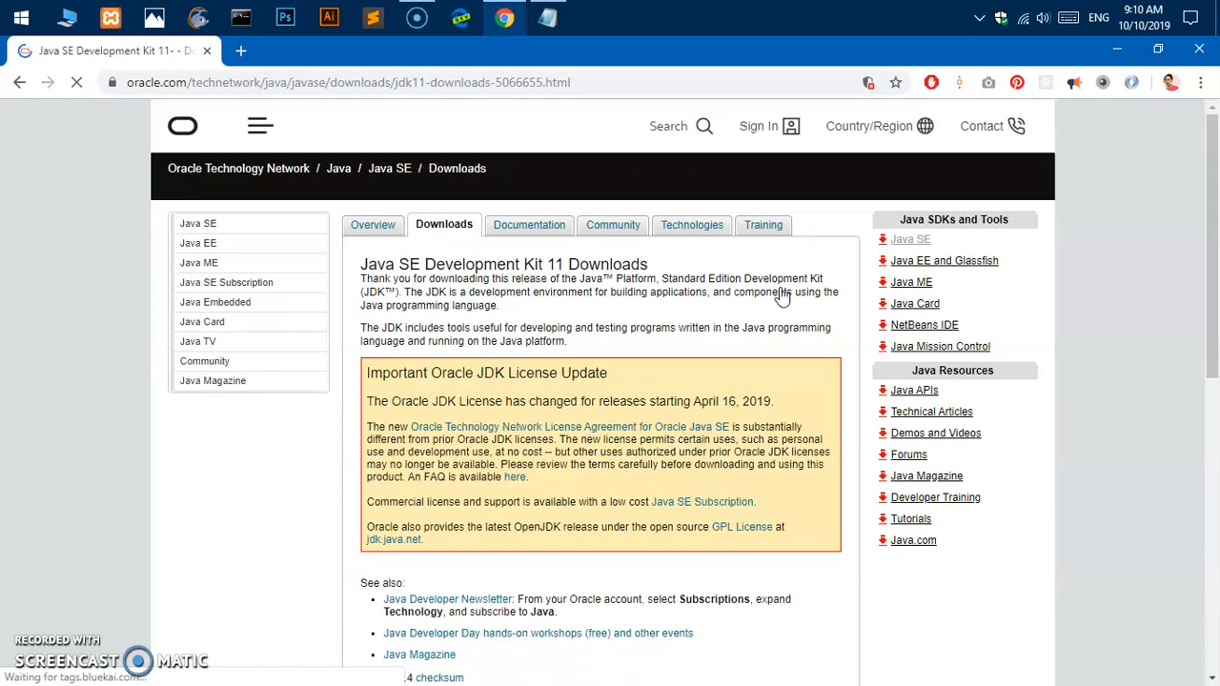
{"action": "mouse_move", "coordinate": [785, 126]}
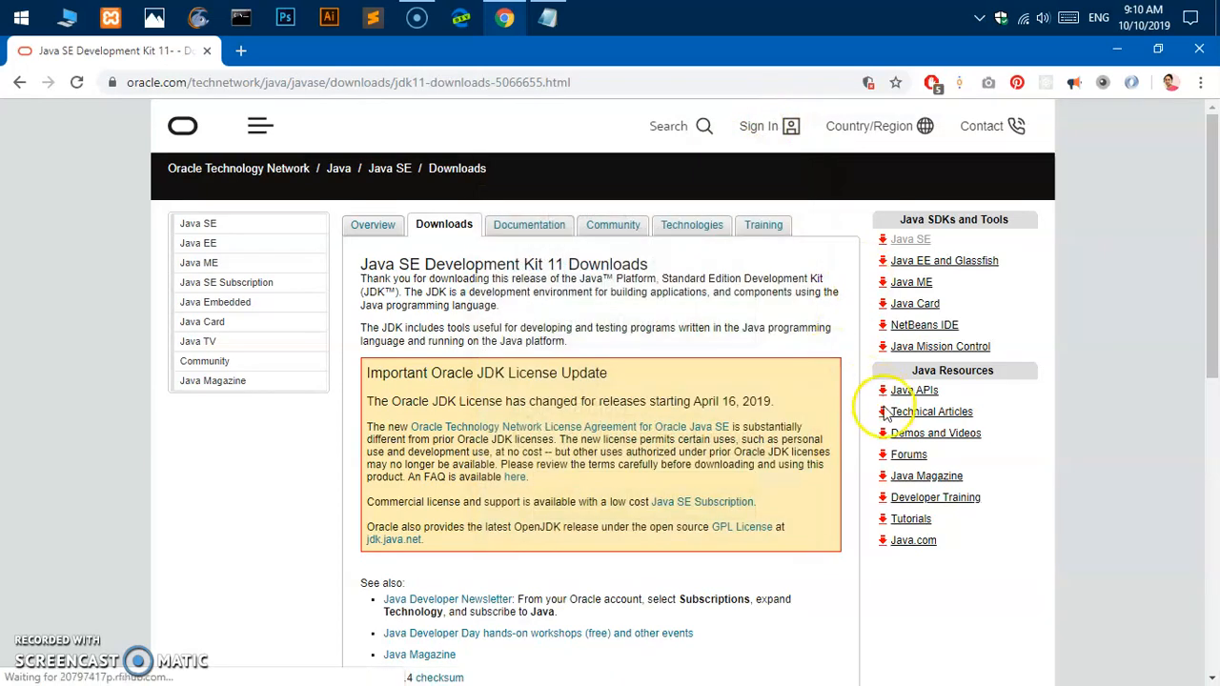
{"action": "mouse_move", "coordinate": [467, 395]}
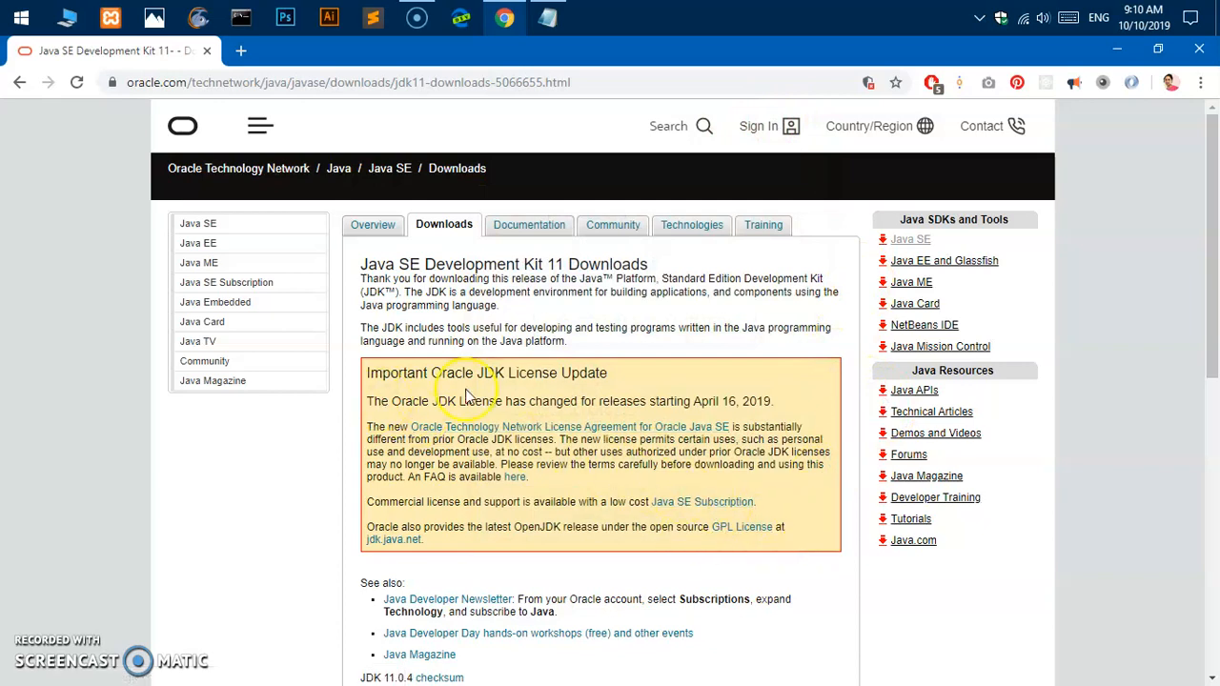
{"action": "mouse_move", "coordinate": [671, 517]}
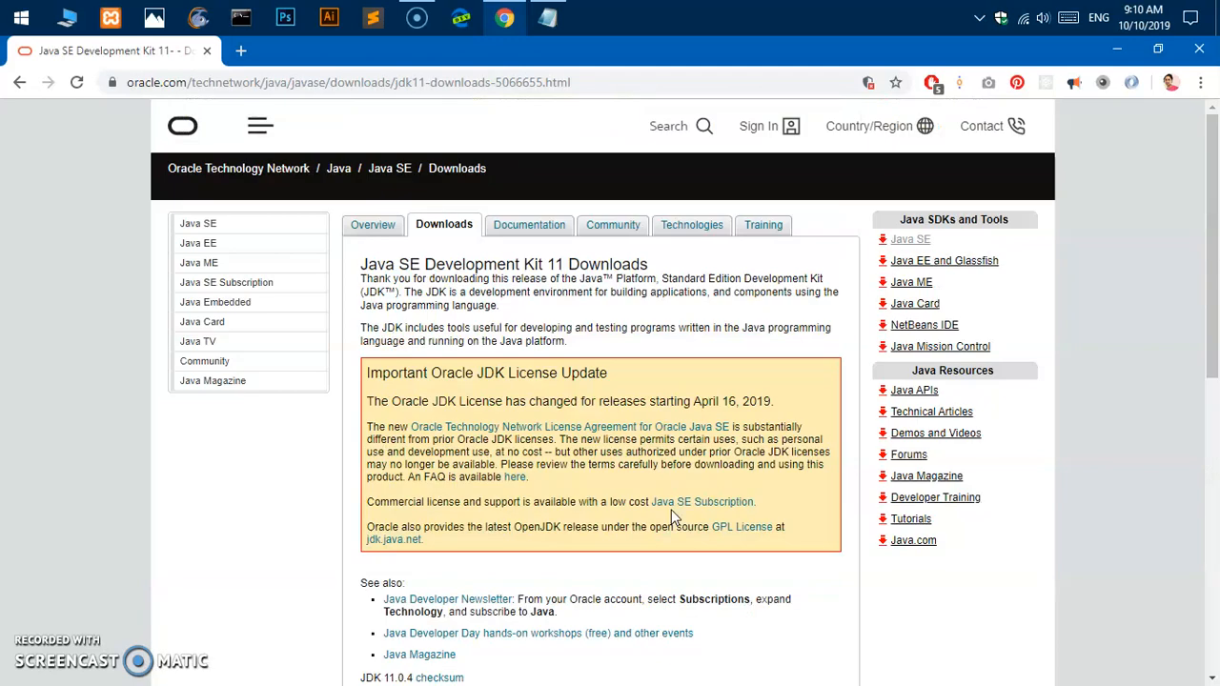
{"action": "scroll", "scroll_direction": "down", "scroll_amount": 3}
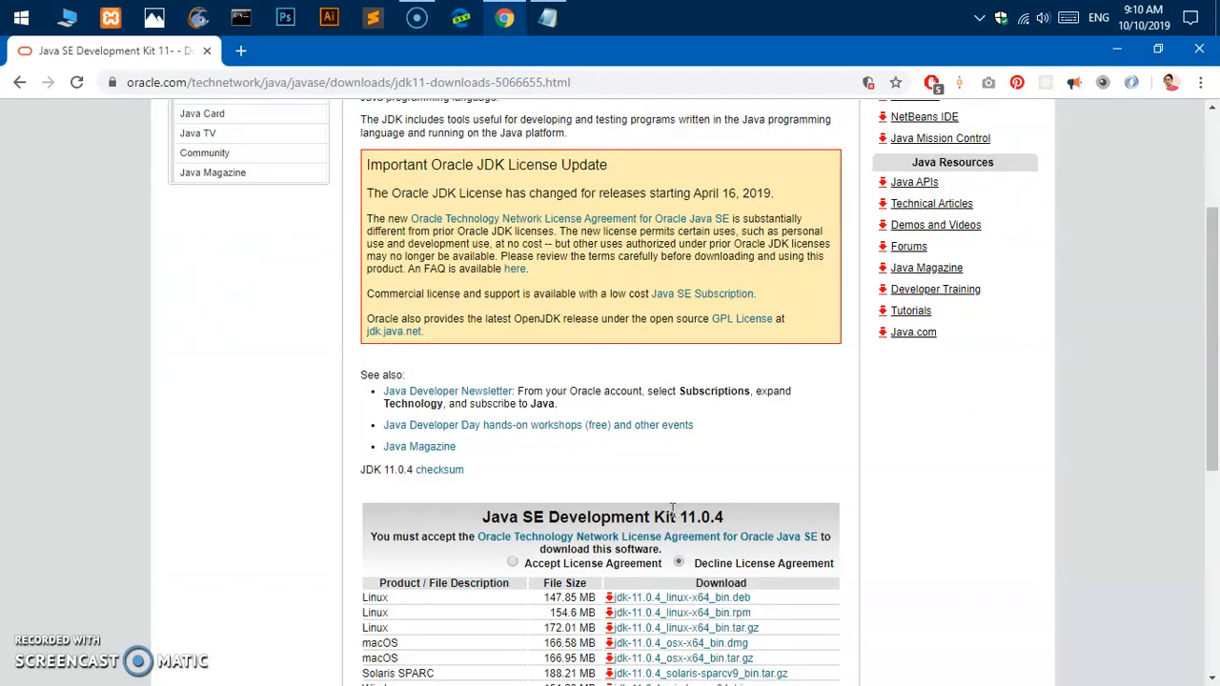
{"action": "scroll", "scroll_direction": "down", "scroll_amount": 3}
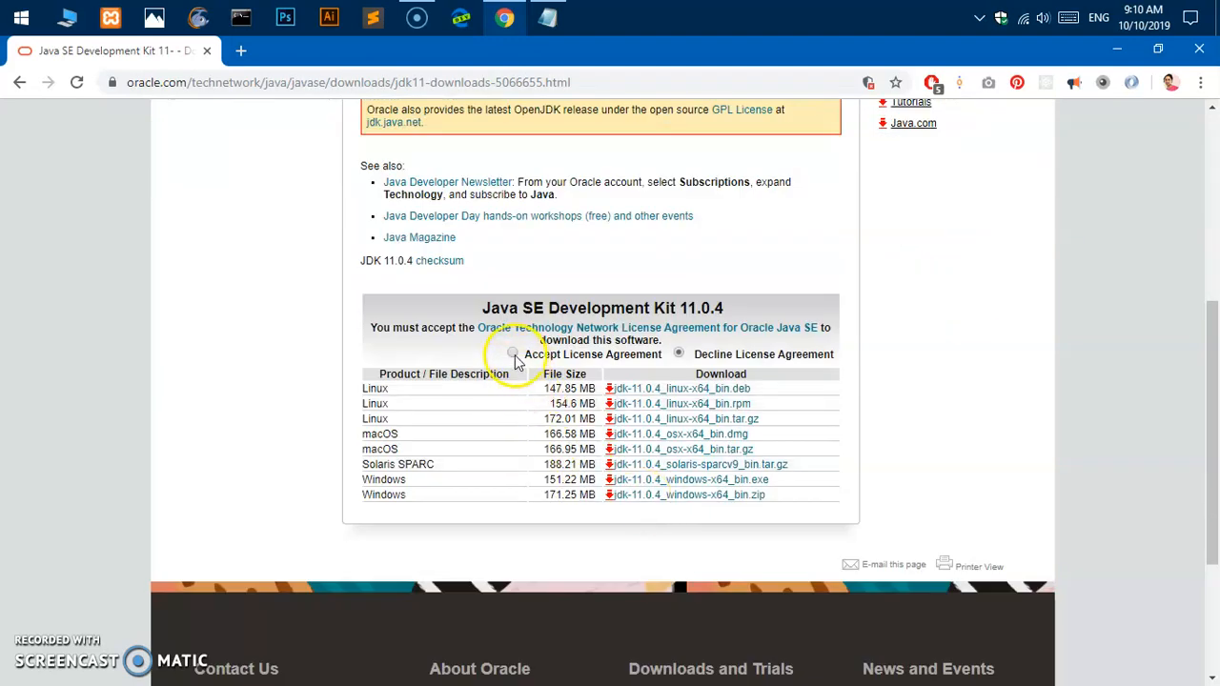
{"action": "left_click", "coordinate": [511, 353]}
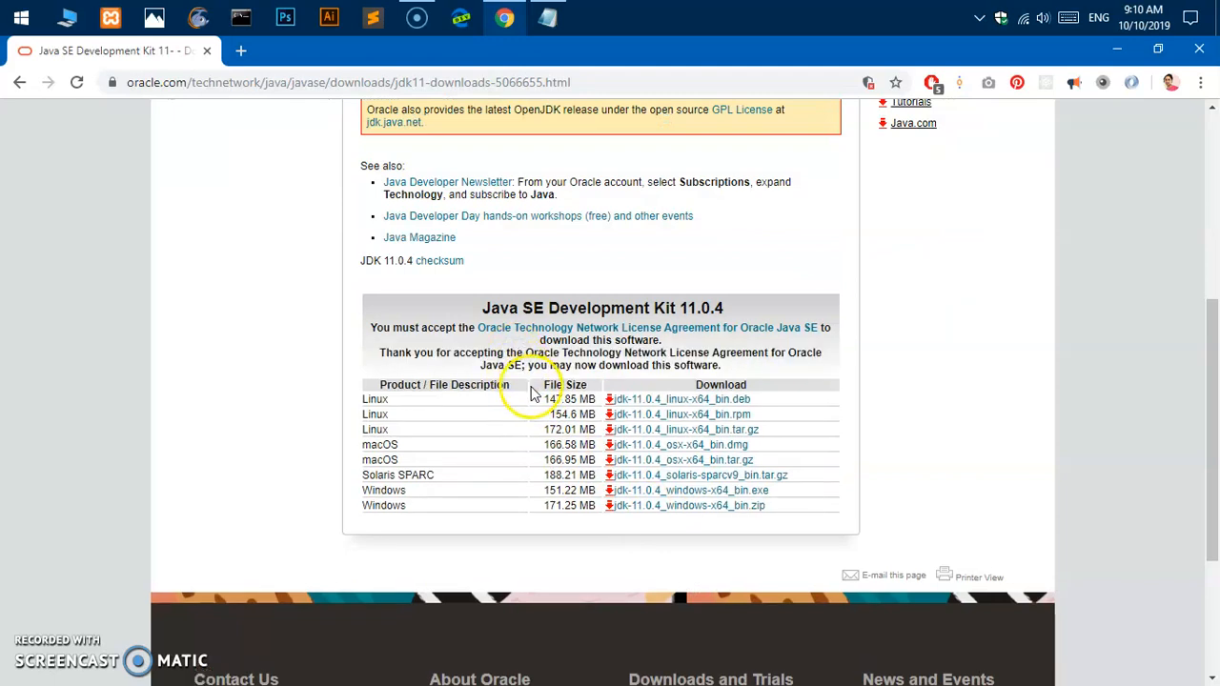
{"action": "mouse_move", "coordinate": [467, 500]}
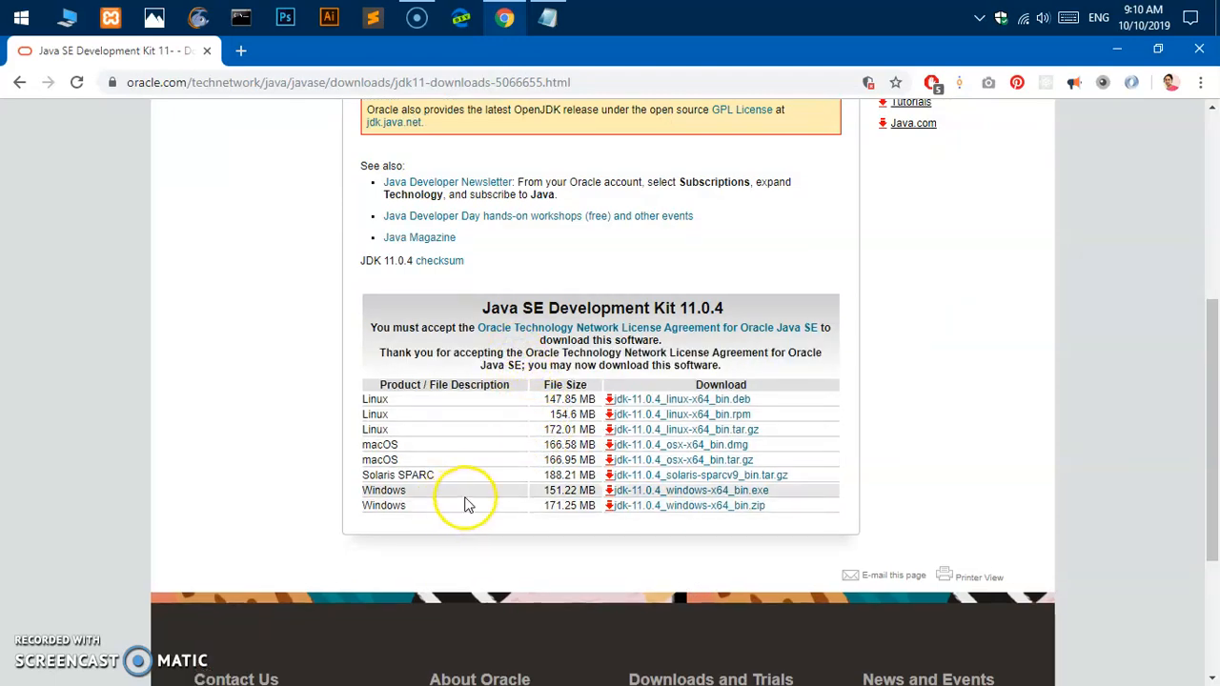
{"action": "mouse_move", "coordinate": [526, 500]}
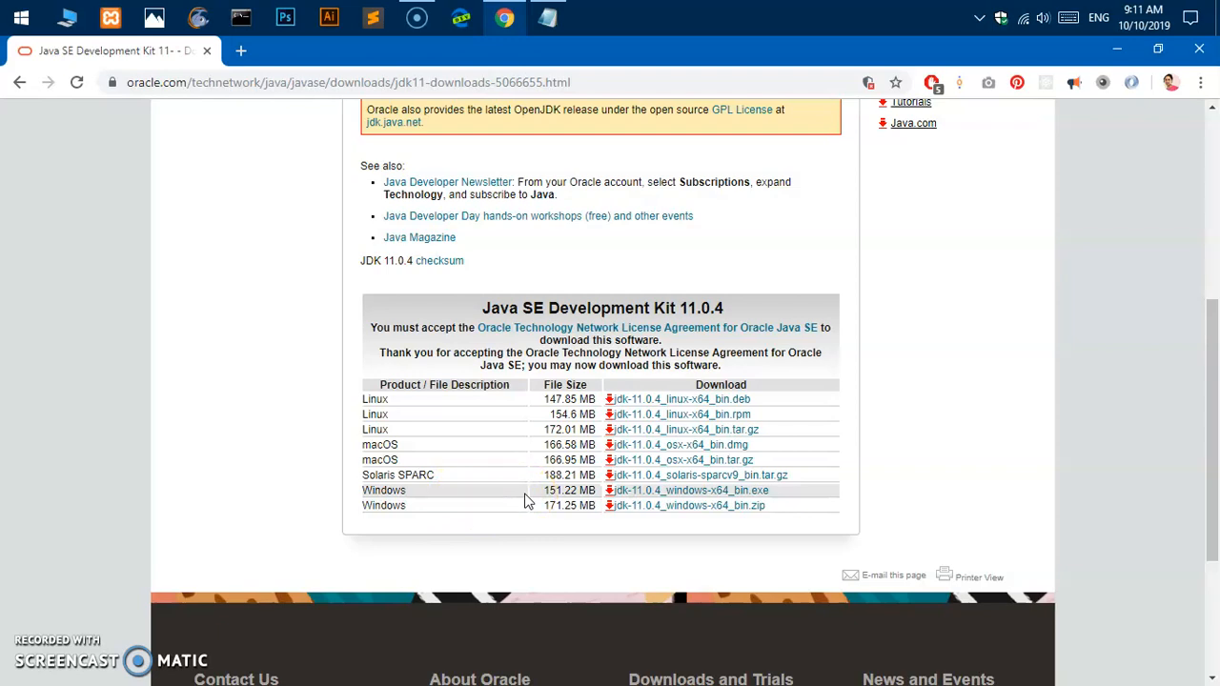
{"action": "left_click", "coordinate": [696, 490]}
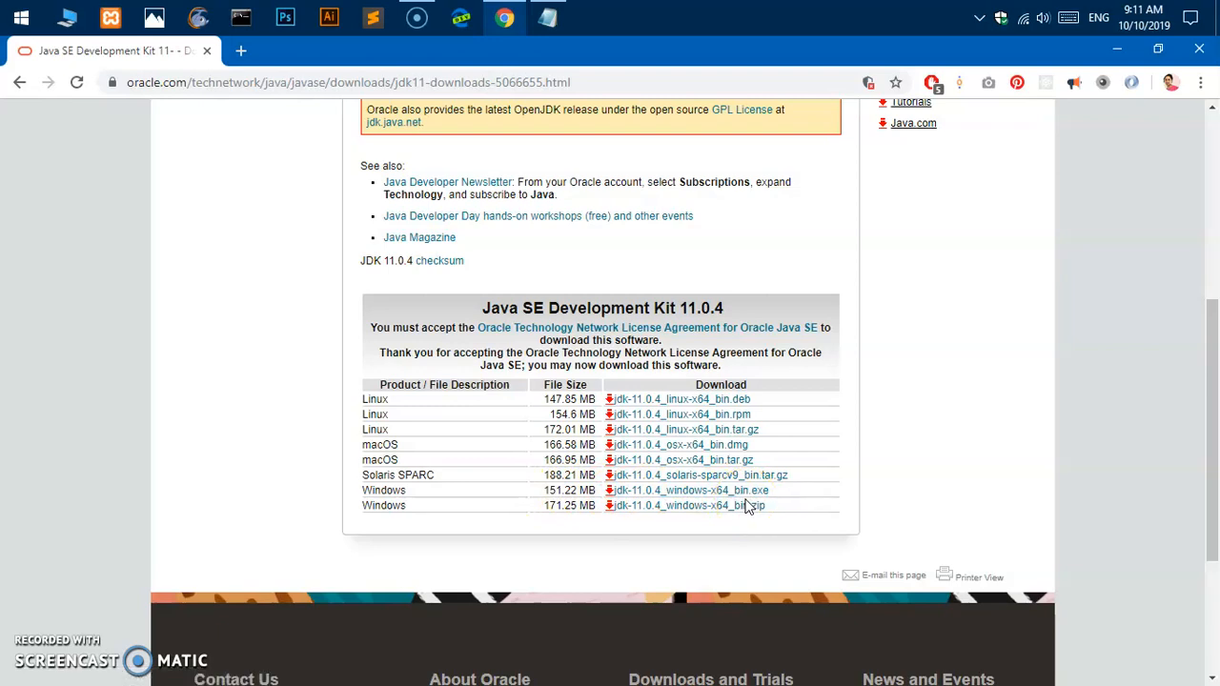
Step: Launch System Information from Start search 'sys' to read the x64-based system type
{"action": "left_click", "coordinate": [21, 18]}
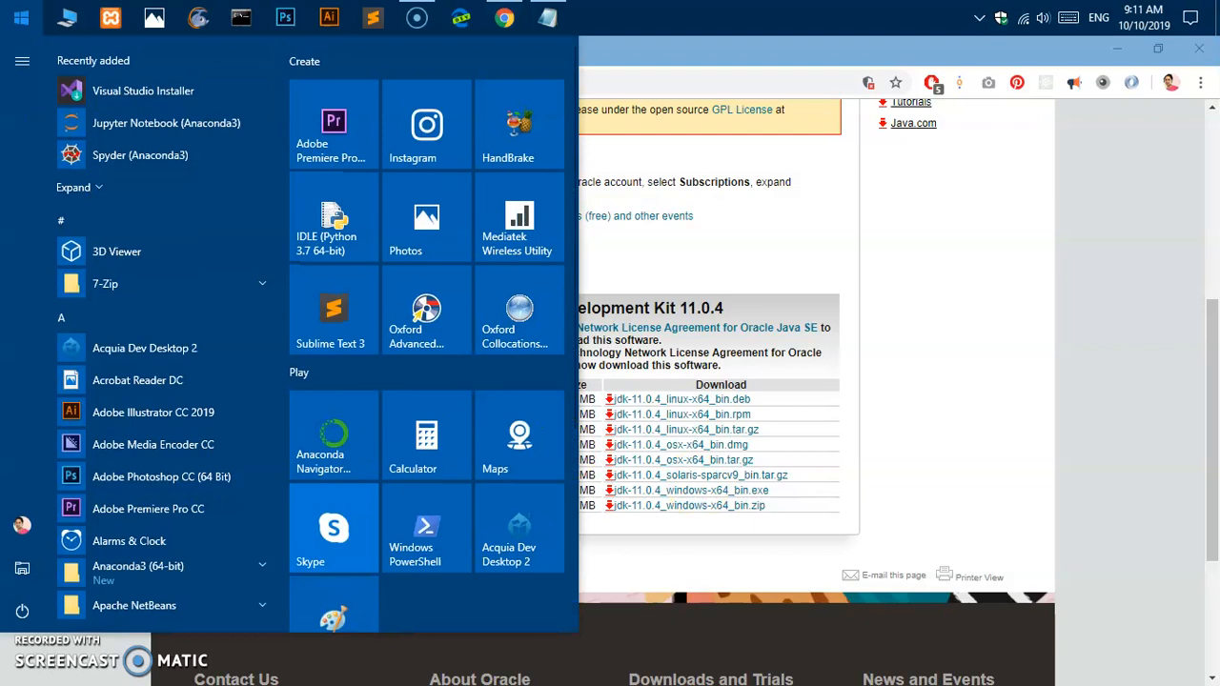
{"action": "type", "text": "sys"}
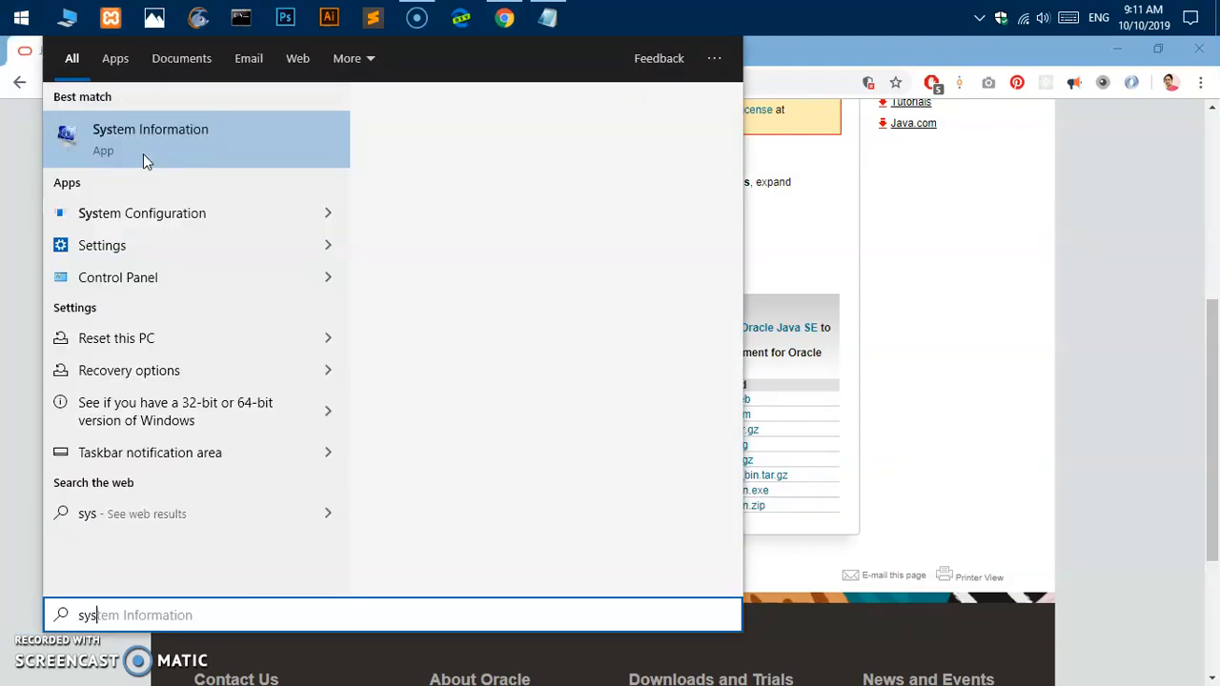
{"action": "left_click", "coordinate": [149, 137]}
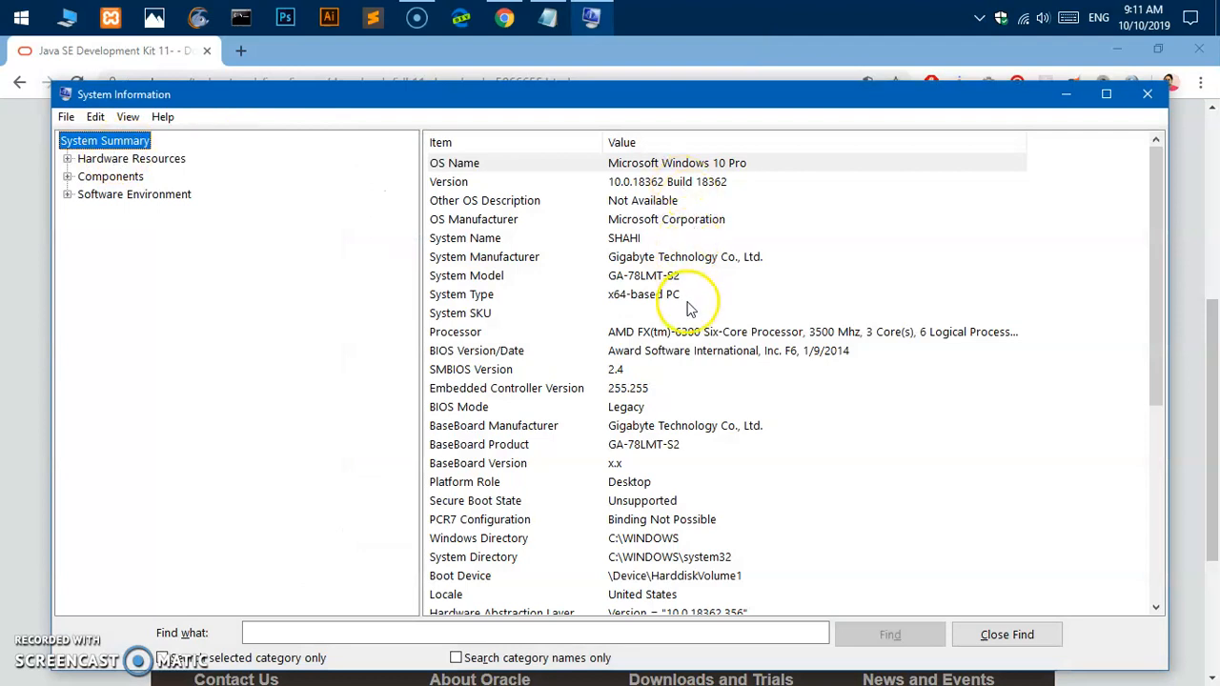
{"action": "mouse_move", "coordinate": [810, 456]}
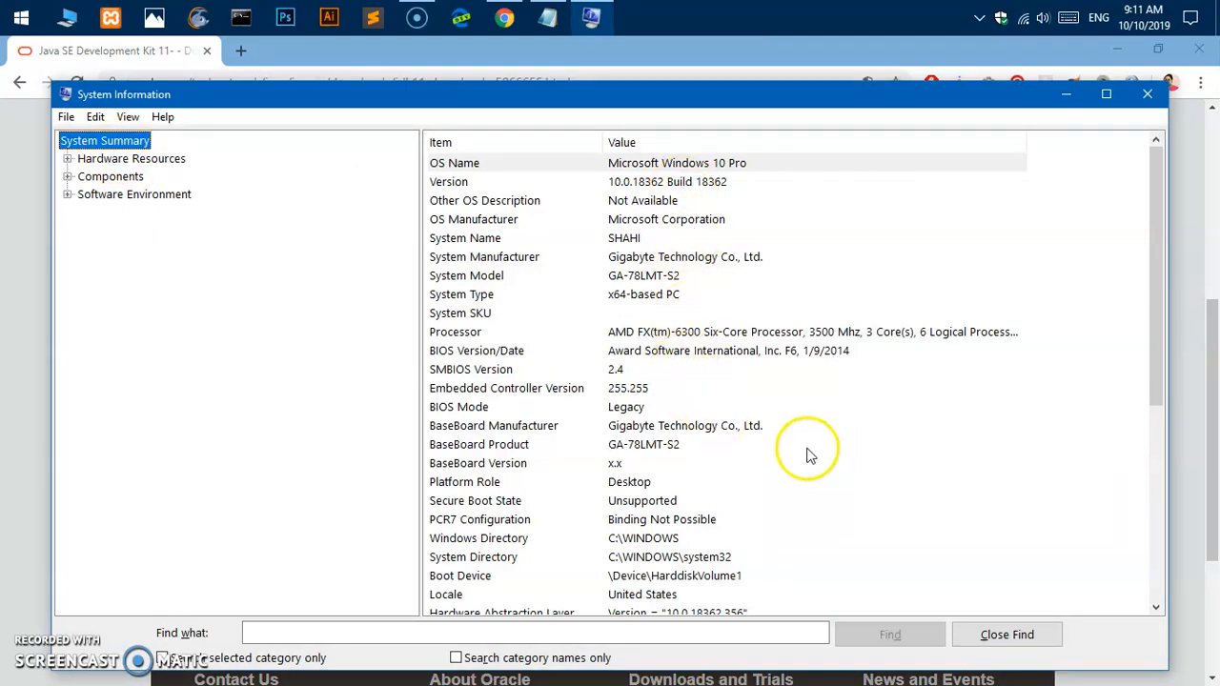
{"action": "mouse_move", "coordinate": [679, 339]}
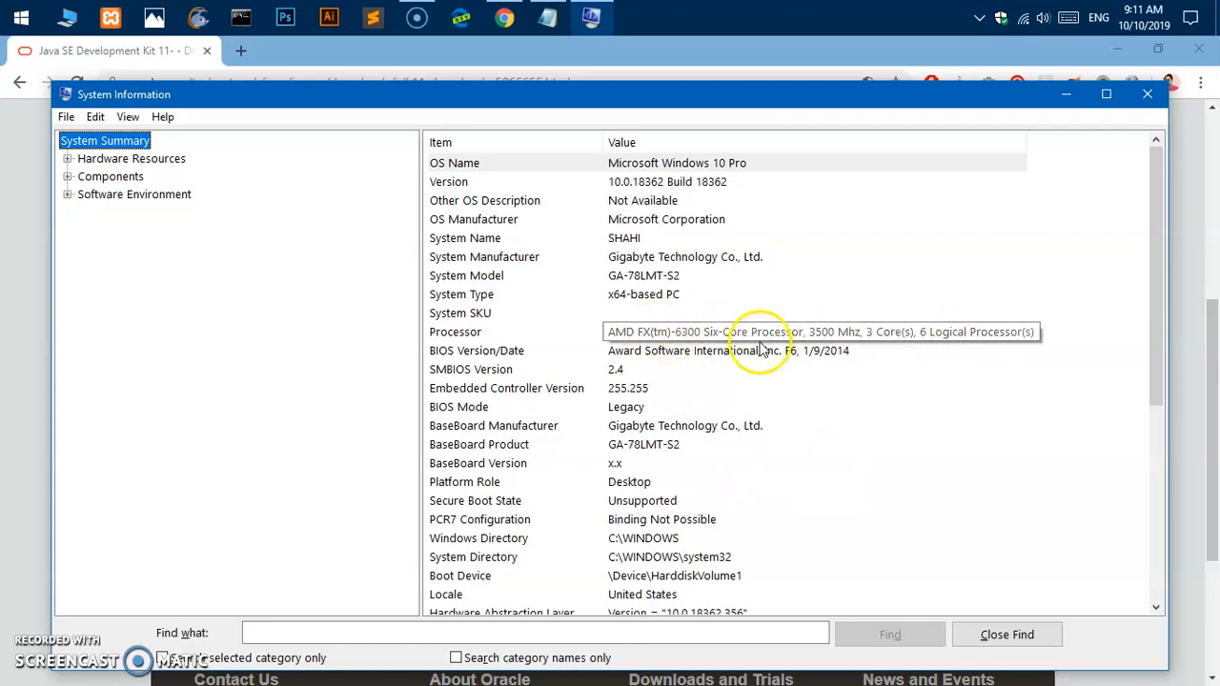
{"action": "mouse_move", "coordinate": [1134, 188]}
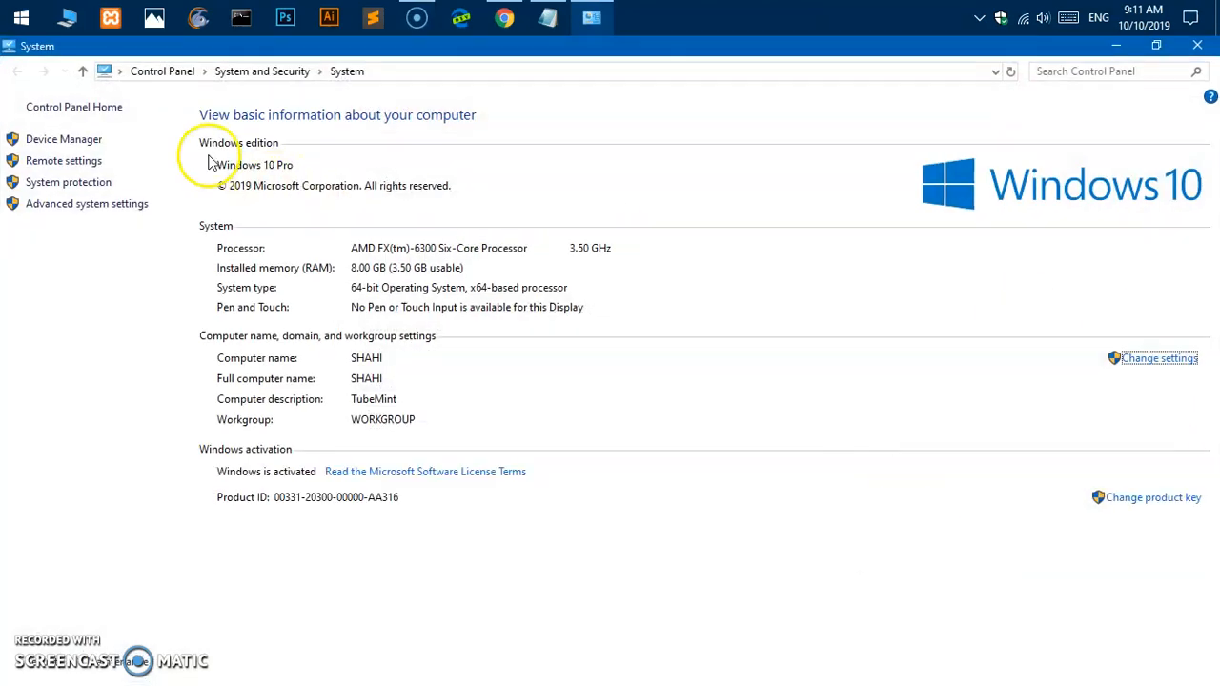
{"action": "mouse_move", "coordinate": [267, 129]}
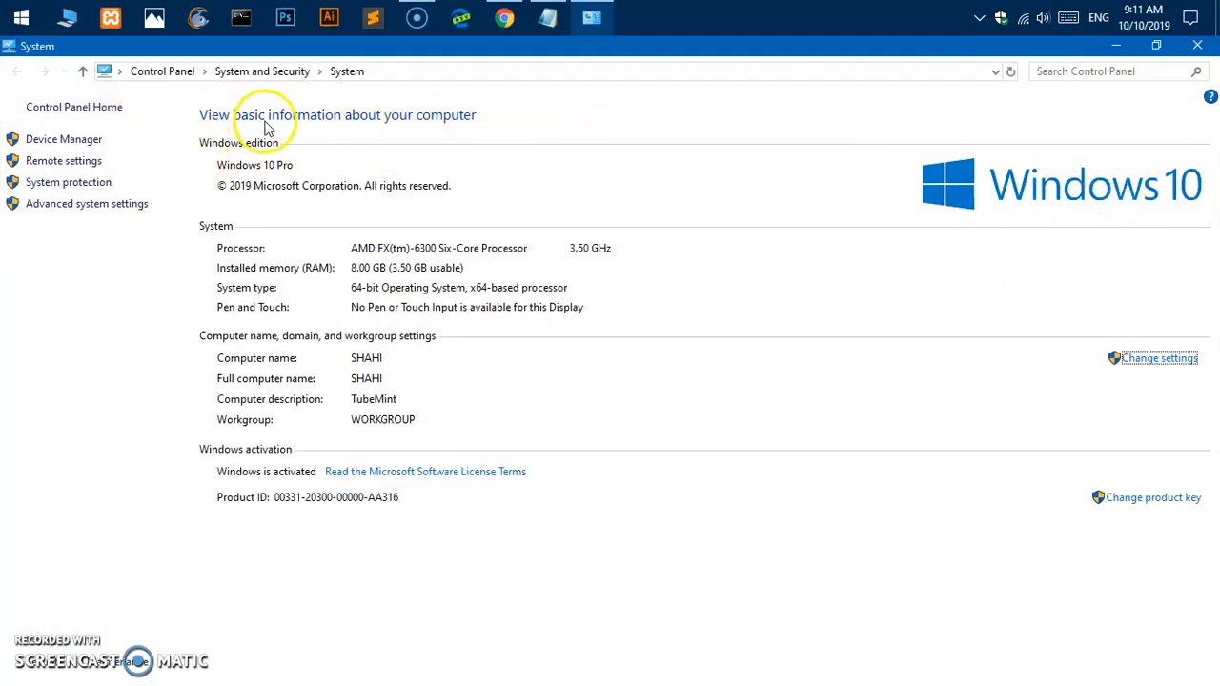
{"action": "mouse_move", "coordinate": [361, 303]}
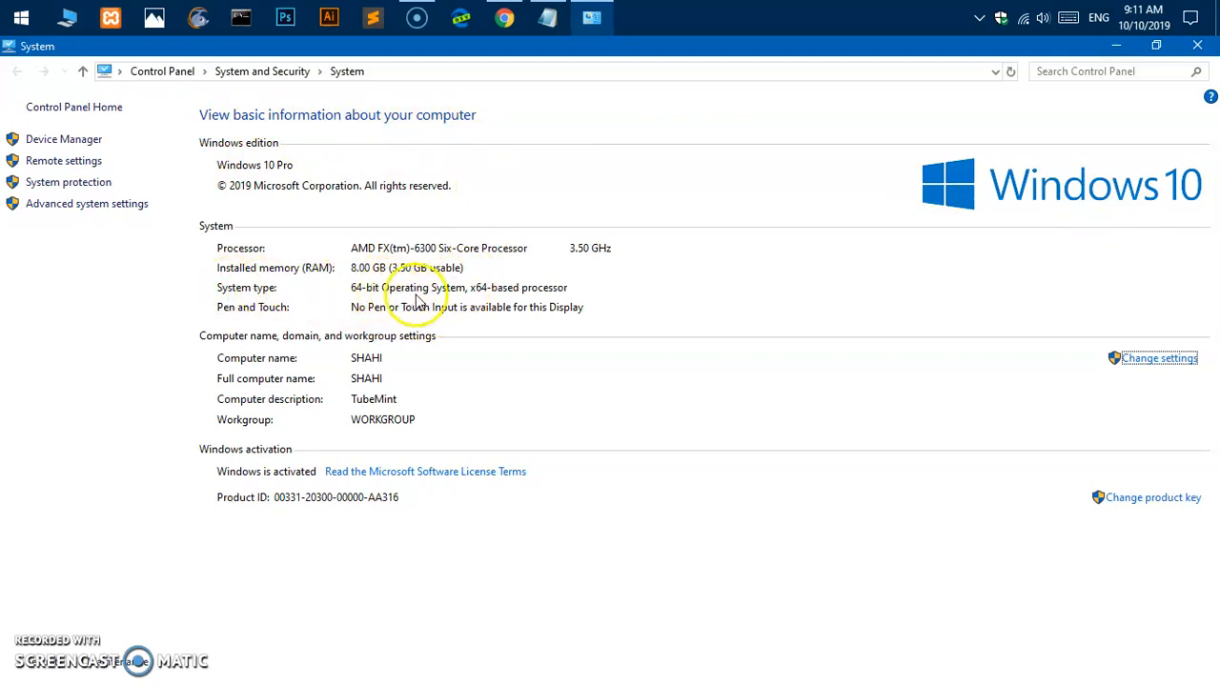
{"action": "mouse_move", "coordinate": [492, 307]}
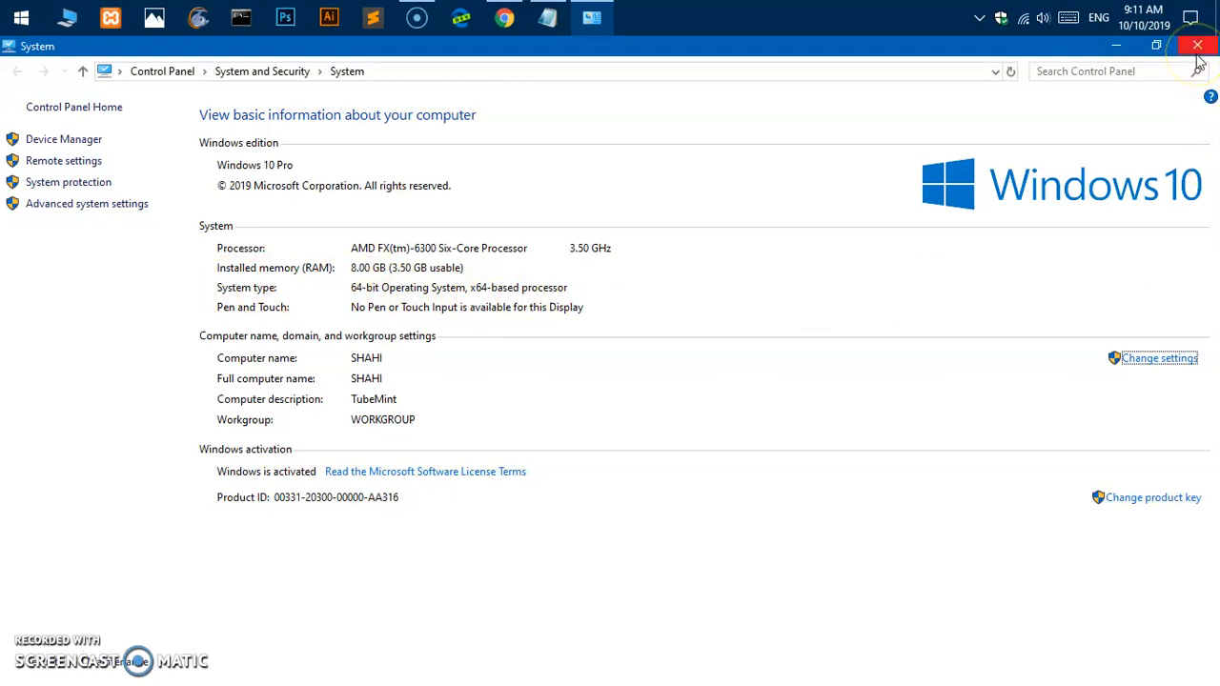
Step: Close the Control Panel System page after confirming 64-bit Windows 10 Pro
{"action": "left_click", "coordinate": [1197, 46]}
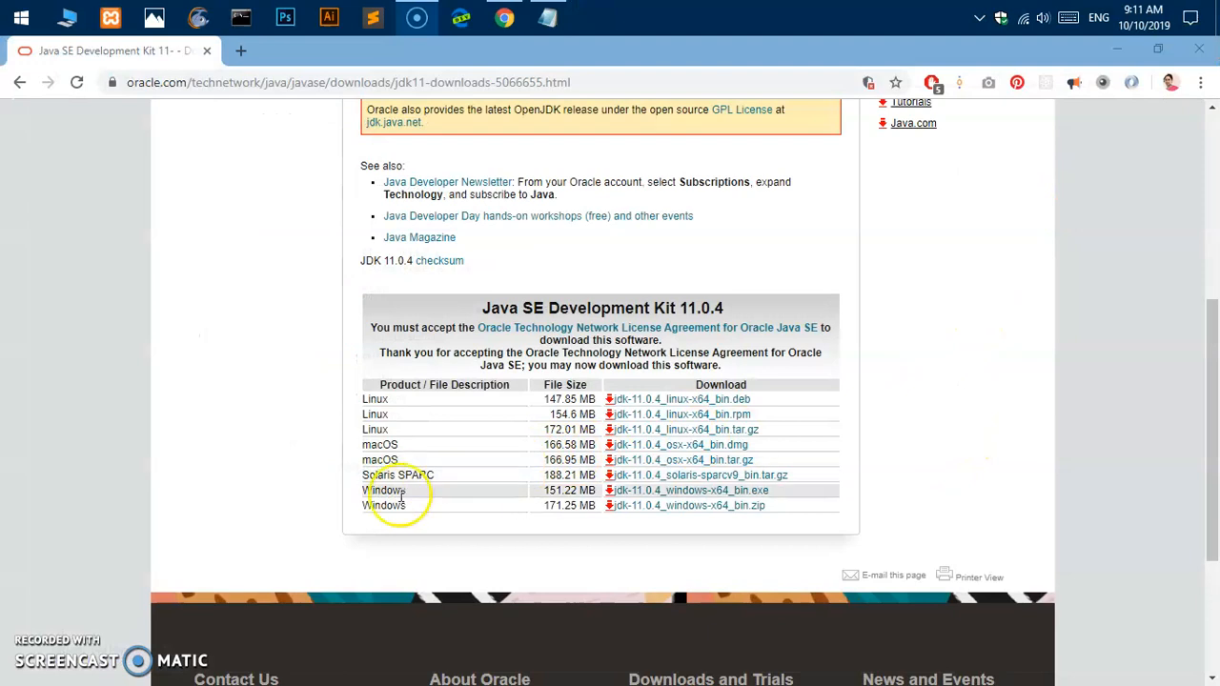
{"action": "mouse_move", "coordinate": [576, 530]}
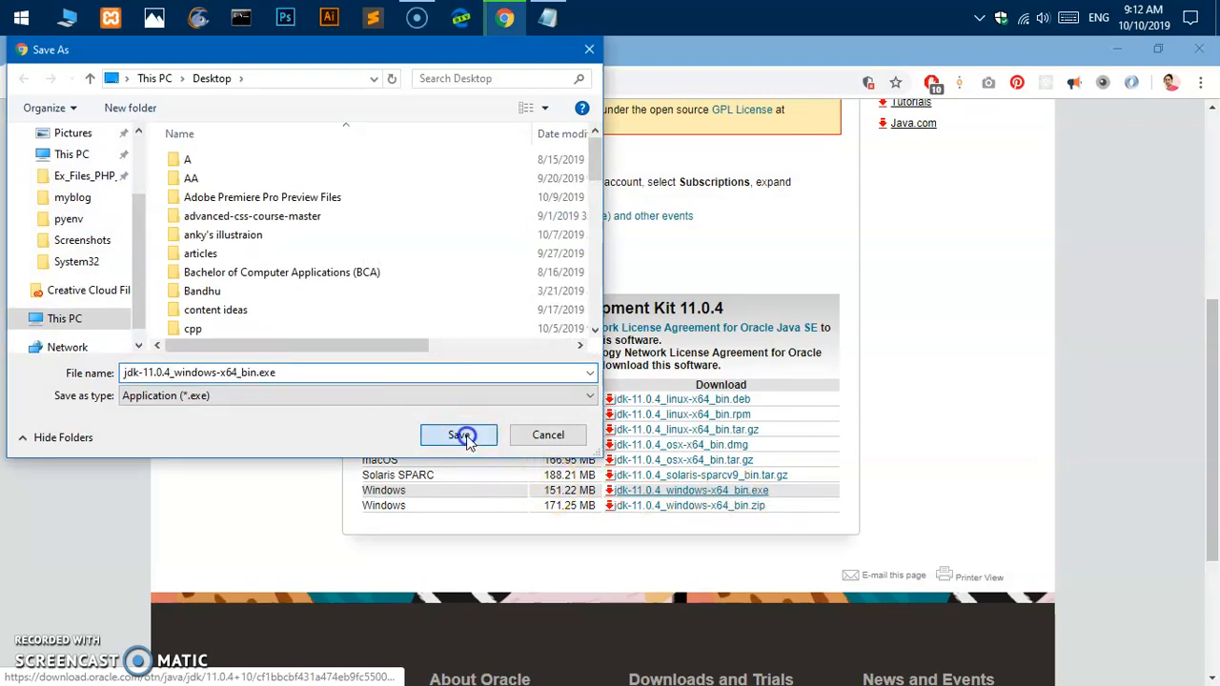
Step: Save jdk-11.0.4_windows-x64_bin.exe to the Desktop
{"action": "left_click", "coordinate": [457, 435]}
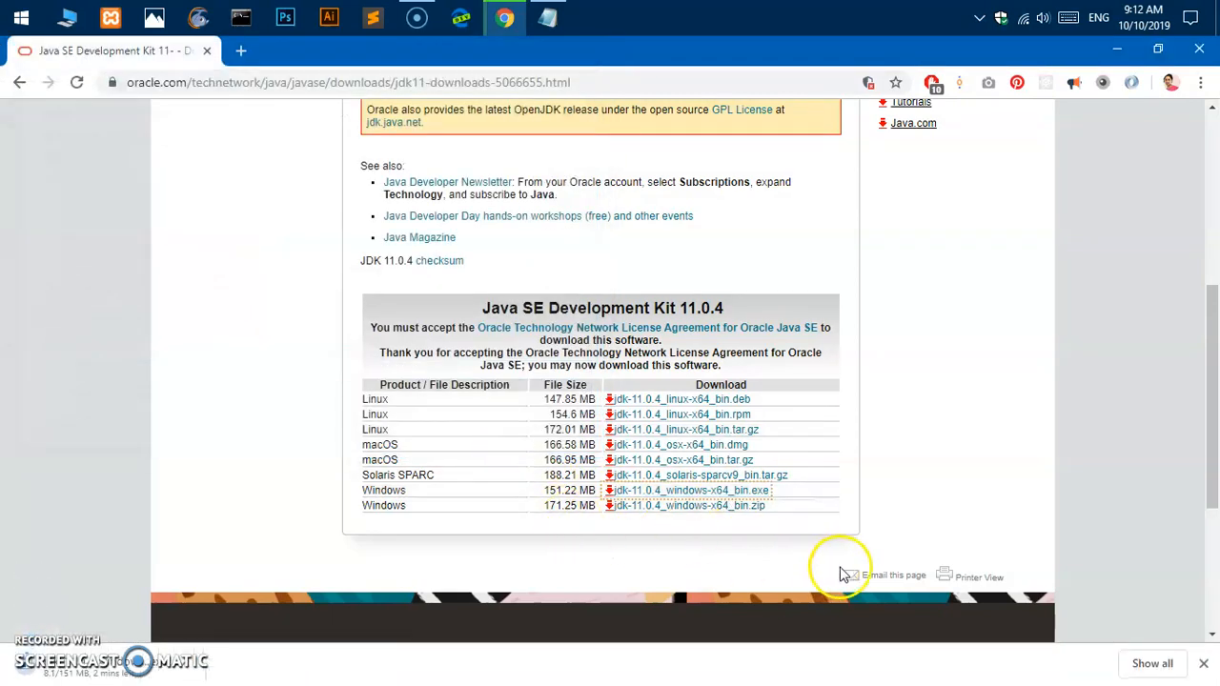
{"action": "mouse_move", "coordinate": [448, 591]}
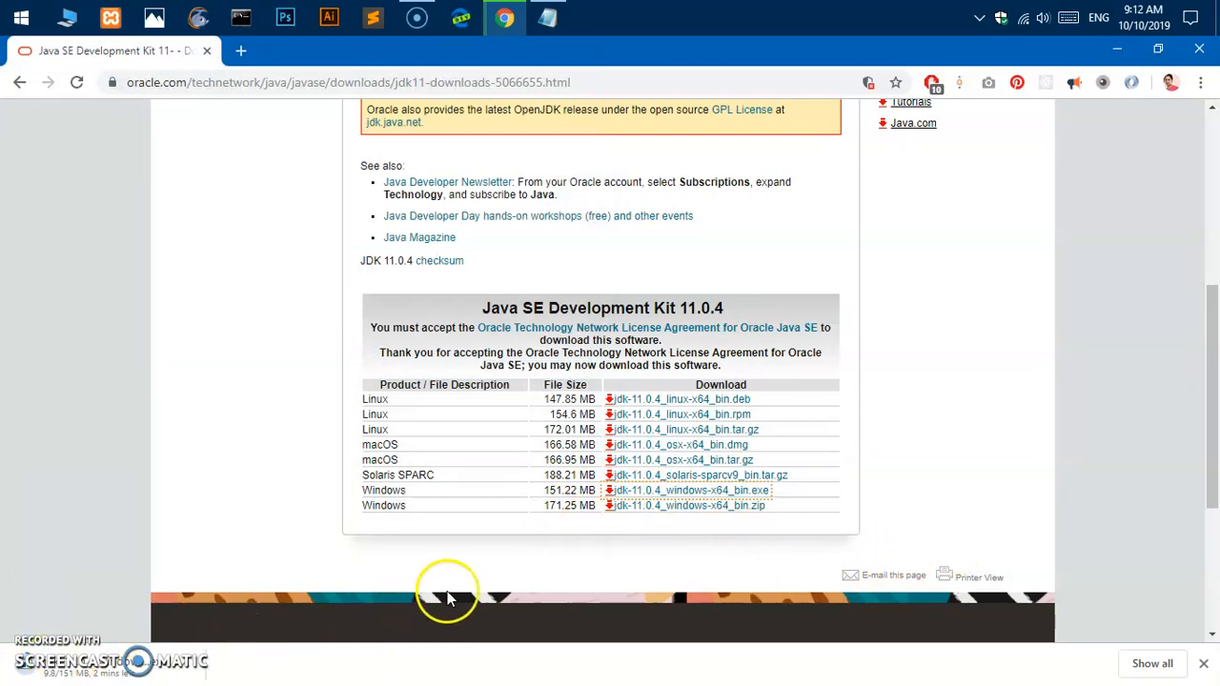
{"action": "scroll", "scroll_direction": "up", "scroll_amount": 3}
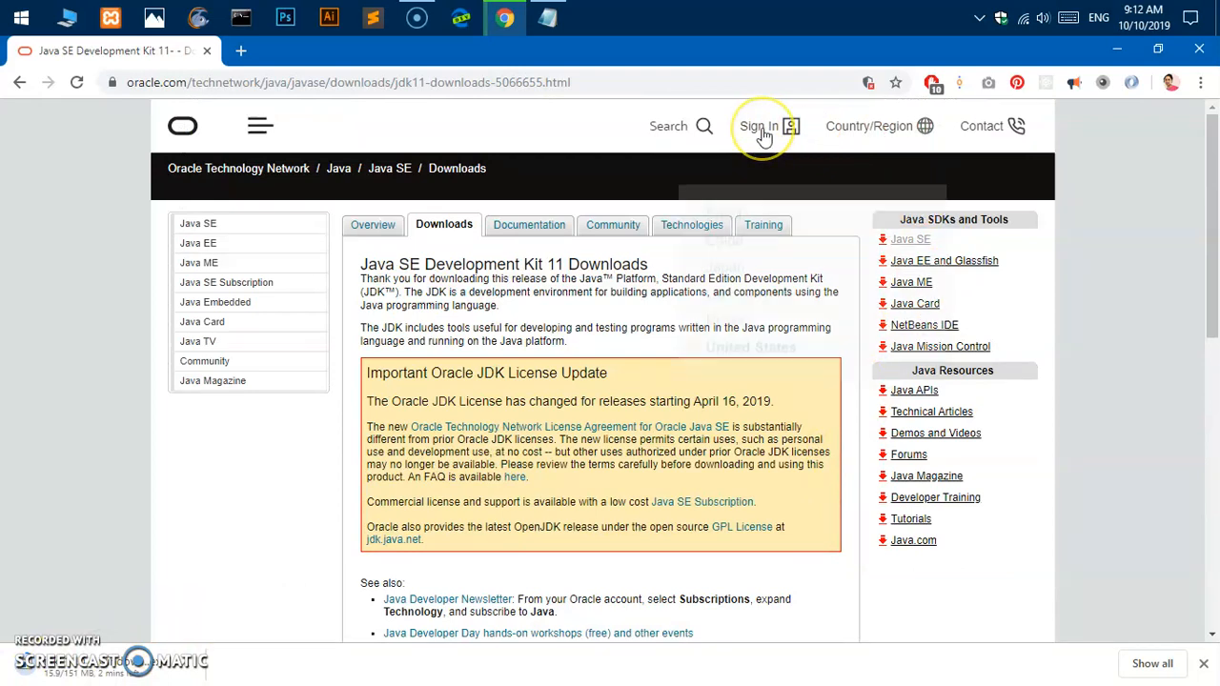
{"action": "left_click", "coordinate": [758, 126]}
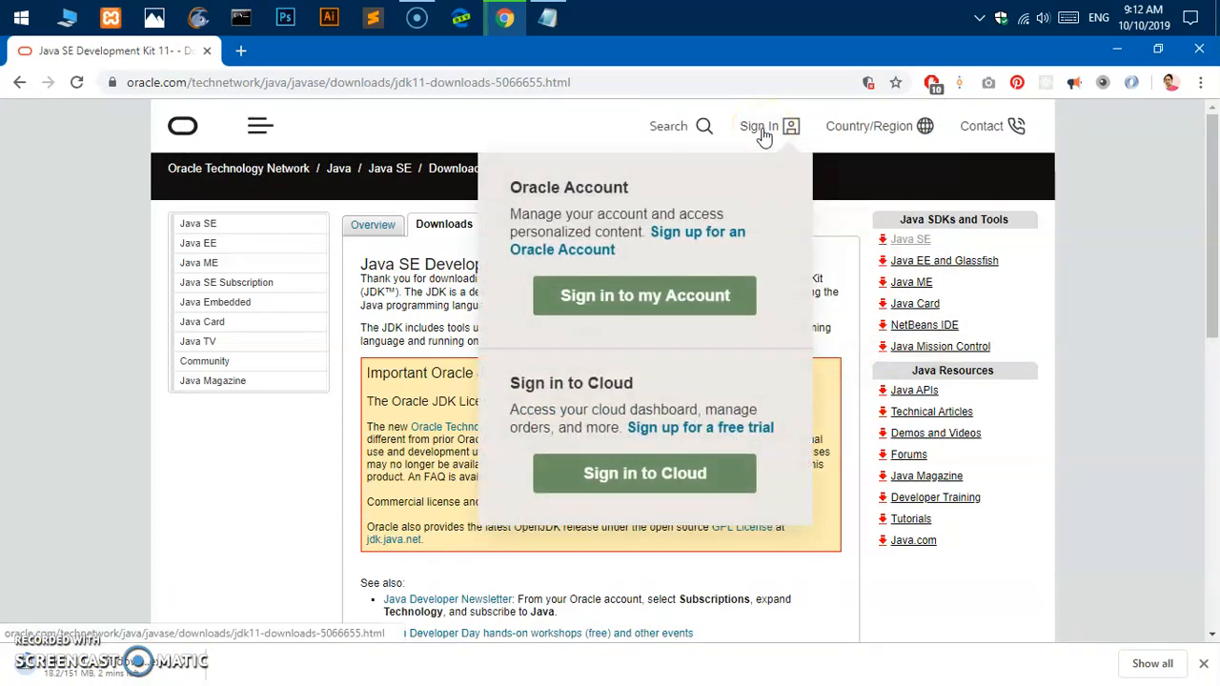
{"action": "left_click", "coordinate": [1134, 343]}
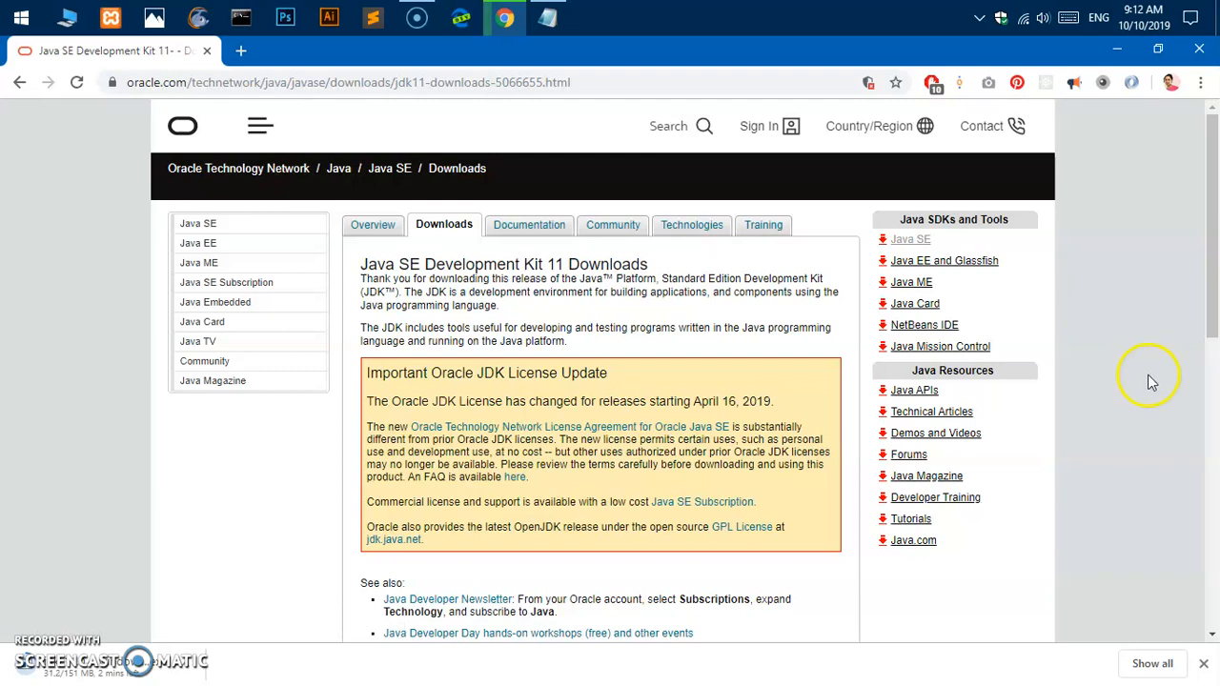
{"action": "mouse_move", "coordinate": [1182, 442]}
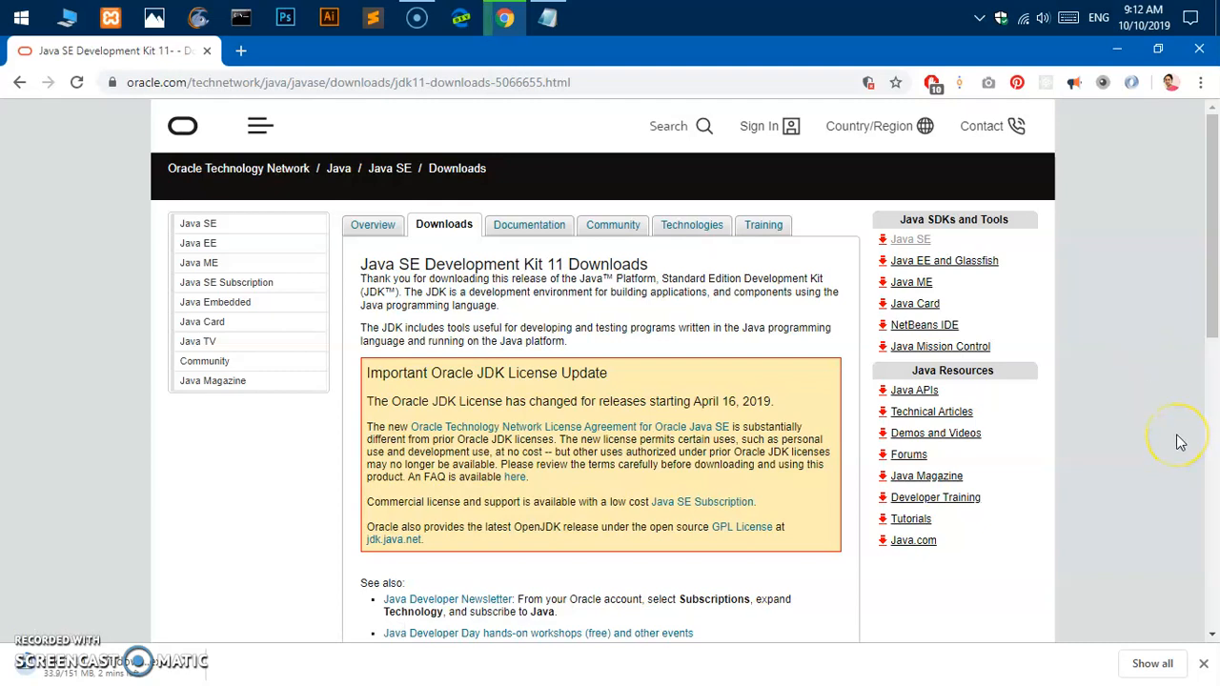
{"action": "scroll", "scroll_direction": "down", "scroll_amount": 3}
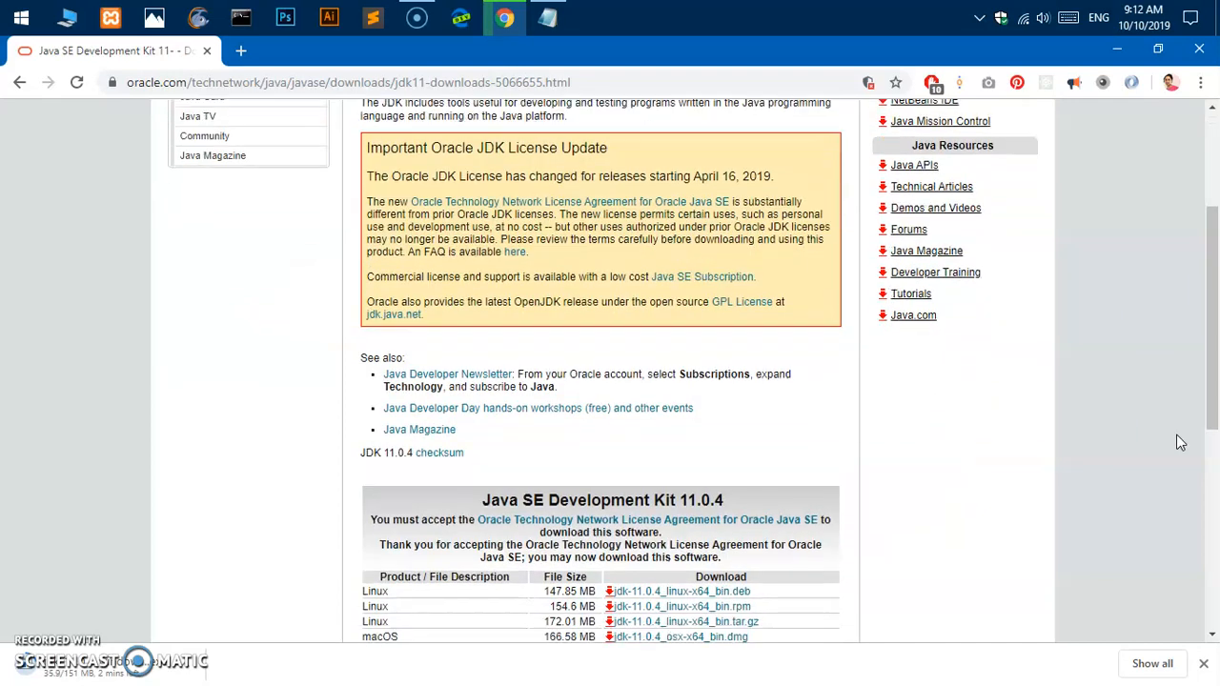
{"action": "scroll", "scroll_direction": "down", "scroll_amount": 3}
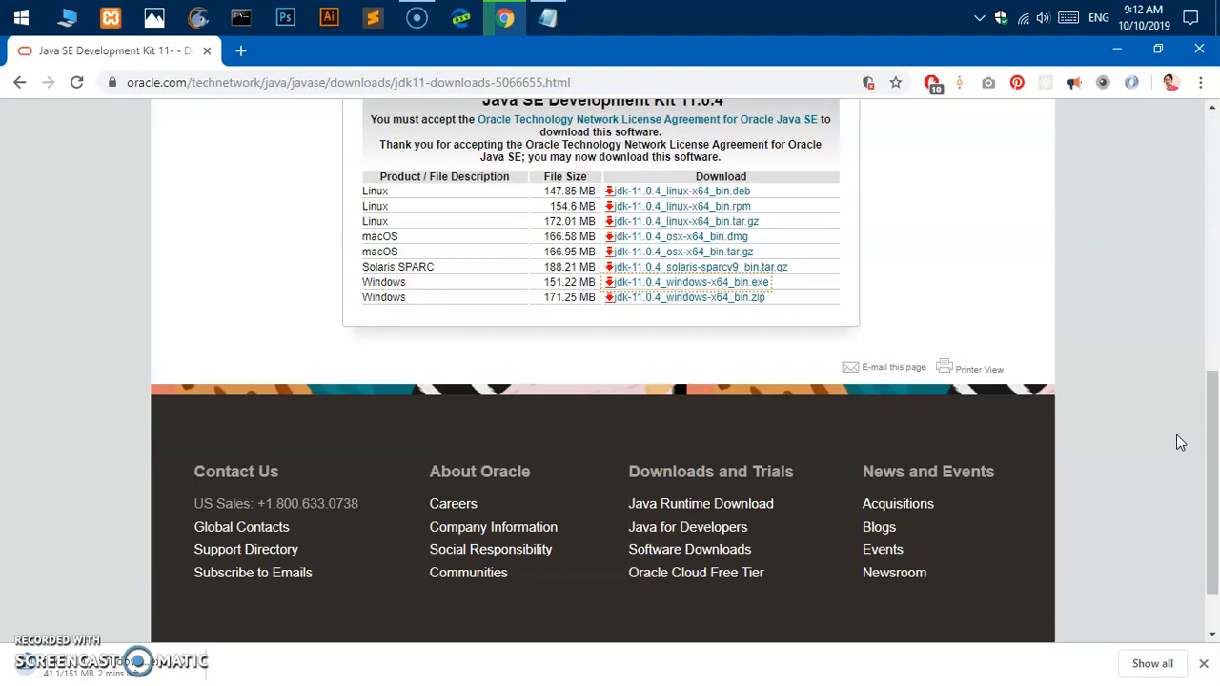
{"action": "mouse_move", "coordinate": [35, 652]}
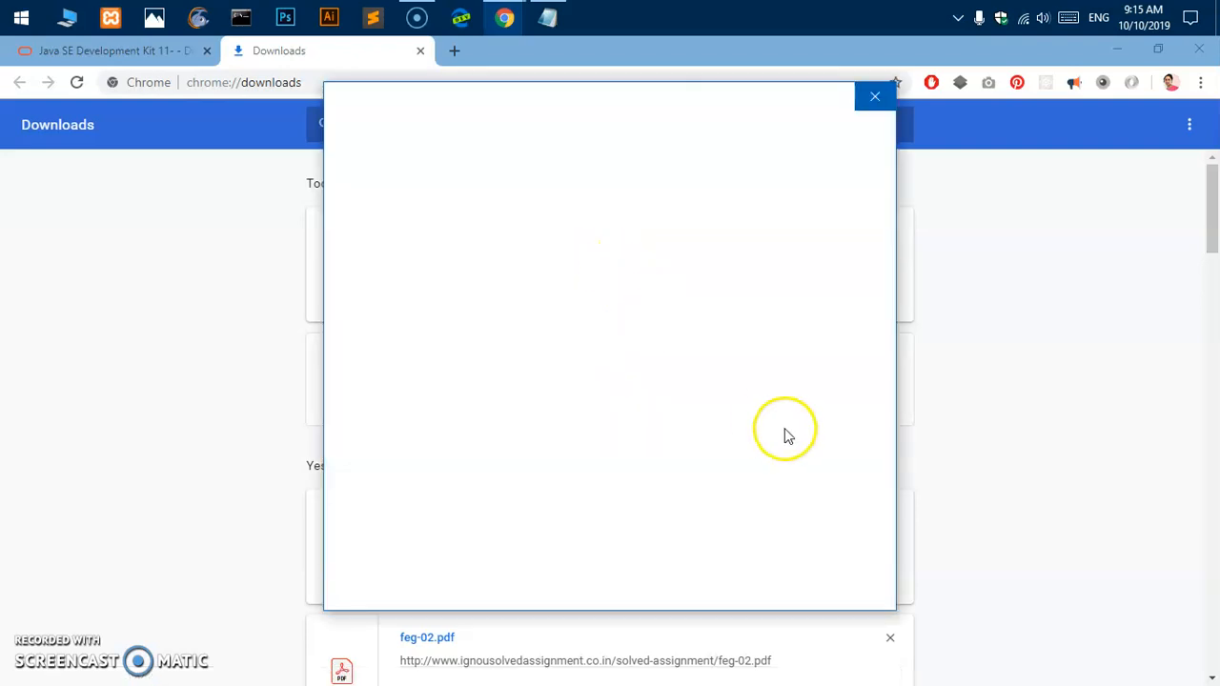
{"action": "mouse_move", "coordinate": [659, 436]}
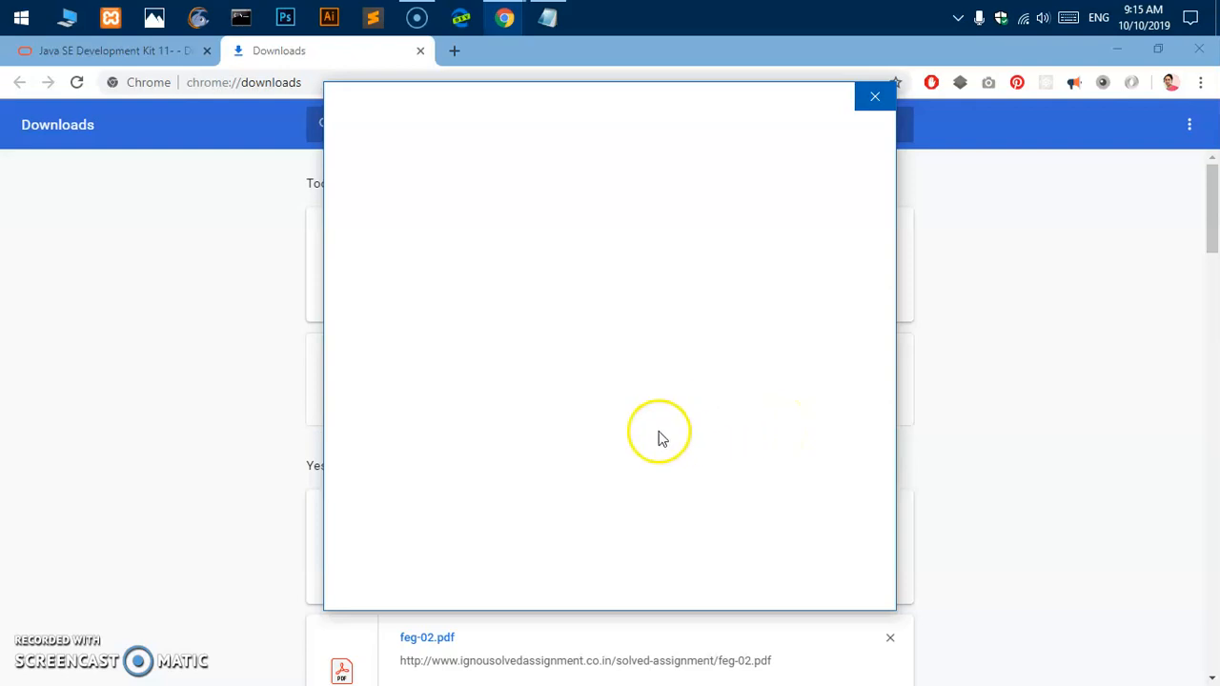
{"action": "mouse_move", "coordinate": [601, 295]}
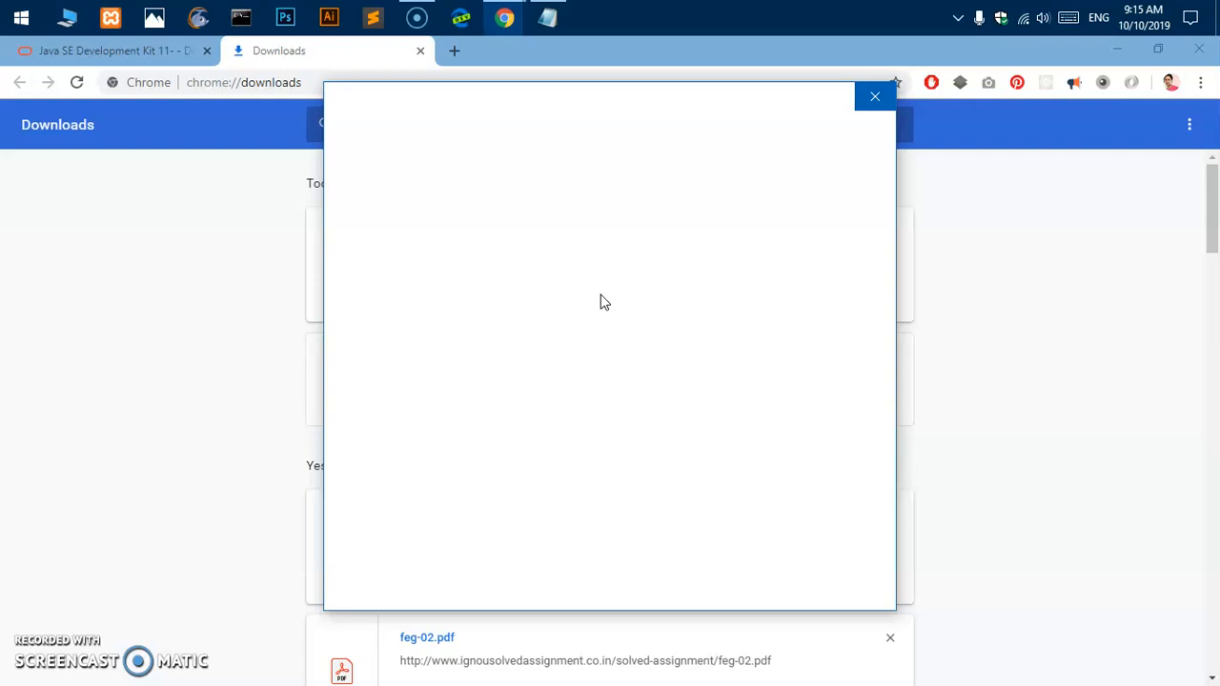
Step: Run the downloaded installer via Install anyway on the unverified-app warning, then close the Downloads tab
{"action": "left_click", "coordinate": [614, 364]}
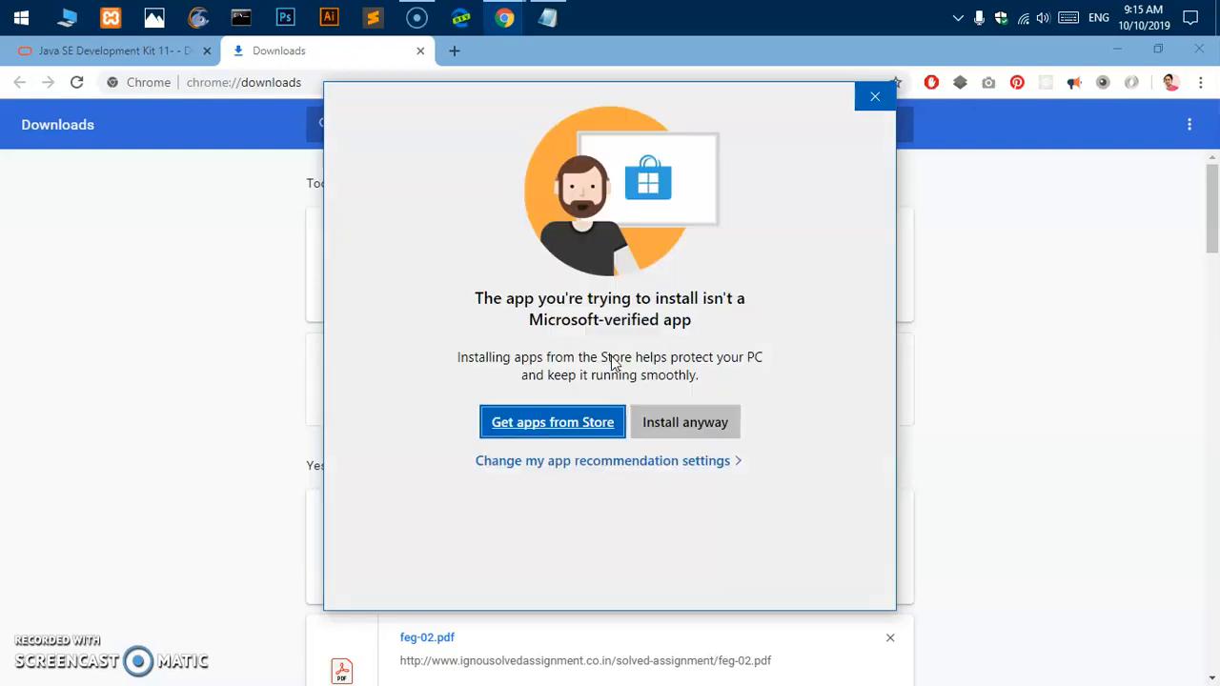
{"action": "mouse_move", "coordinate": [715, 423]}
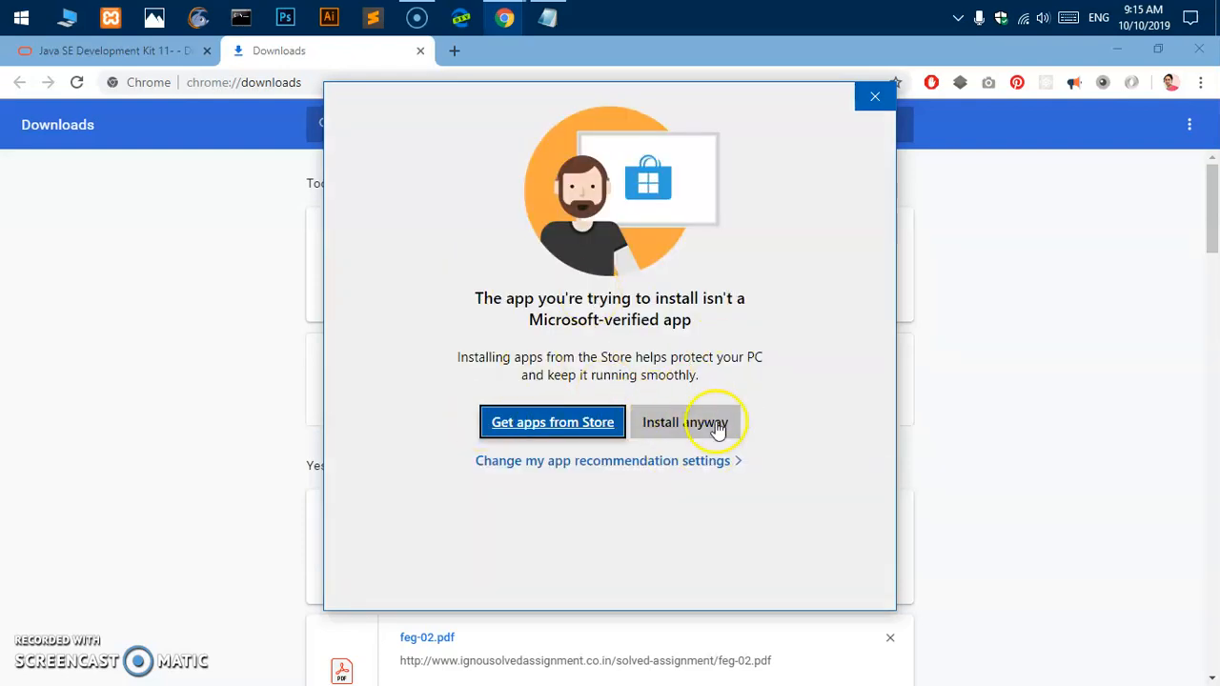
{"action": "left_click", "coordinate": [686, 423]}
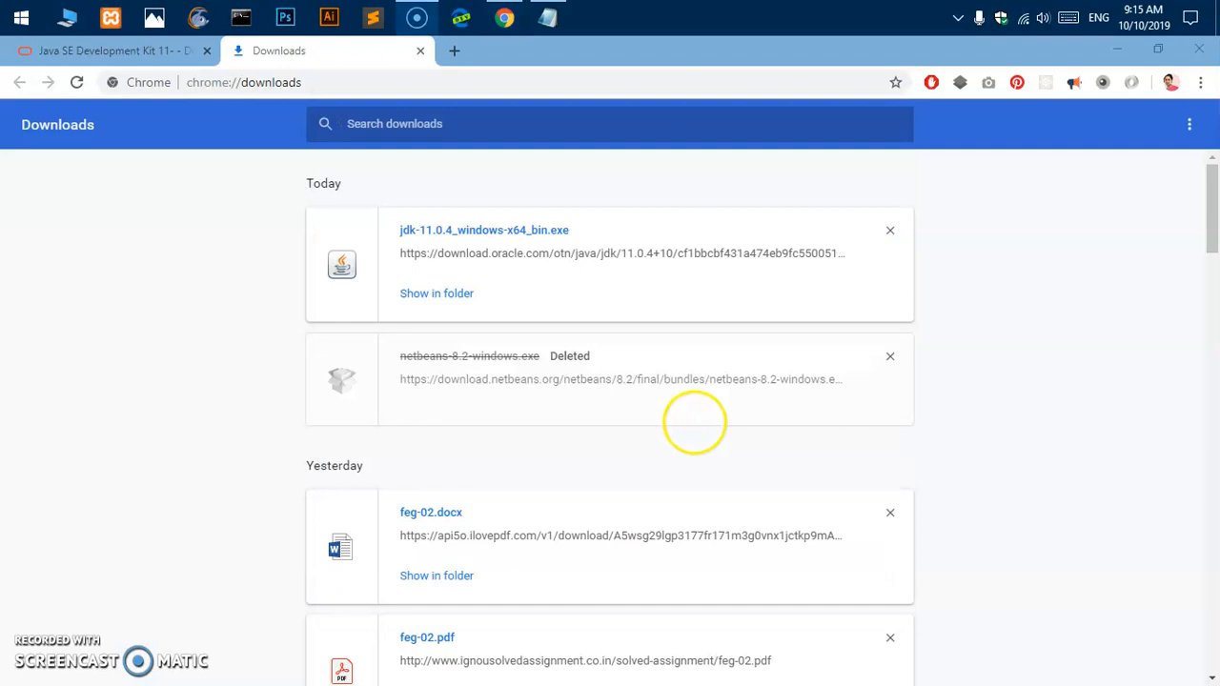
{"action": "mouse_move", "coordinate": [694, 423]}
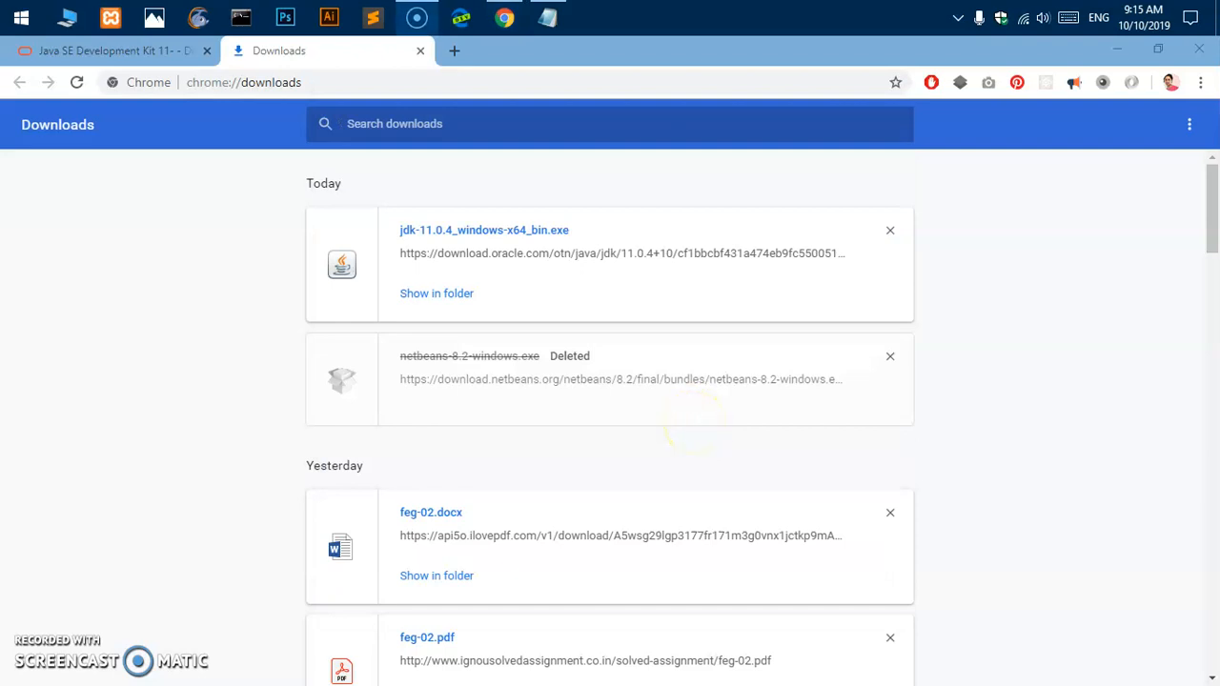
{"action": "mouse_move", "coordinate": [560, 42]}
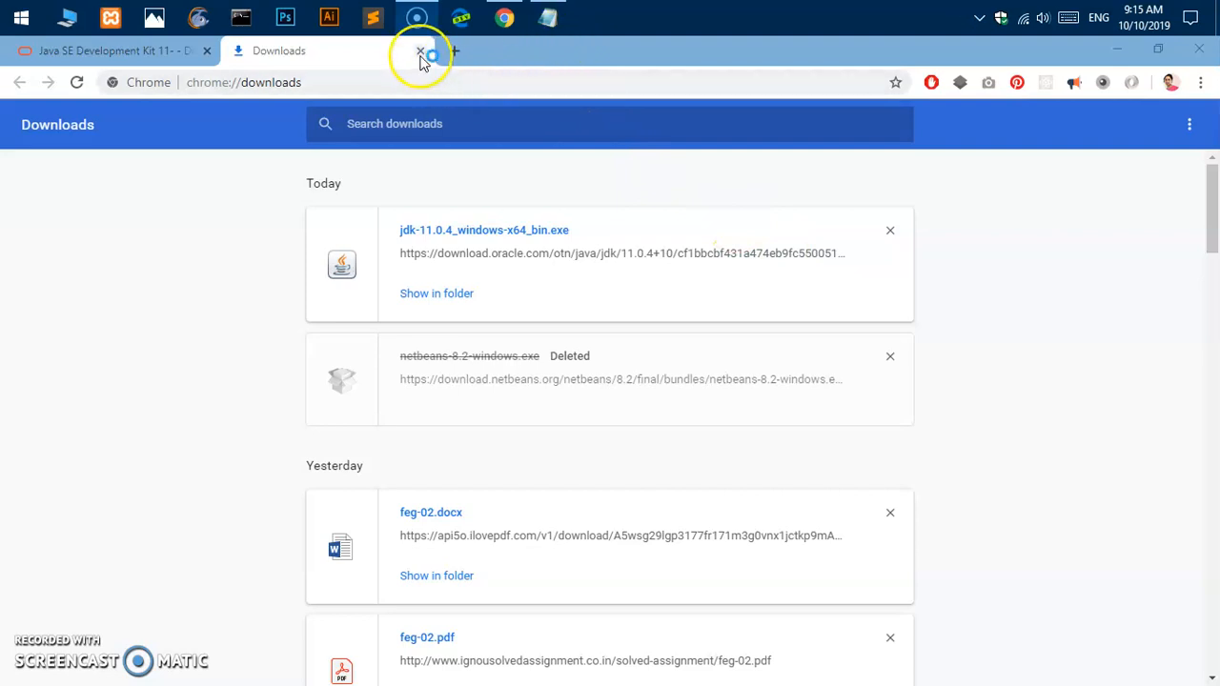
{"action": "left_click", "coordinate": [419, 49]}
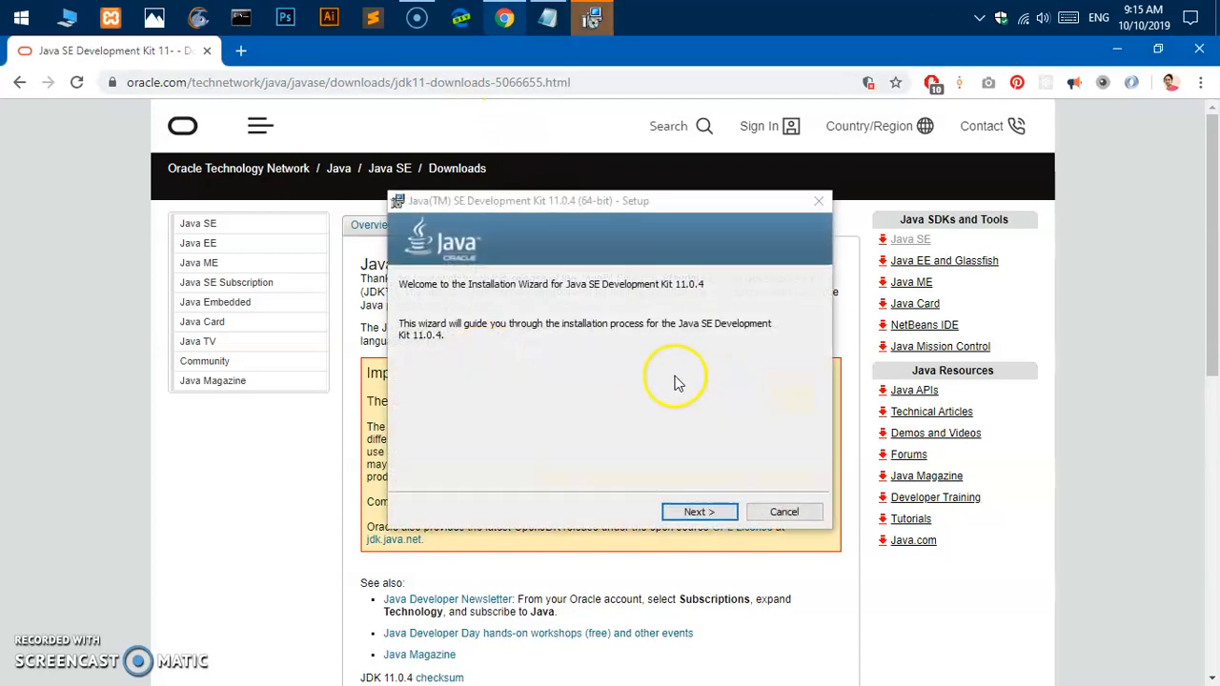
Step: Set the install folder to C:\Program Files\Java\jdk-11 and start installing the development tools
{"action": "left_click", "coordinate": [700, 511]}
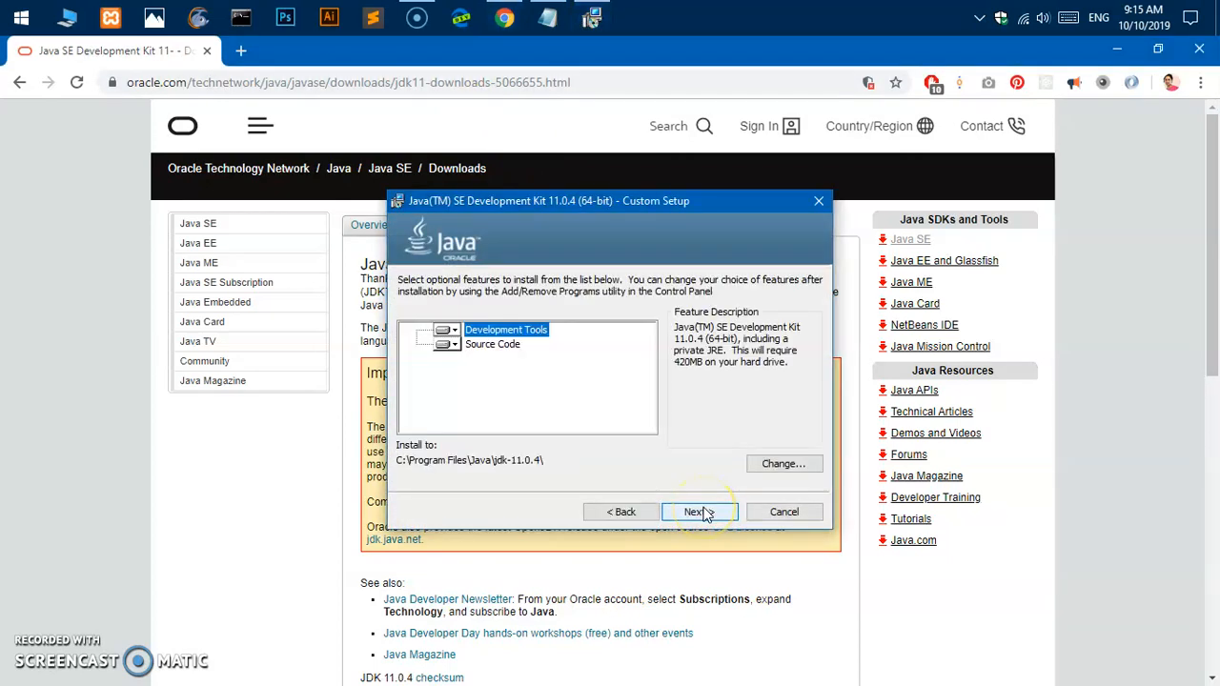
{"action": "mouse_move", "coordinate": [679, 473]}
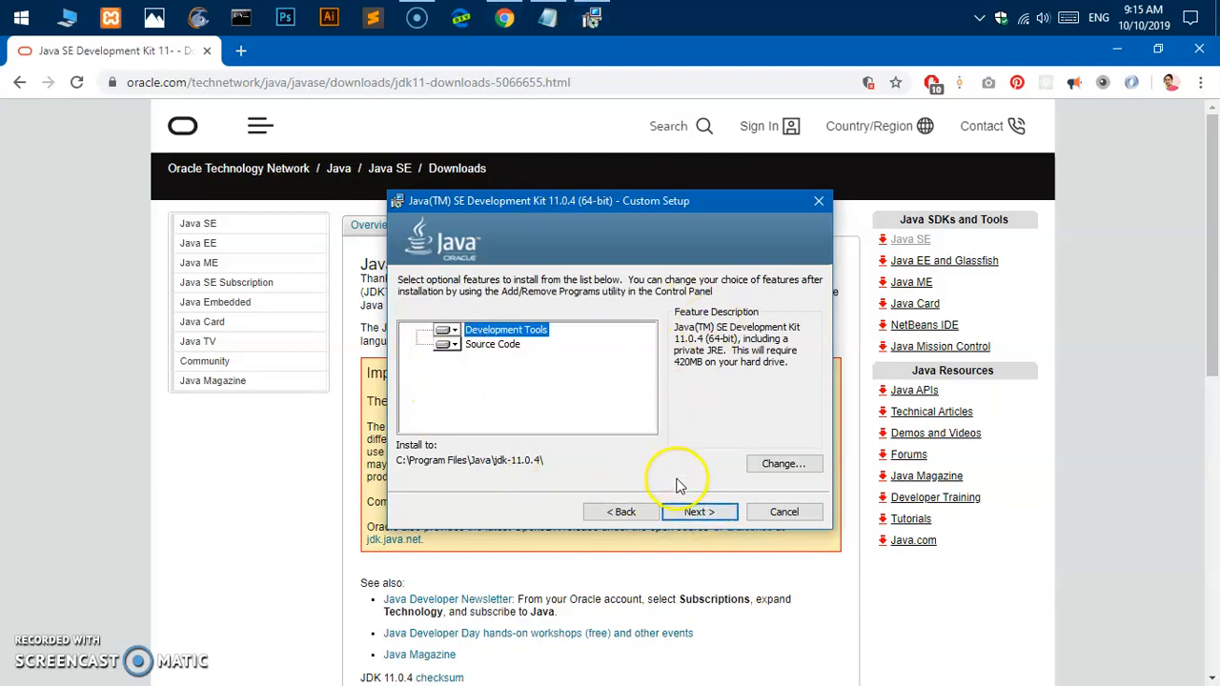
{"action": "mouse_move", "coordinate": [481, 467]}
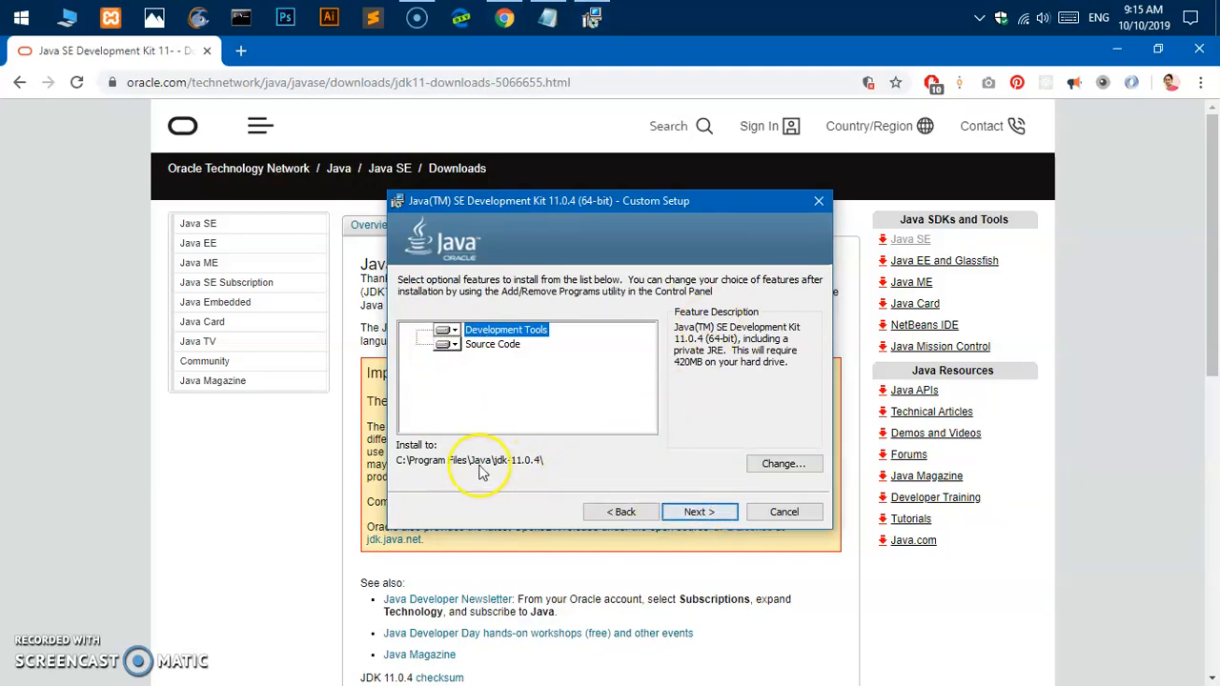
{"action": "mouse_move", "coordinate": [503, 467]}
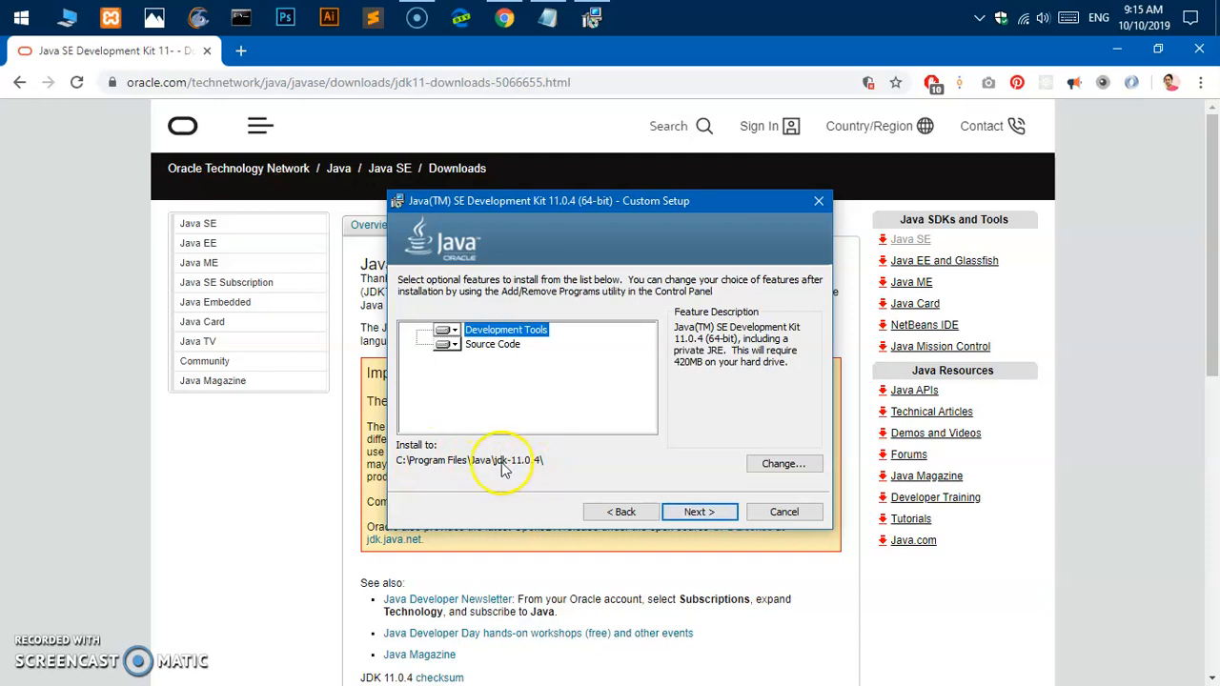
{"action": "left_click", "coordinate": [783, 463]}
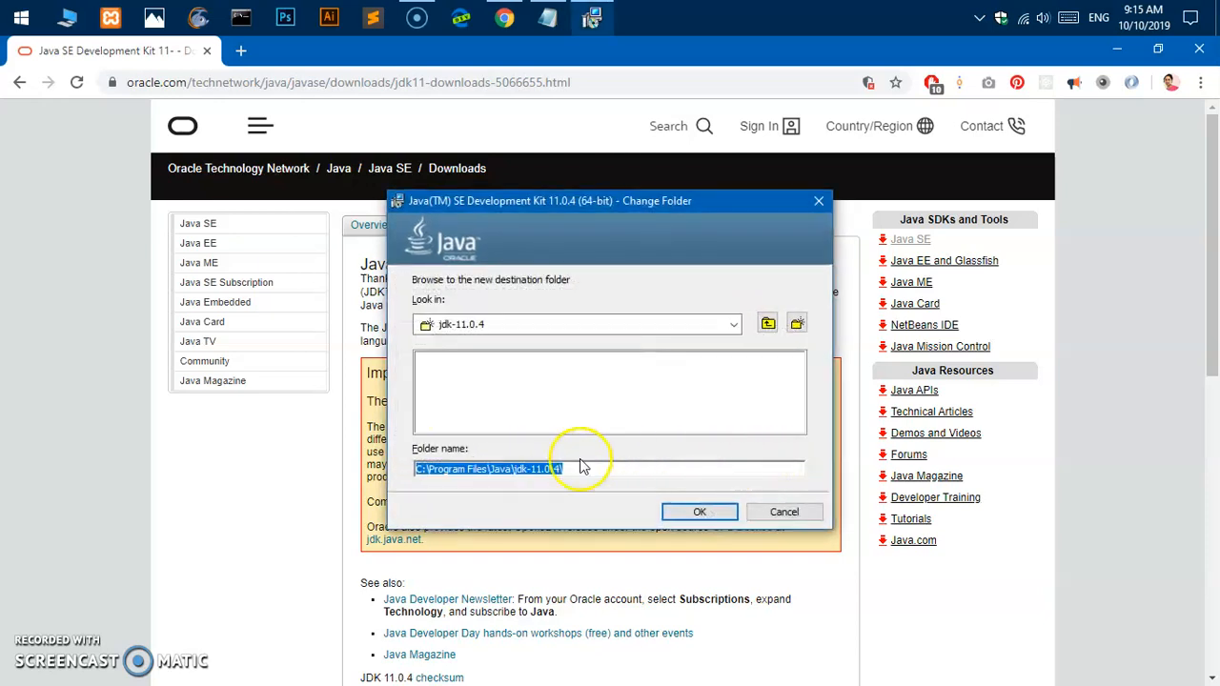
{"action": "left_click", "coordinate": [549, 469]}
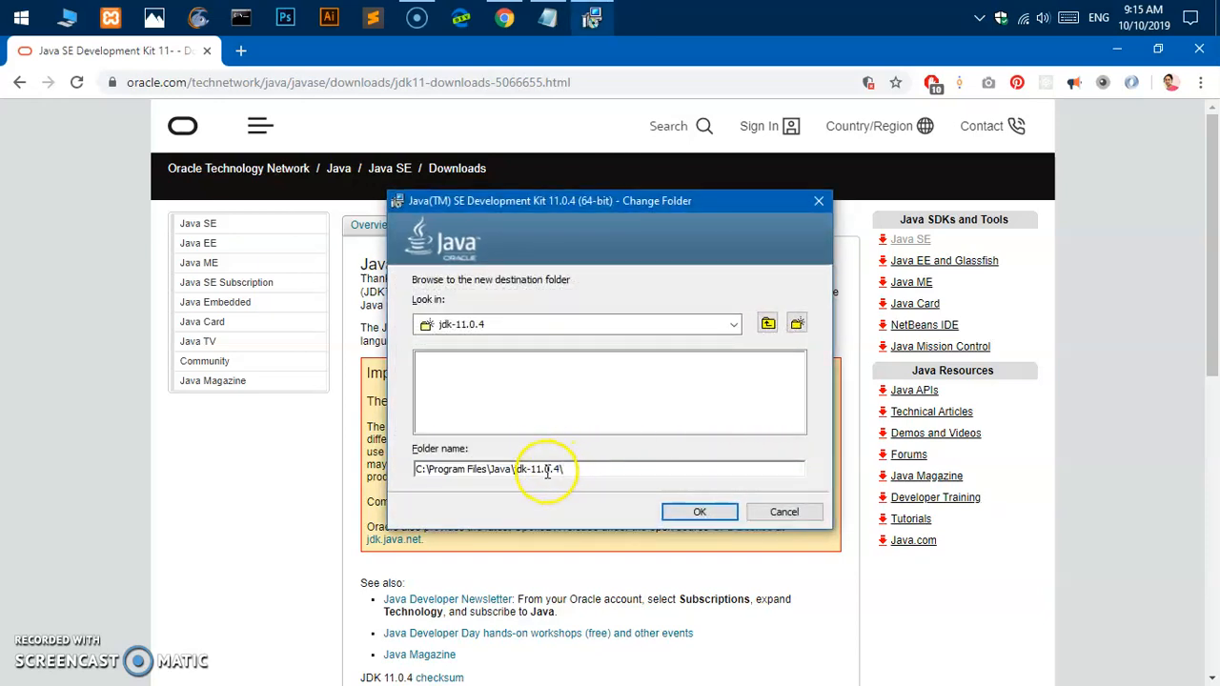
{"action": "double_click", "coordinate": [551, 469]}
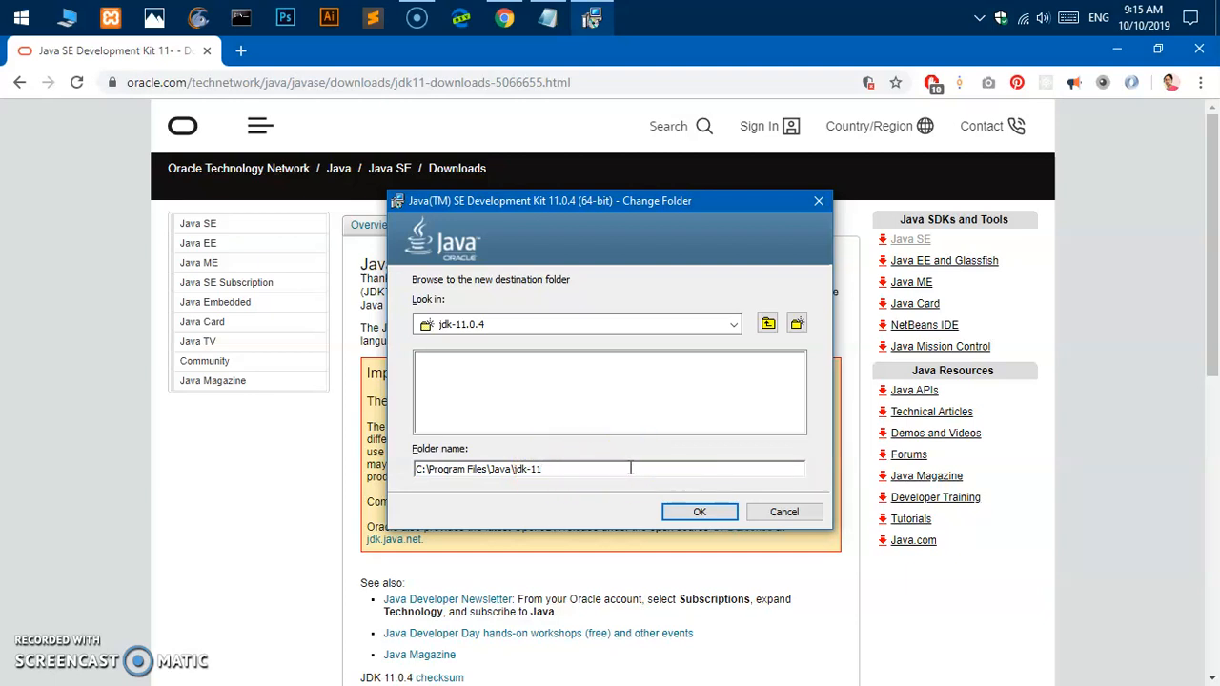
{"action": "double_click", "coordinate": [553, 469]}
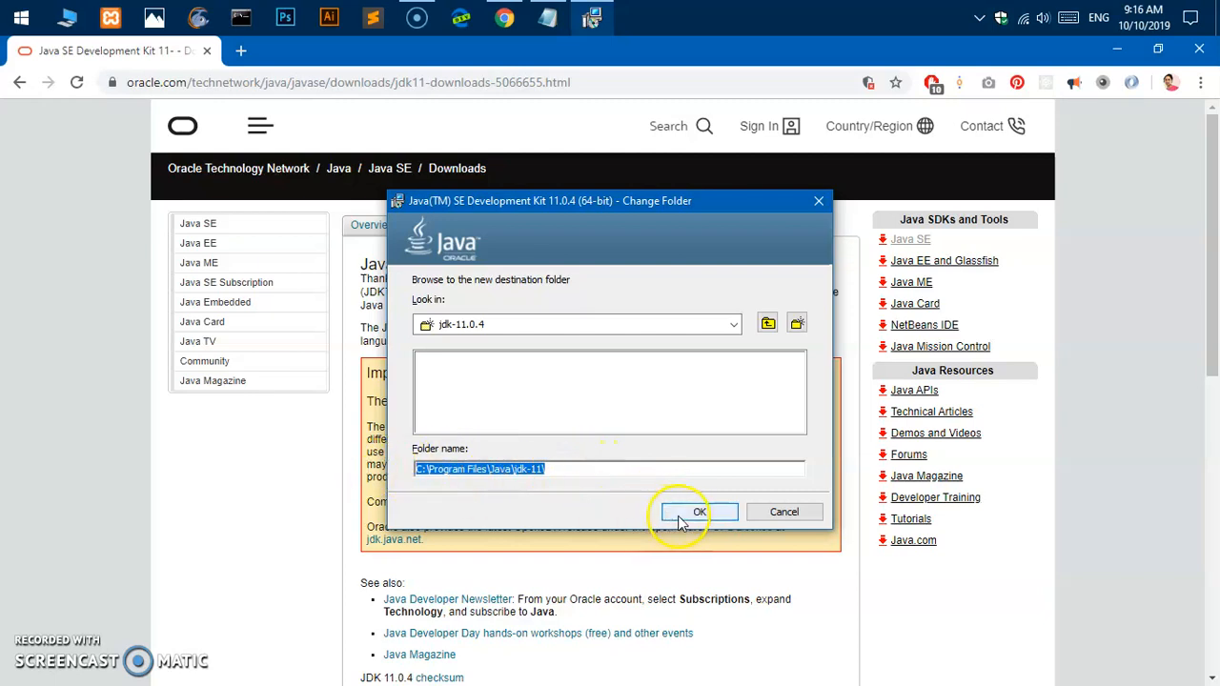
{"action": "left_click", "coordinate": [699, 511]}
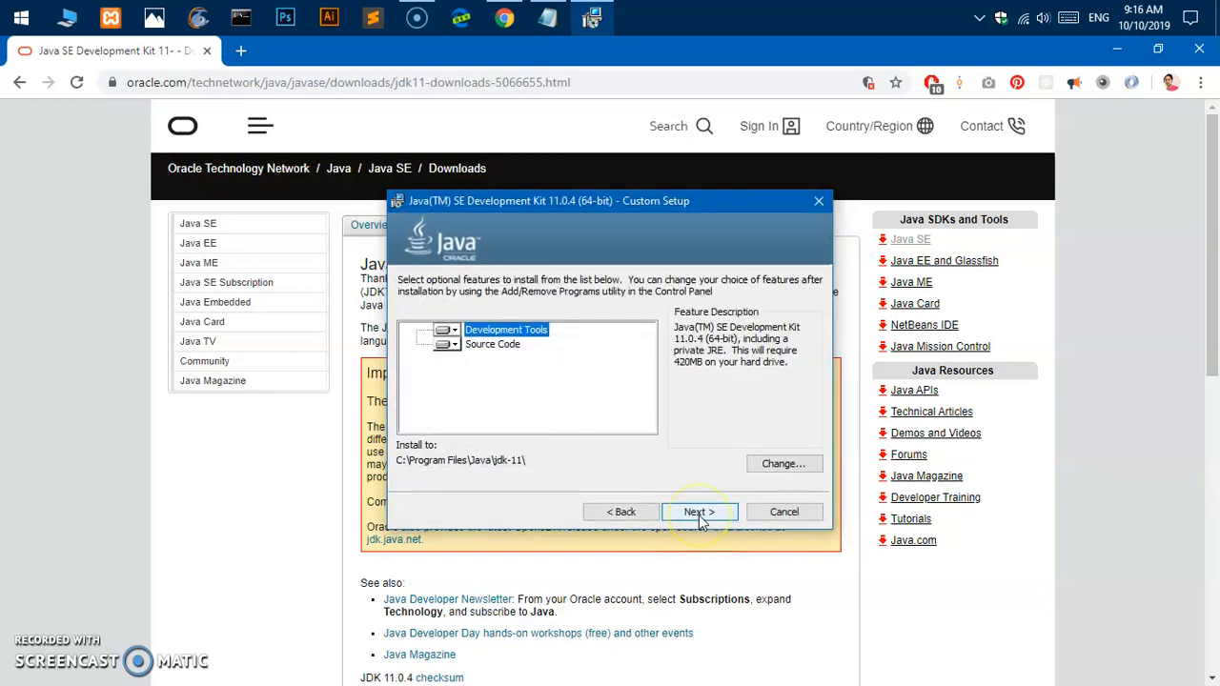
{"action": "left_click", "coordinate": [698, 511]}
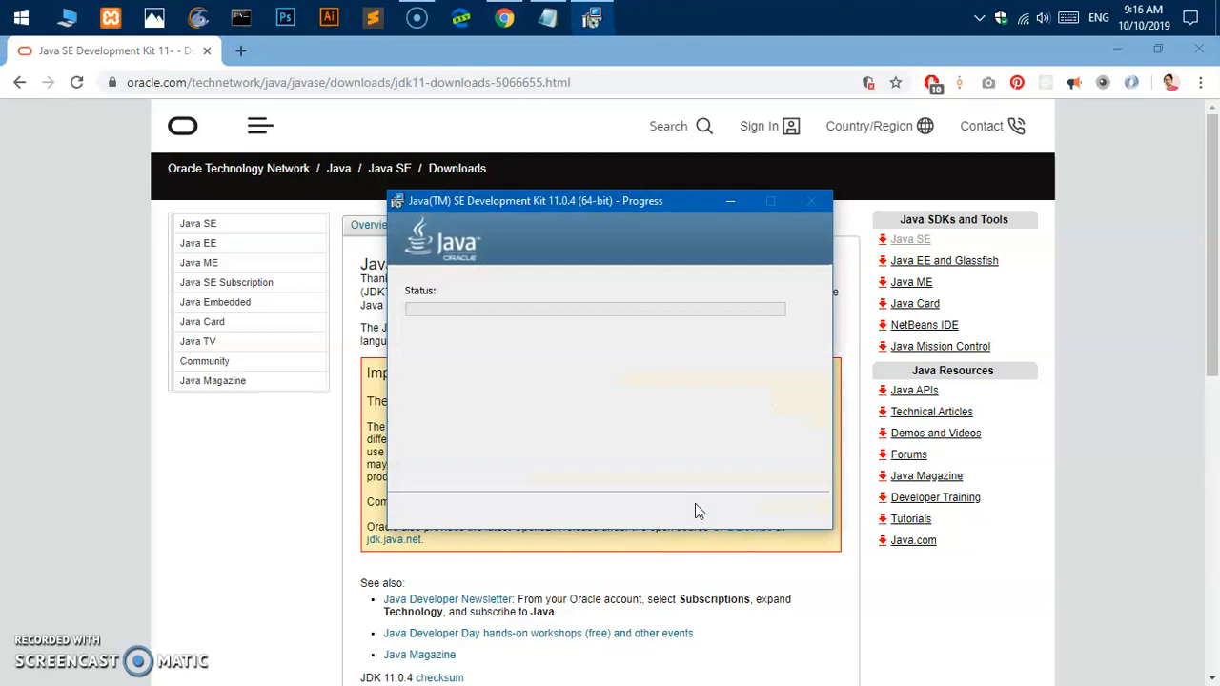
{"action": "mouse_move", "coordinate": [698, 503]}
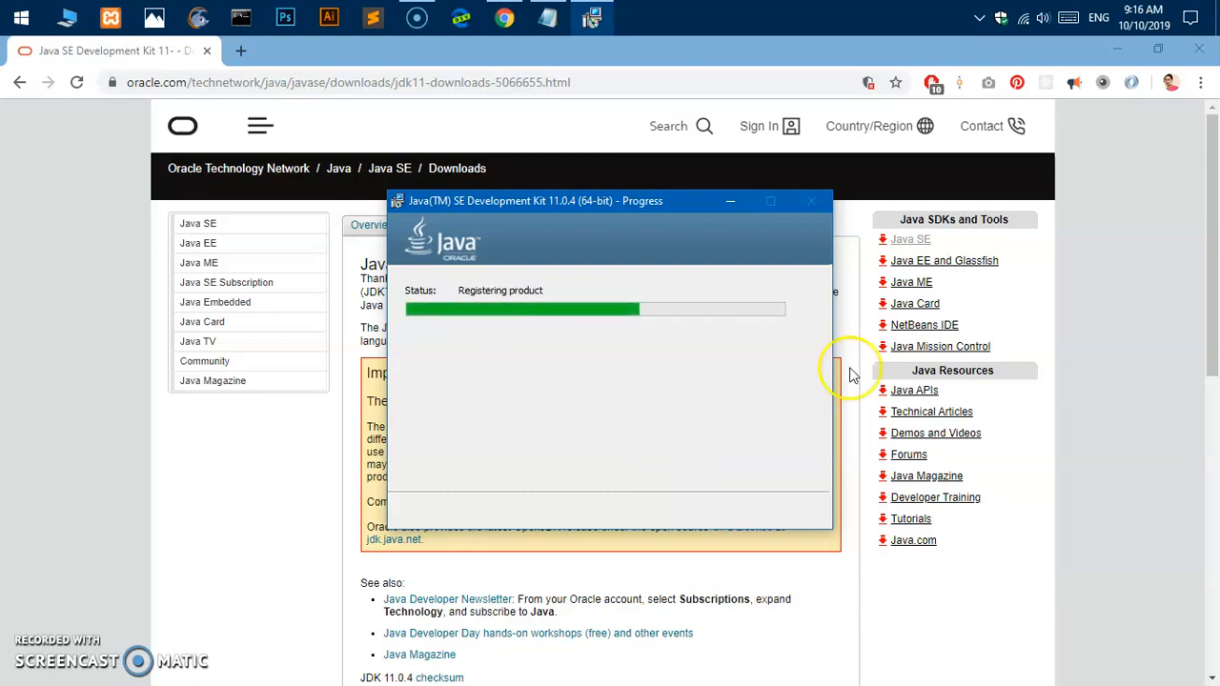
{"action": "mouse_move", "coordinate": [701, 360]}
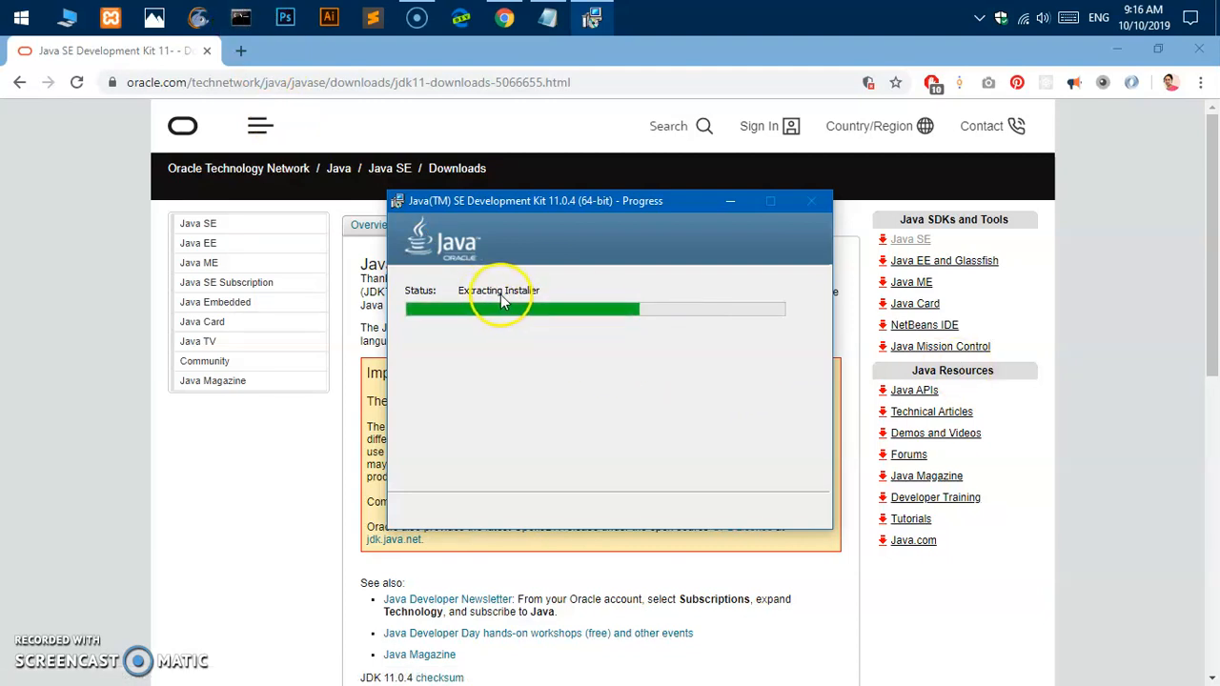
{"action": "mouse_move", "coordinate": [629, 393]}
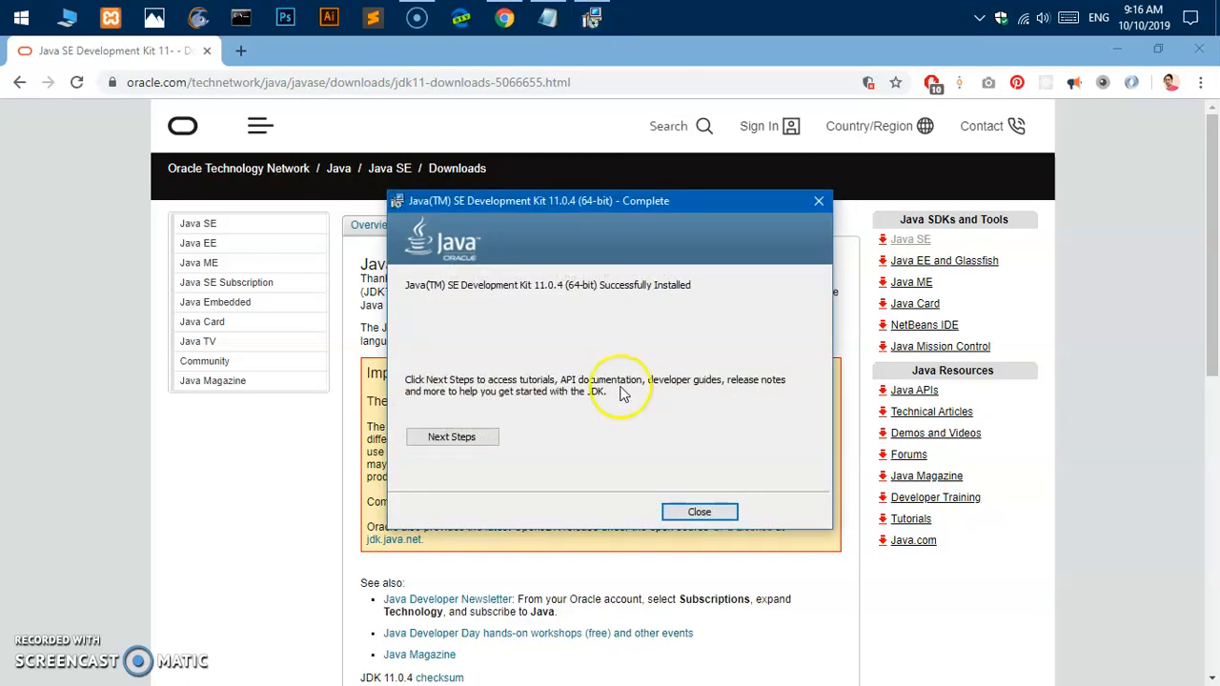
{"action": "mouse_move", "coordinate": [561, 207]}
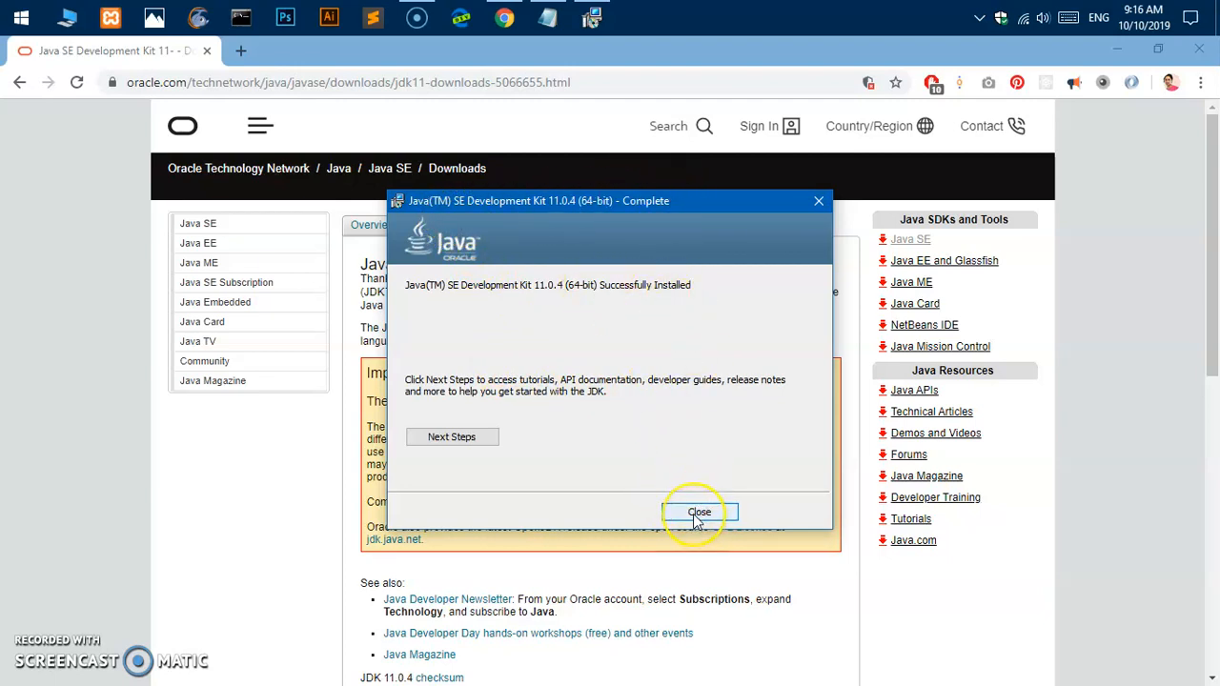
Step: Close the wizard once Java SE Development Kit 11.0.4 reports successful installation
{"action": "left_click", "coordinate": [700, 511]}
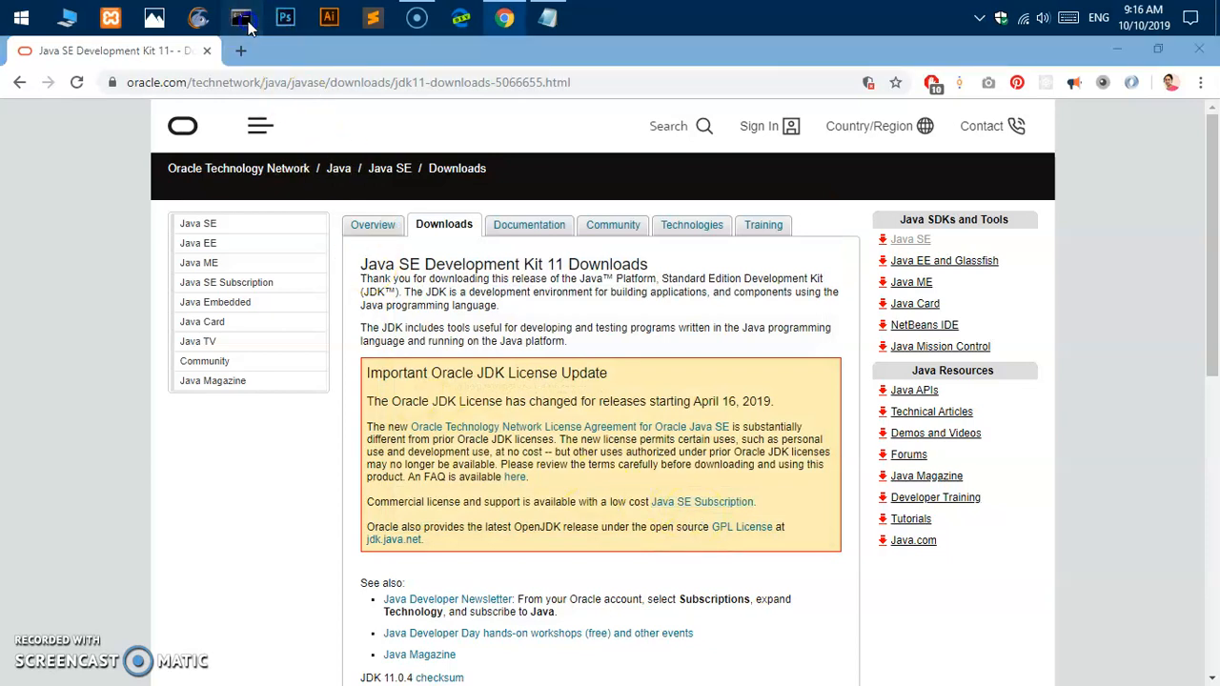
Step: Run java -version in Command Prompt, getting a 'not recognized' error
{"action": "left_click", "coordinate": [240, 17]}
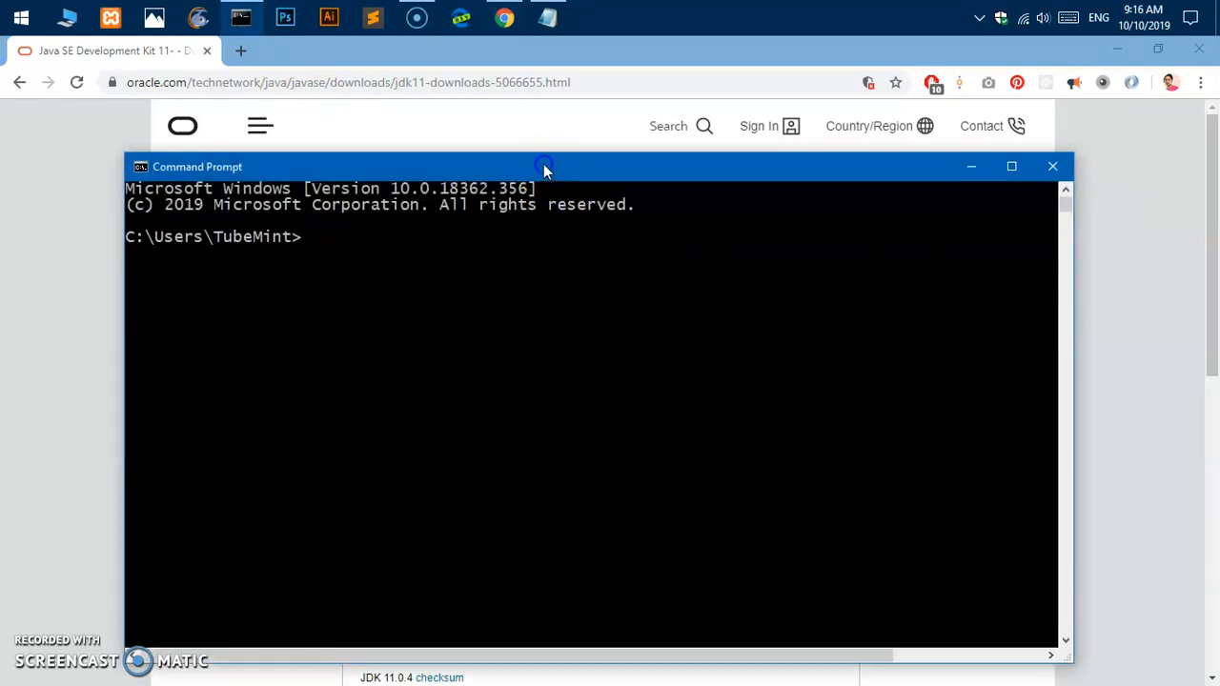
{"action": "type", "text": "ja"}
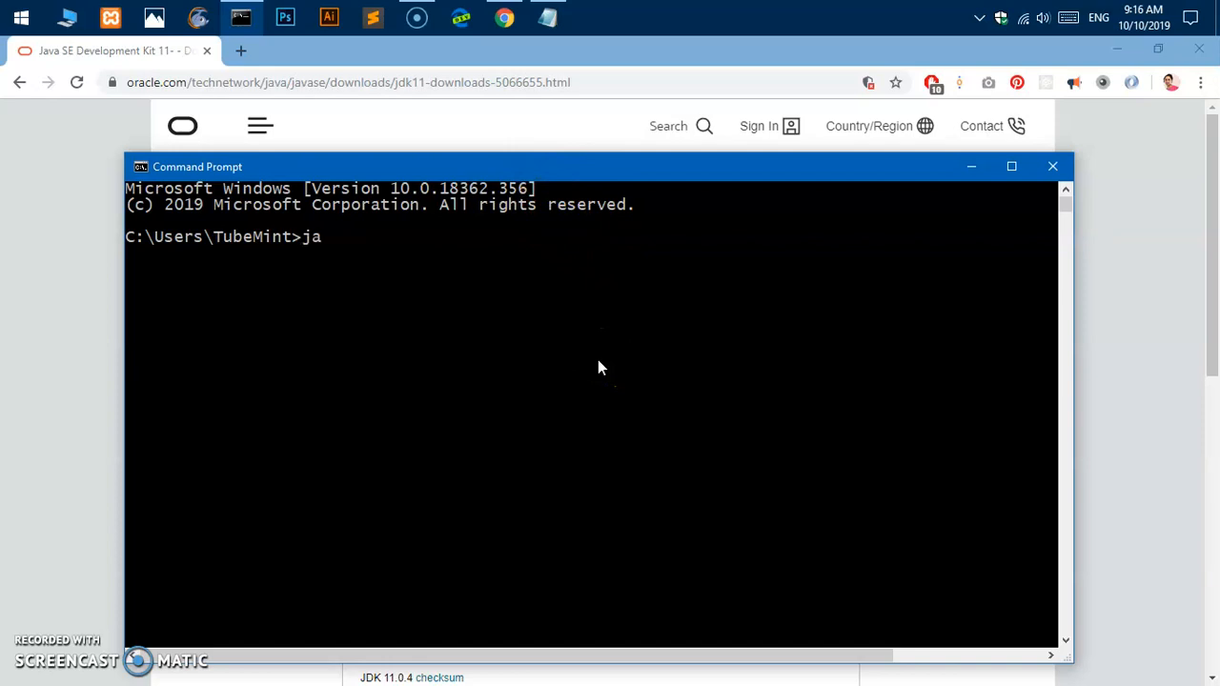
{"action": "type", "text": "va -v"}
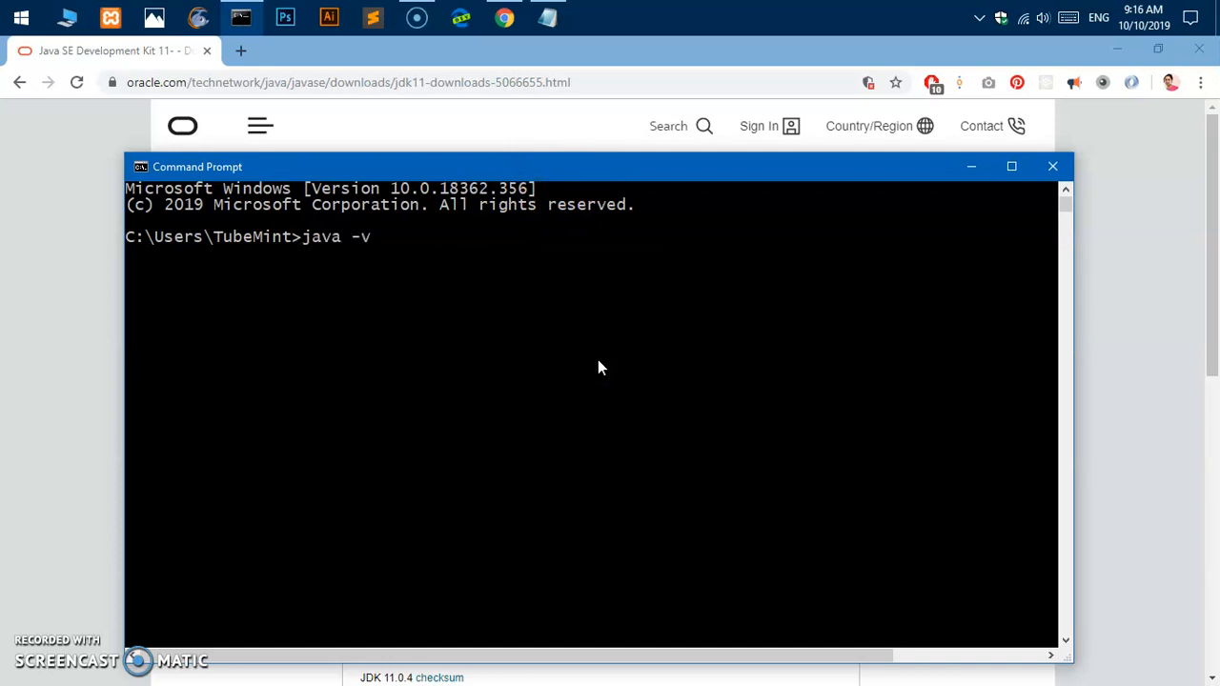
{"action": "type", "text": "ersion"}
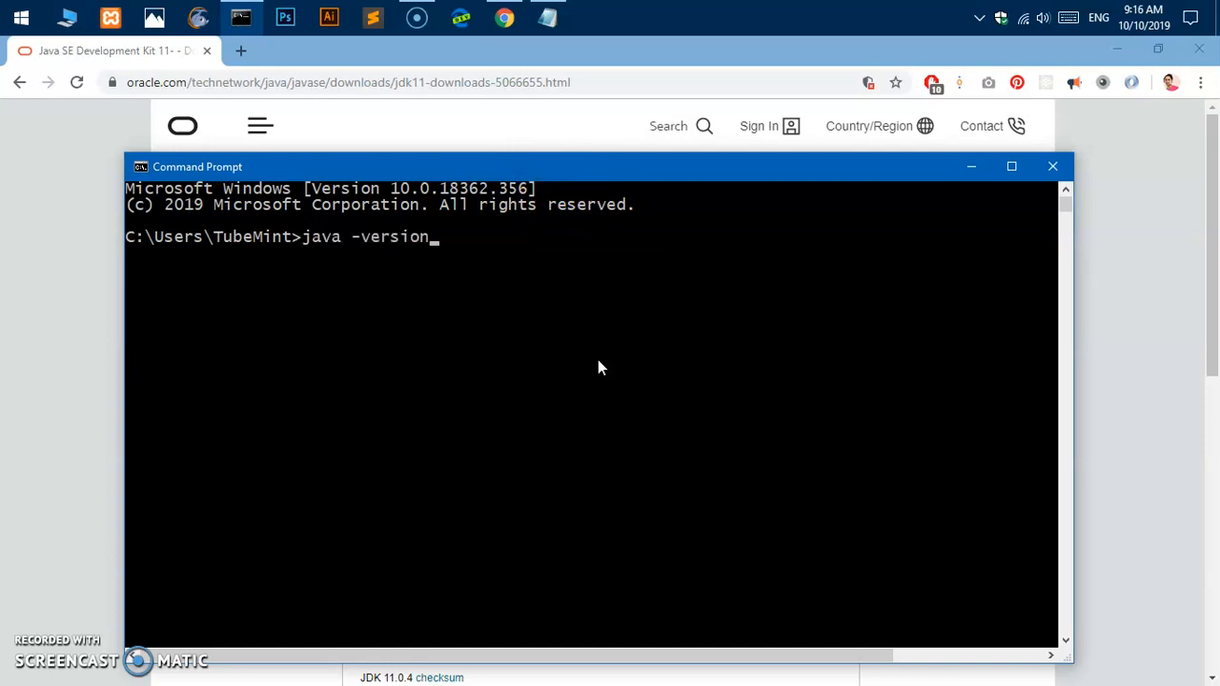
{"action": "key", "text": "Return"}
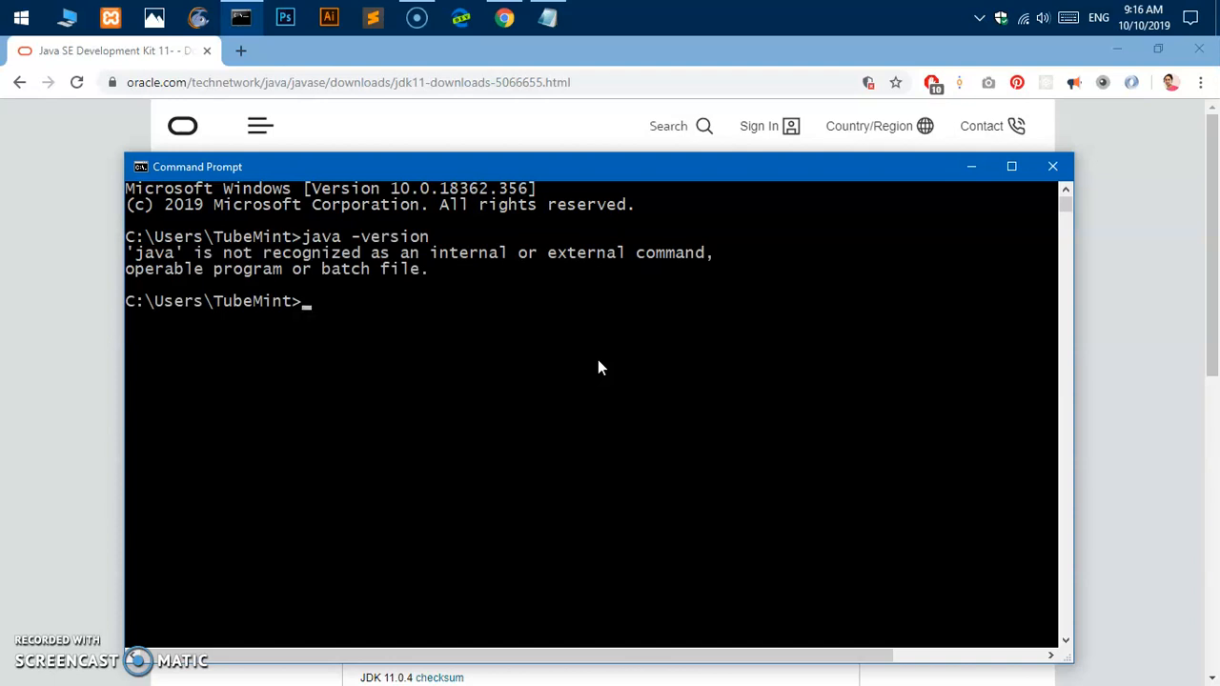
Step: Run javac -version, also 'not recognized', then head to Start search for settings
{"action": "type", "text": "ja"}
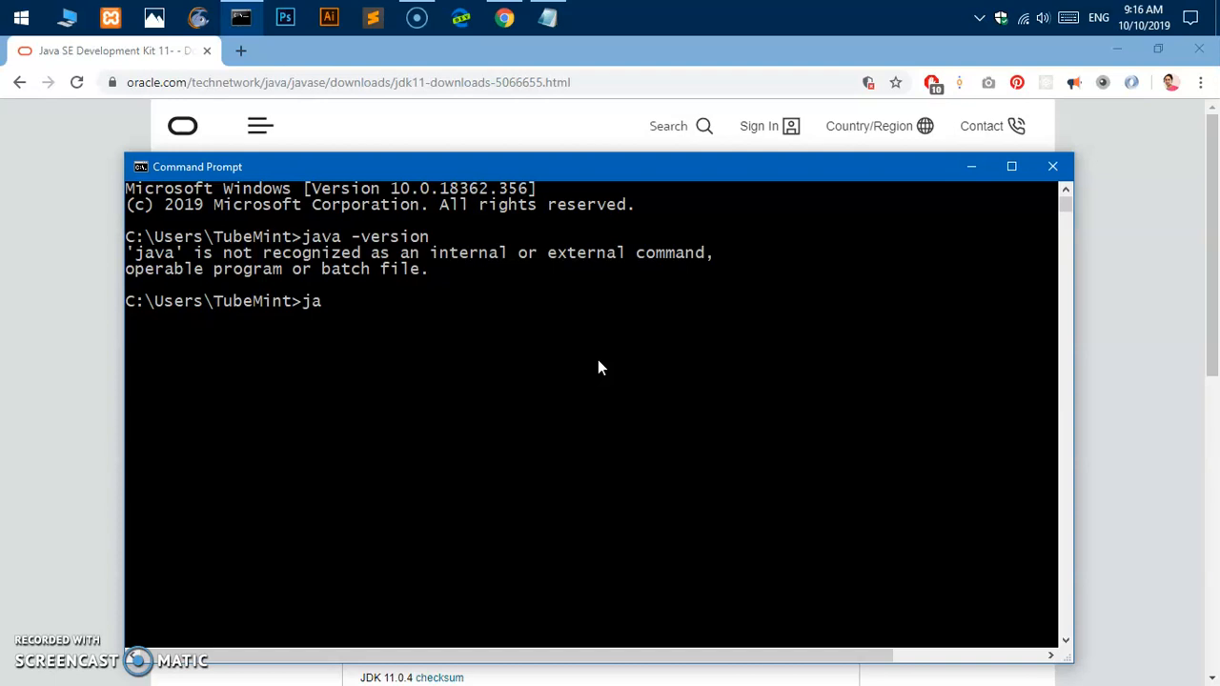
{"action": "type", "text": "va"}
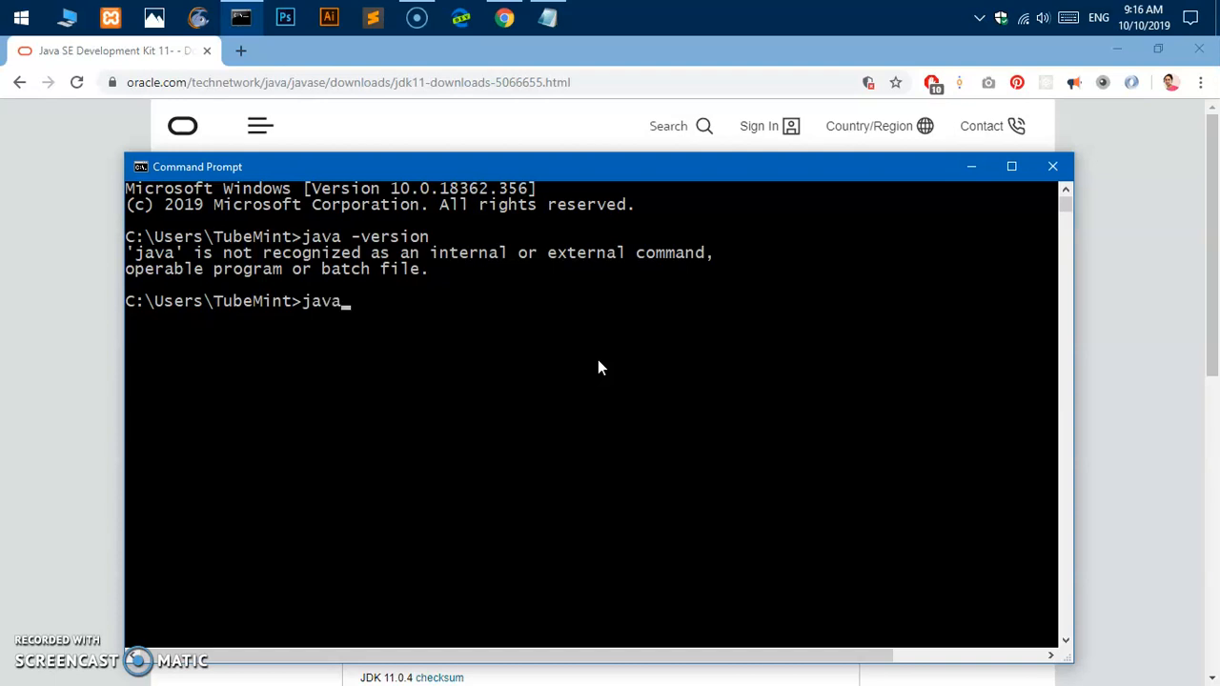
{"action": "type", "text": "c"}
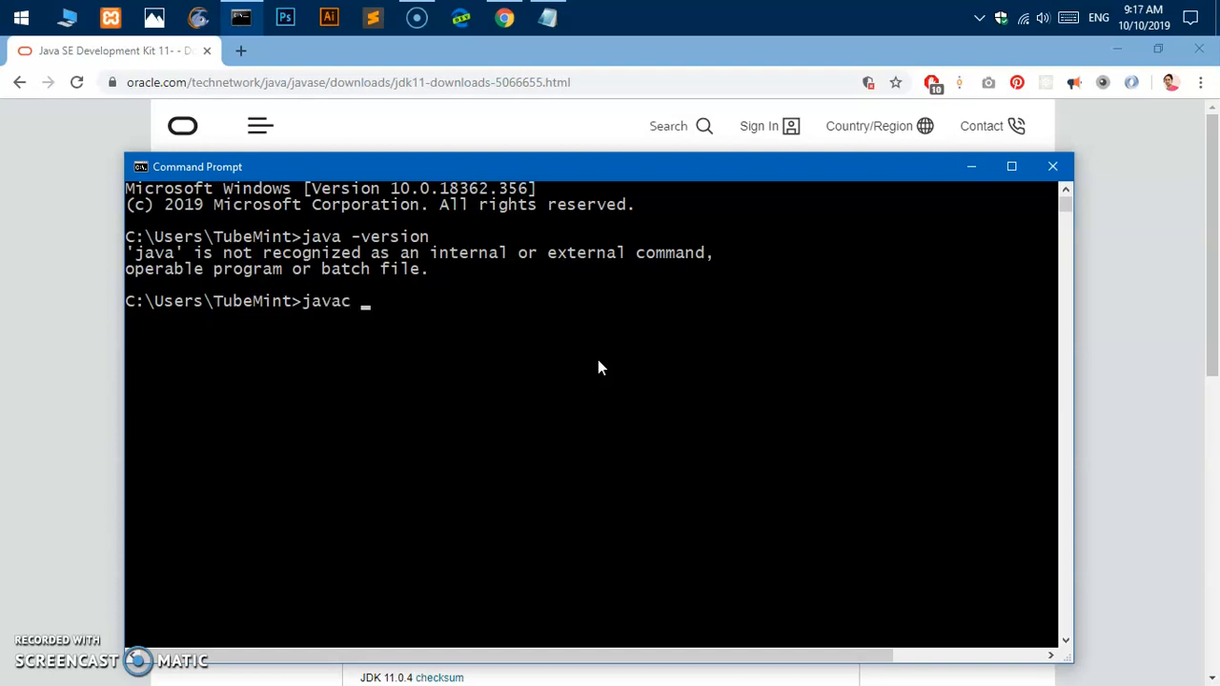
{"action": "type", "text": "-ve"}
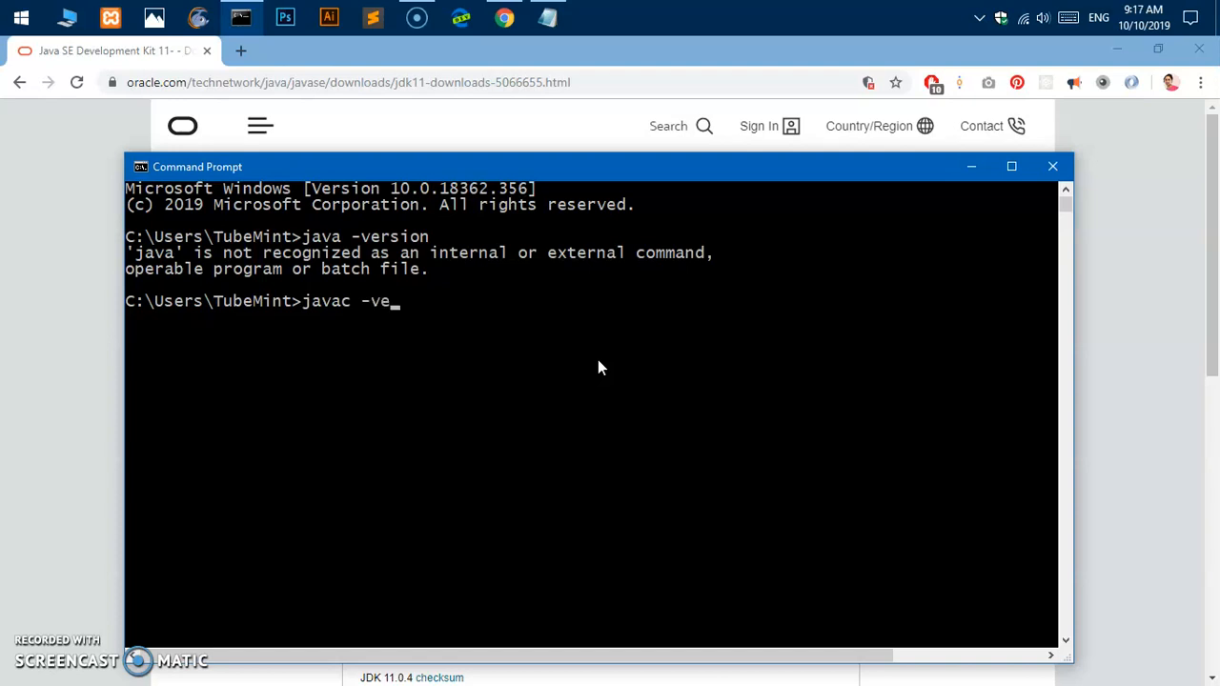
{"action": "key", "text": "Return"}
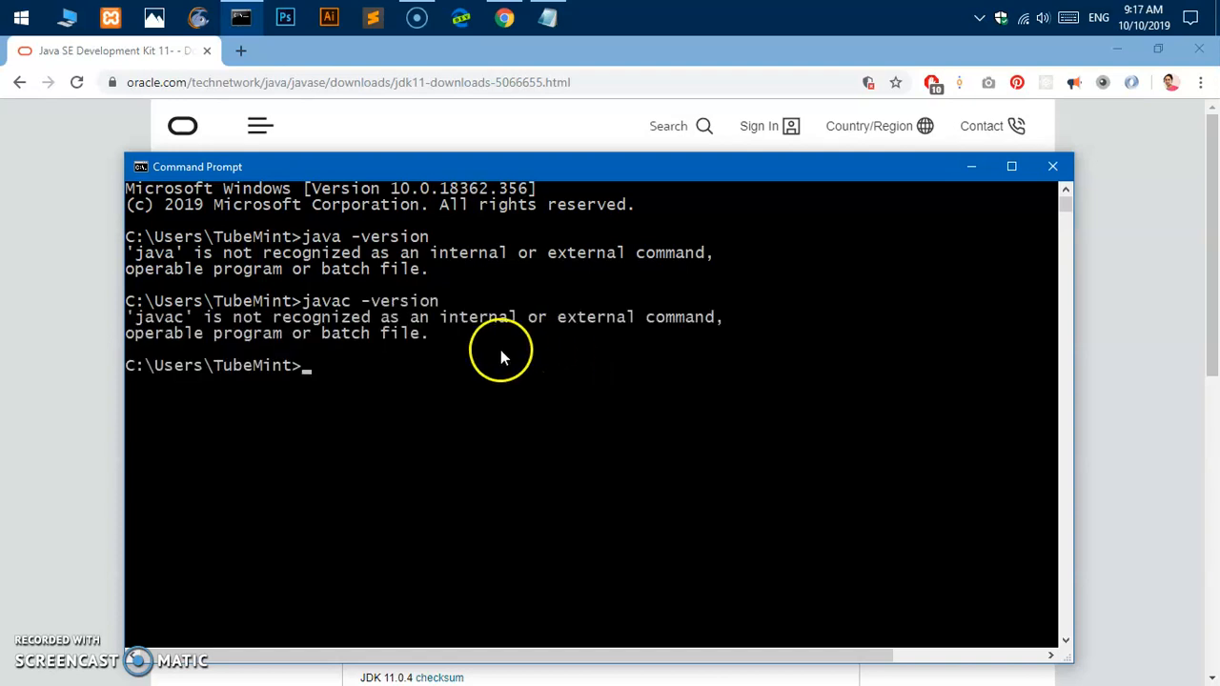
{"action": "left_click", "coordinate": [21, 17]}
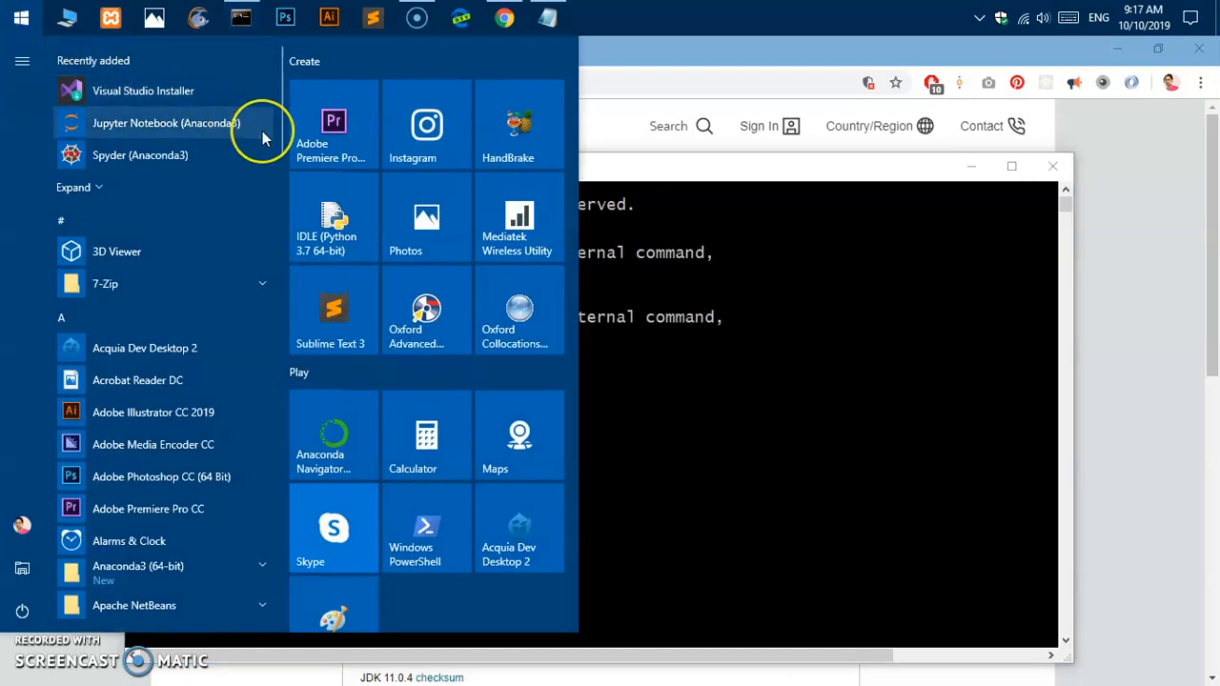
Step: Reach the Environment Variables dialog via Start search 'var' and System Properties
{"action": "type", "text": "var"}
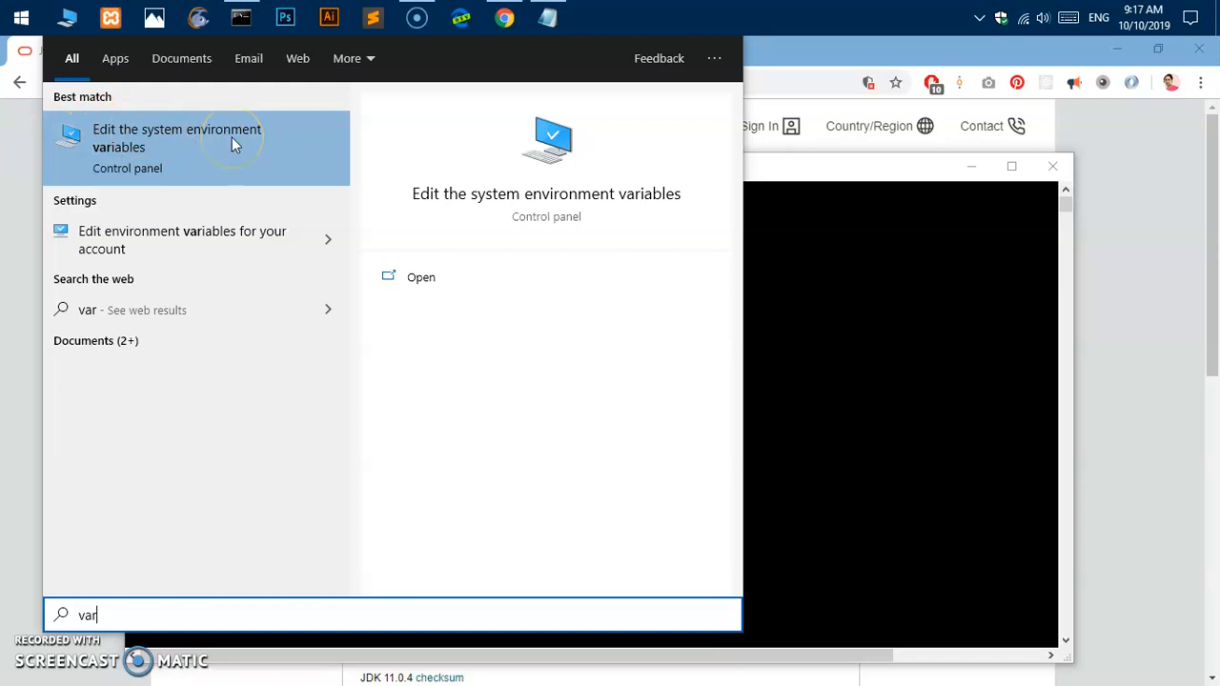
{"action": "left_click", "coordinate": [176, 149]}
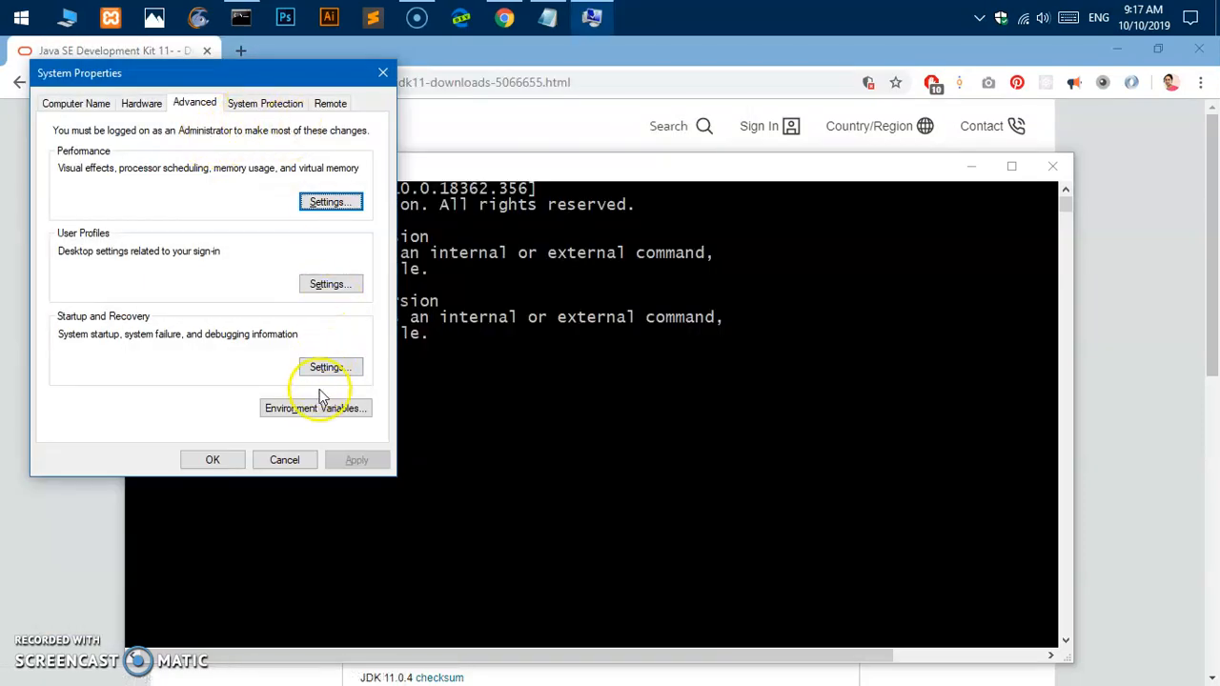
{"action": "left_click", "coordinate": [315, 408]}
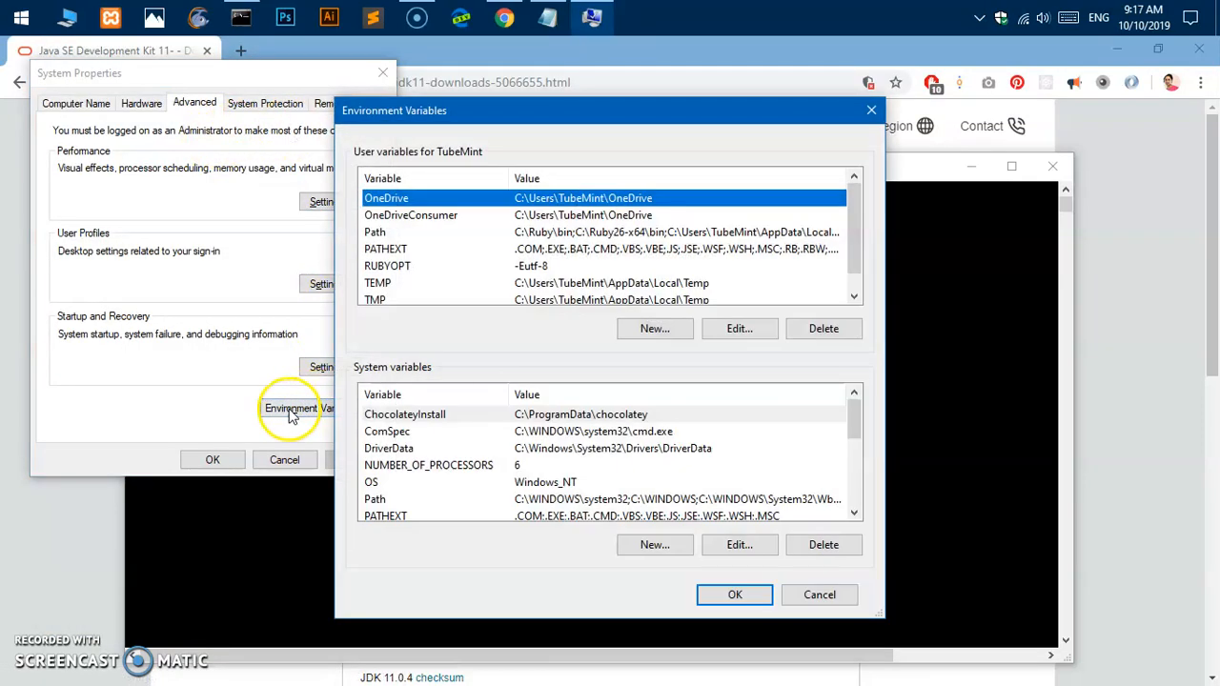
{"action": "mouse_move", "coordinate": [385, 372]}
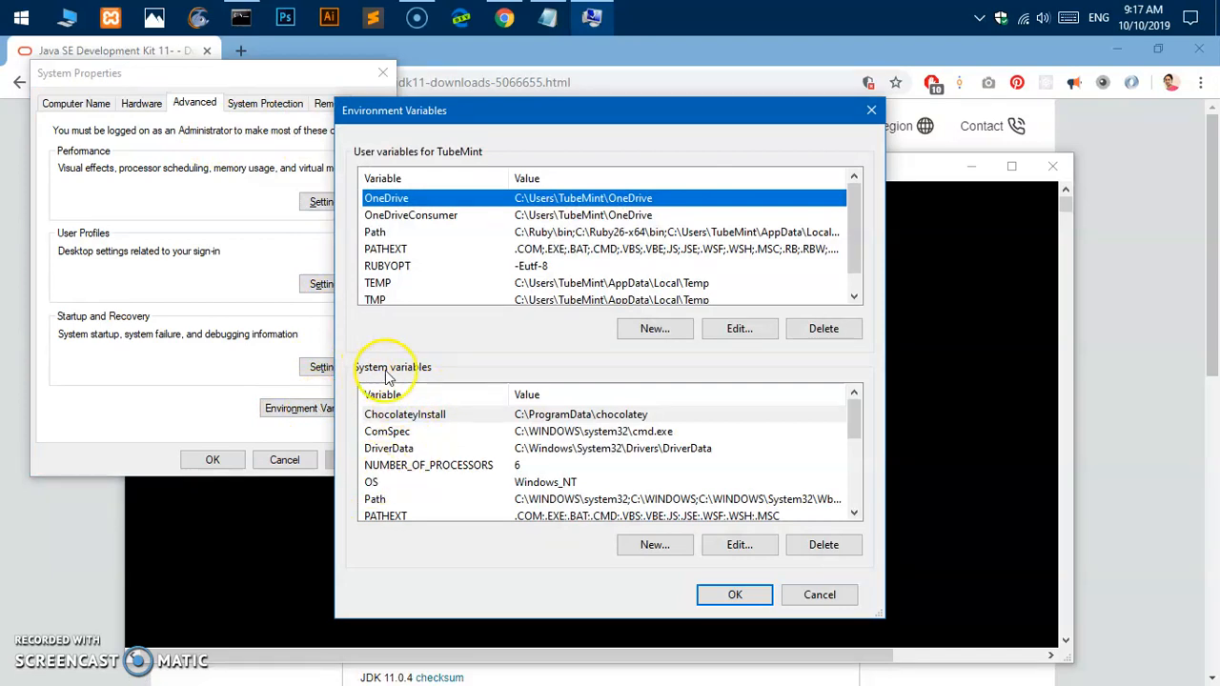
Step: Select the system Path variable and bring it up for editing
{"action": "scroll", "scroll_direction": "down", "scroll_amount": 3}
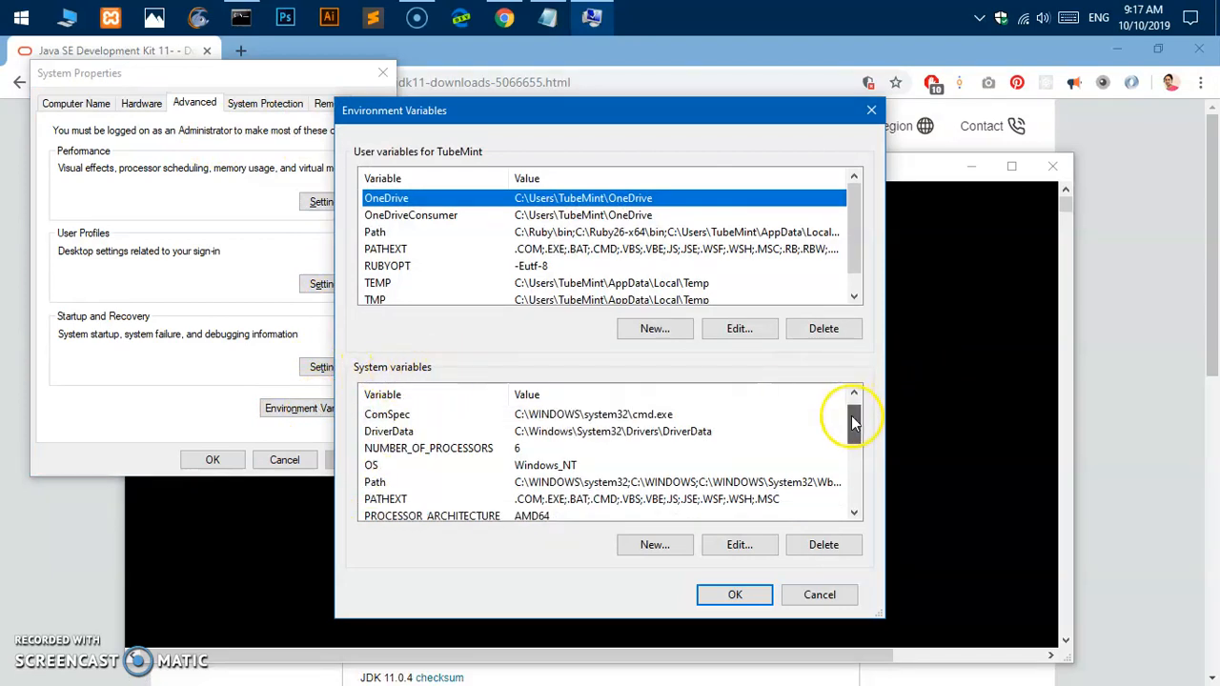
{"action": "left_click", "coordinate": [374, 480]}
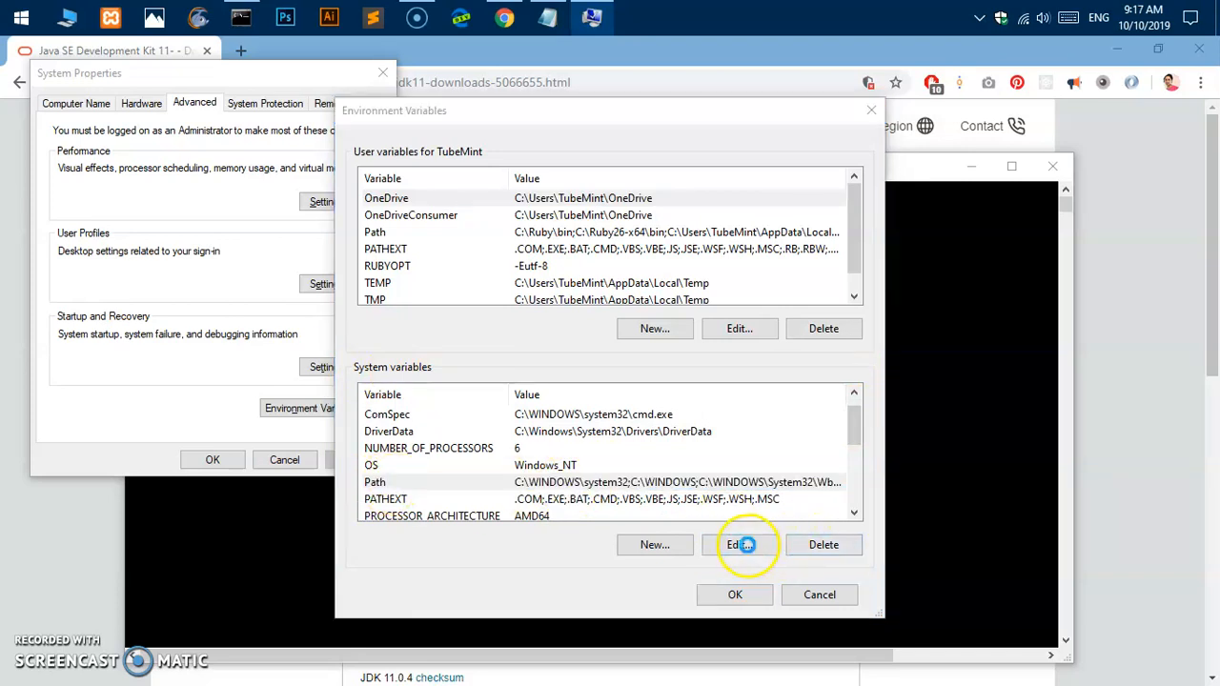
{"action": "left_click", "coordinate": [740, 545]}
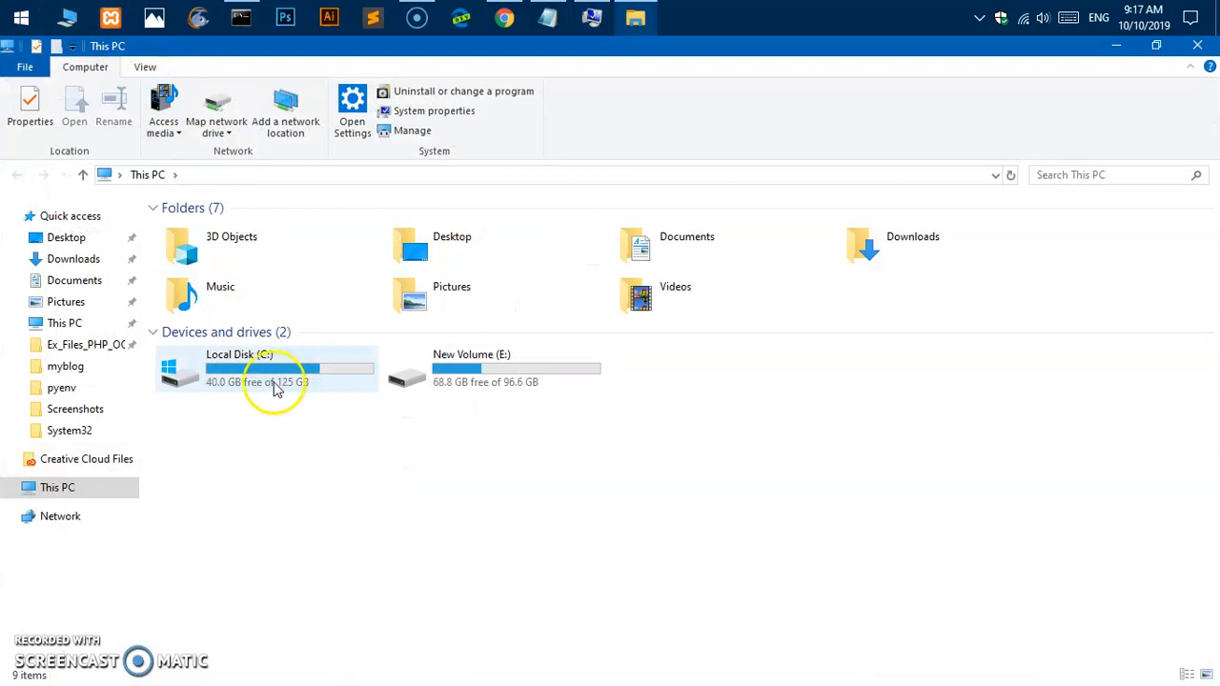
Step: Navigate from the C drive through Program Files and Java into jdk-11\bin
{"action": "double_click", "coordinate": [267, 370]}
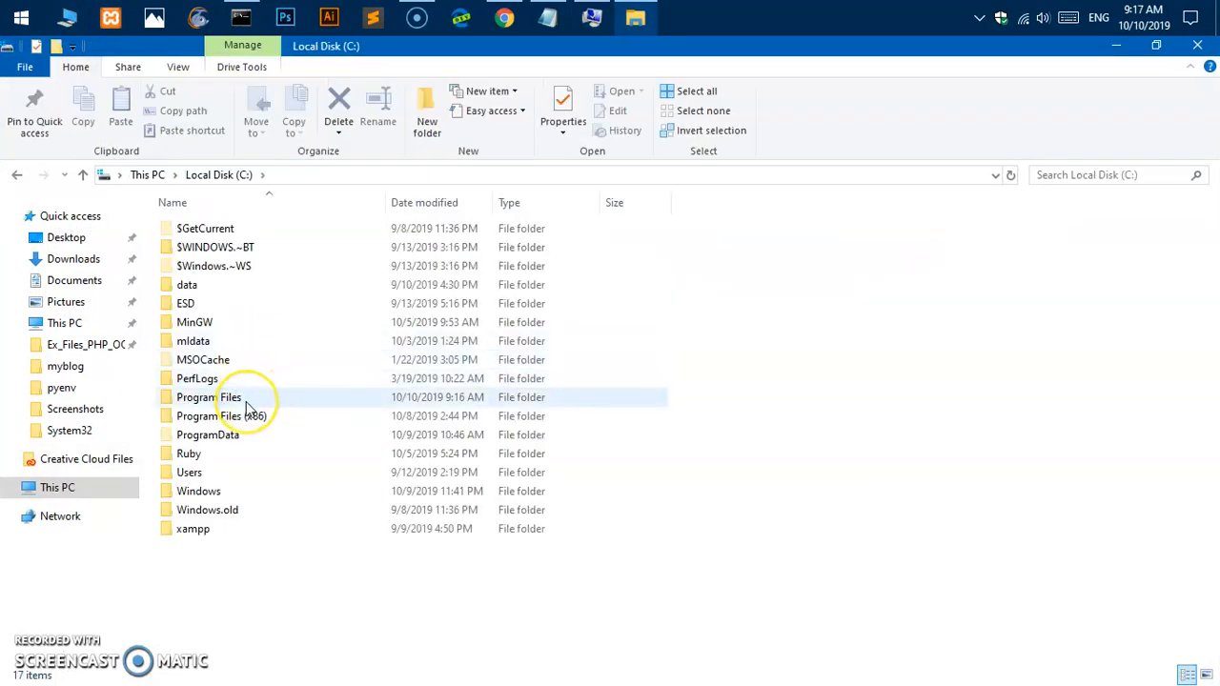
{"action": "left_click", "coordinate": [210, 399]}
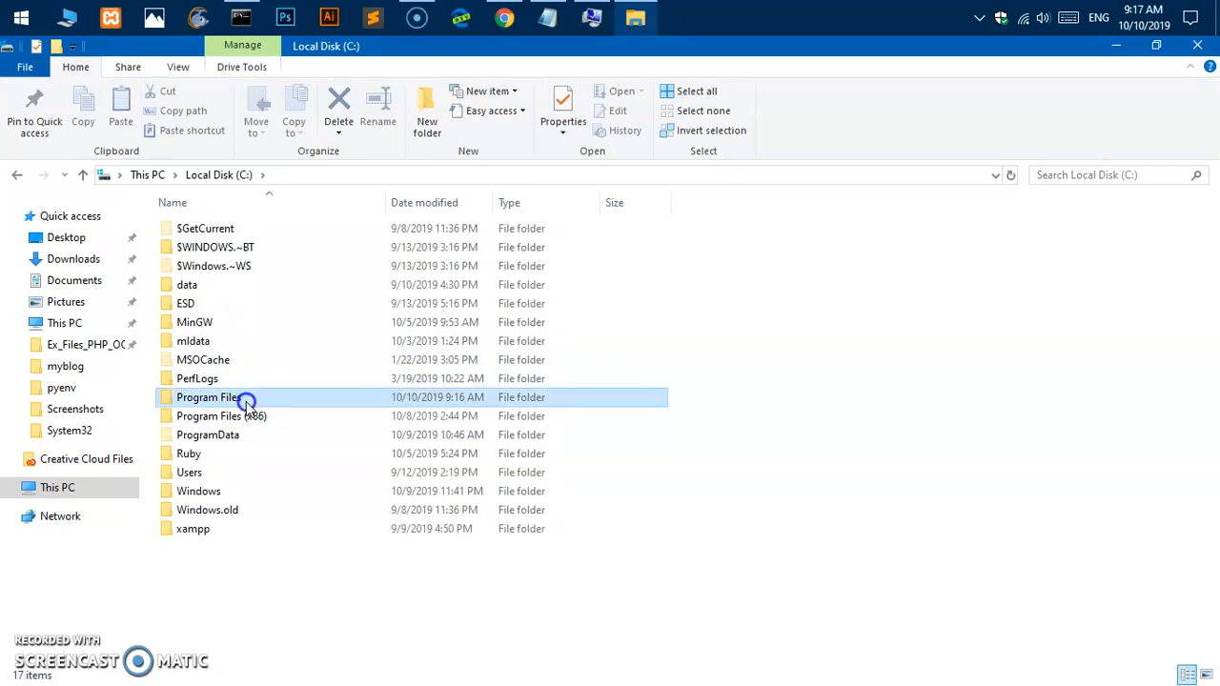
{"action": "double_click", "coordinate": [208, 399]}
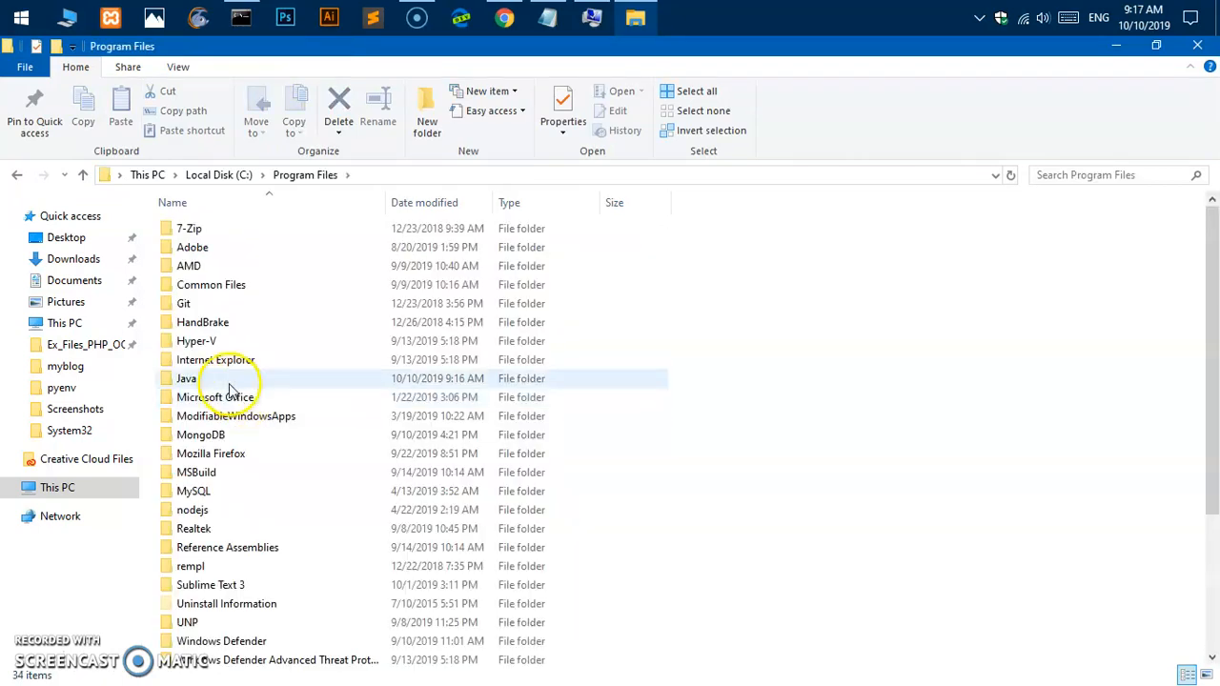
{"action": "double_click", "coordinate": [187, 378]}
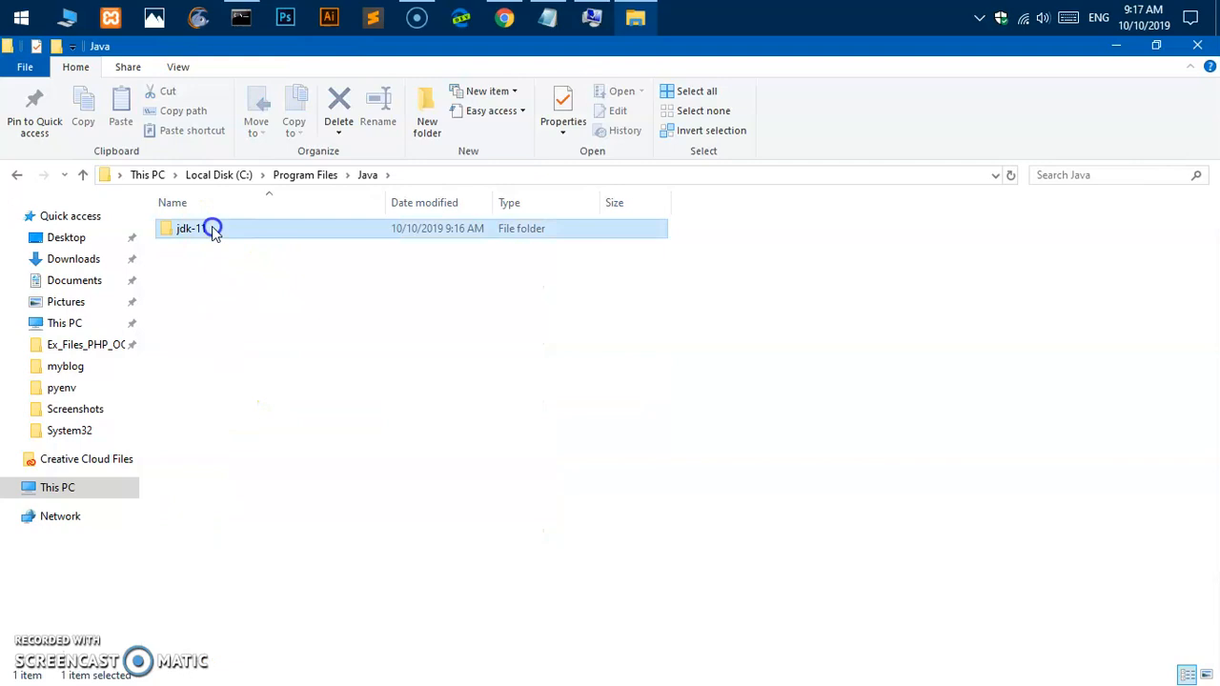
{"action": "double_click", "coordinate": [187, 229]}
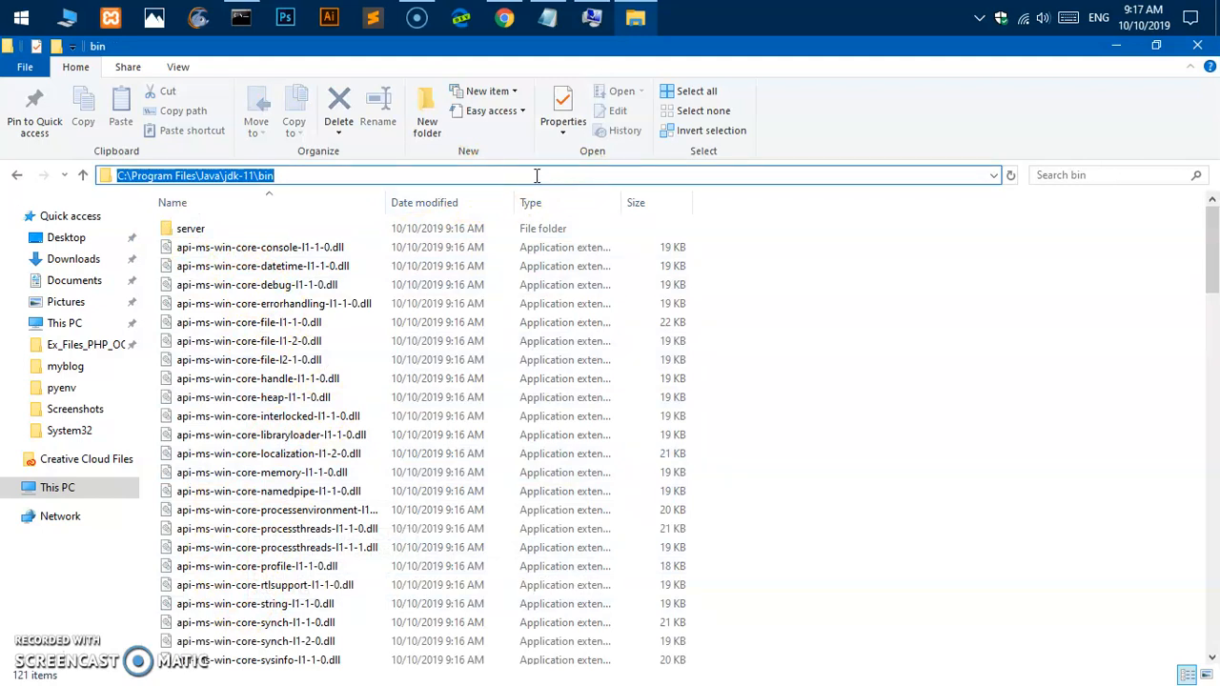
{"action": "mouse_move", "coordinate": [1095, 99]}
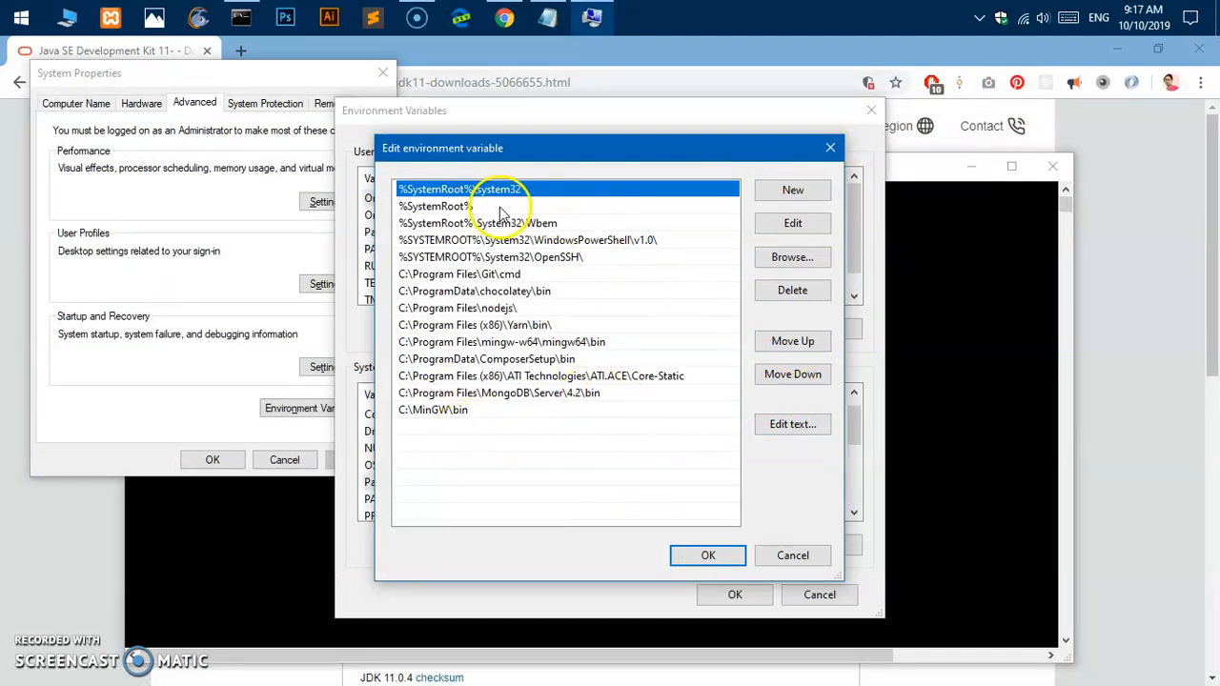
{"action": "mouse_move", "coordinate": [438, 156]}
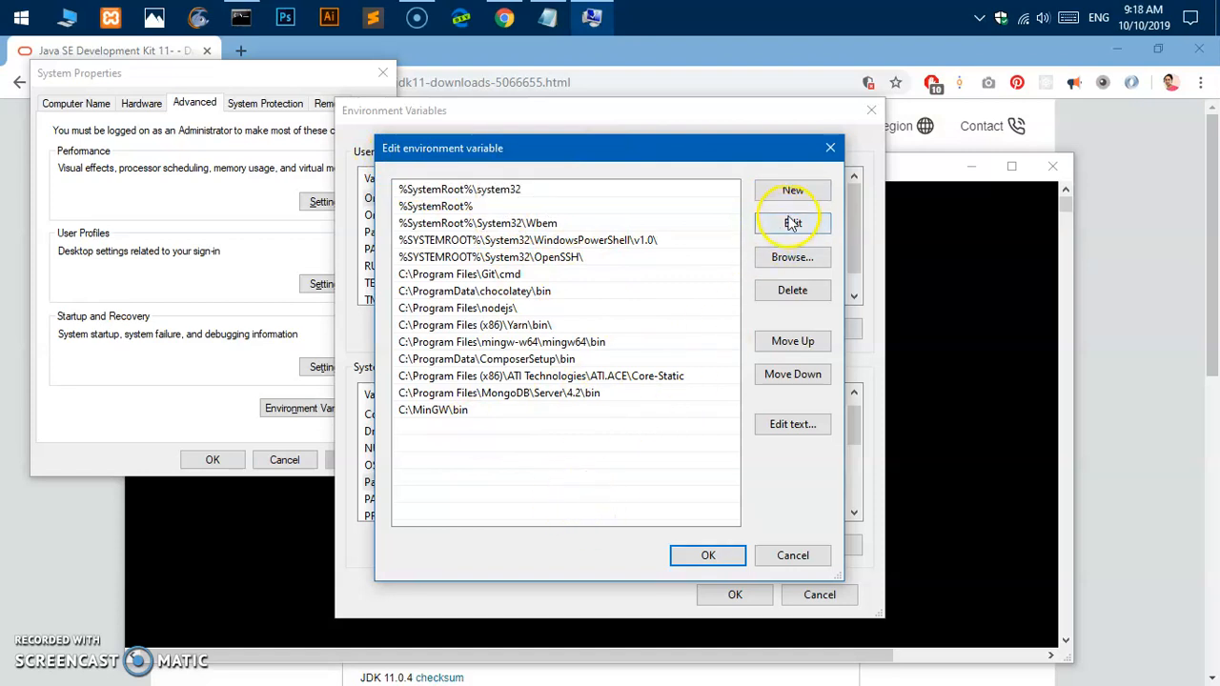
Step: Add C:\Program Files\Java\jdk-11\bin as a new PATH entry and confirm the dialogs
{"action": "left_click", "coordinate": [793, 190]}
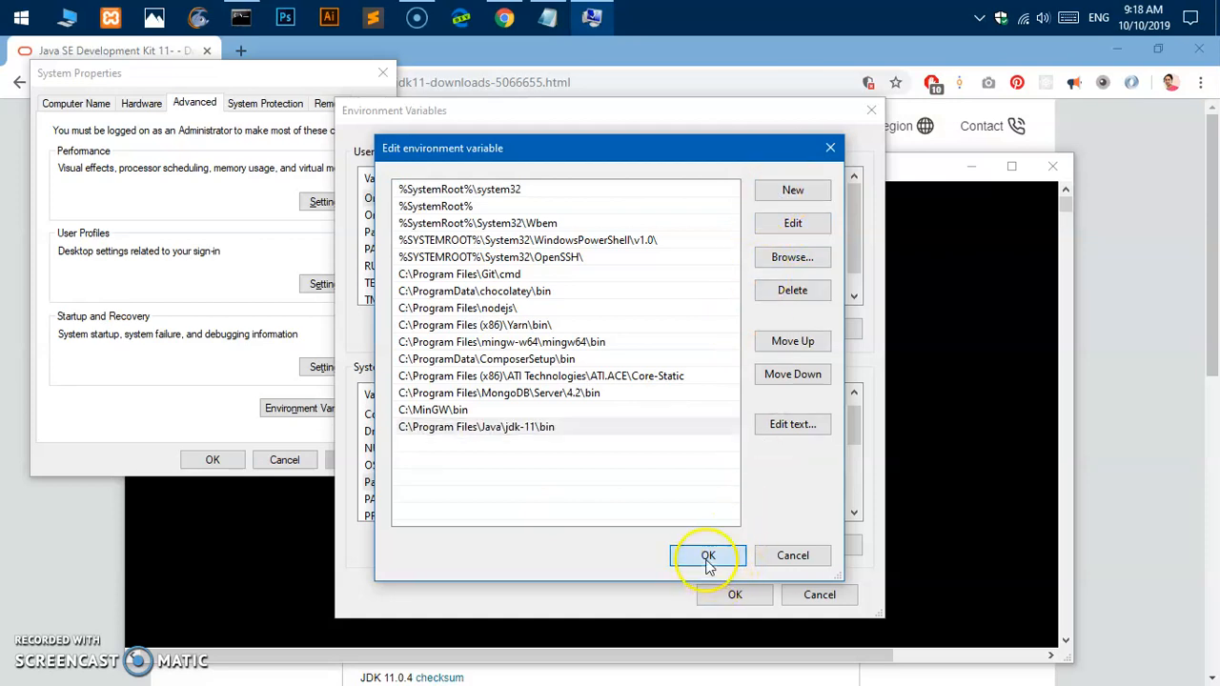
{"action": "left_click", "coordinate": [710, 557]}
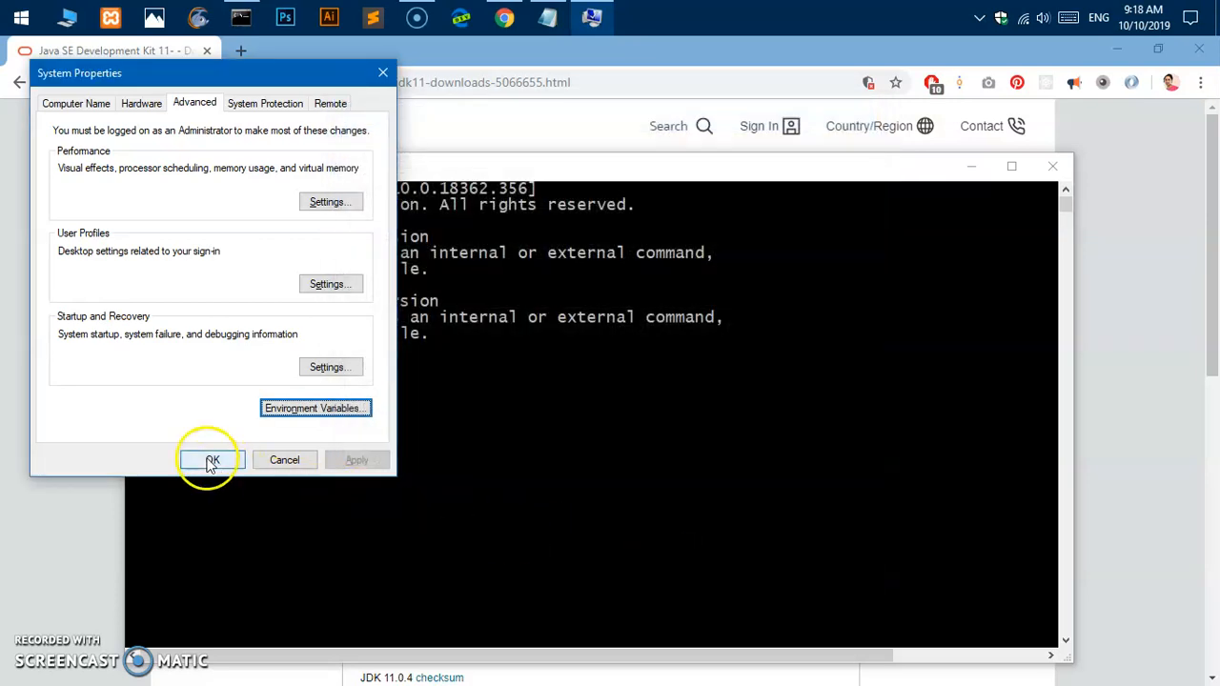
{"action": "left_click", "coordinate": [206, 459]}
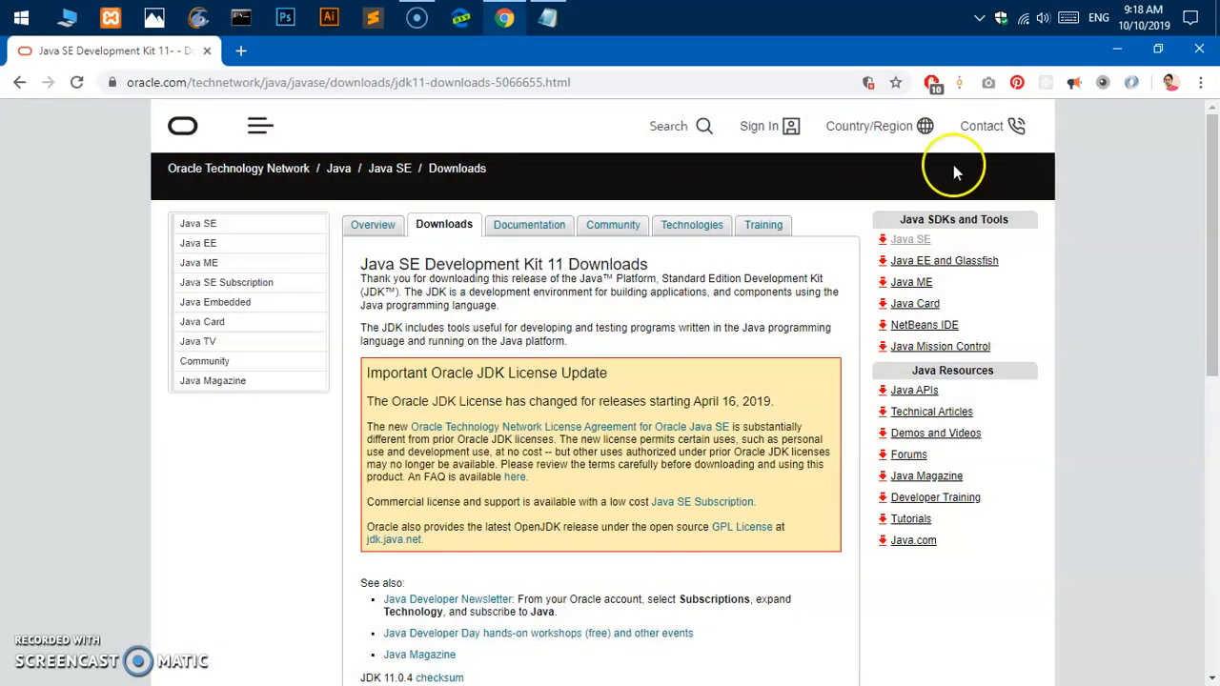
Step: Run java -version in Command Prompt, reporting 11.0.4
{"action": "left_click", "coordinate": [240, 17]}
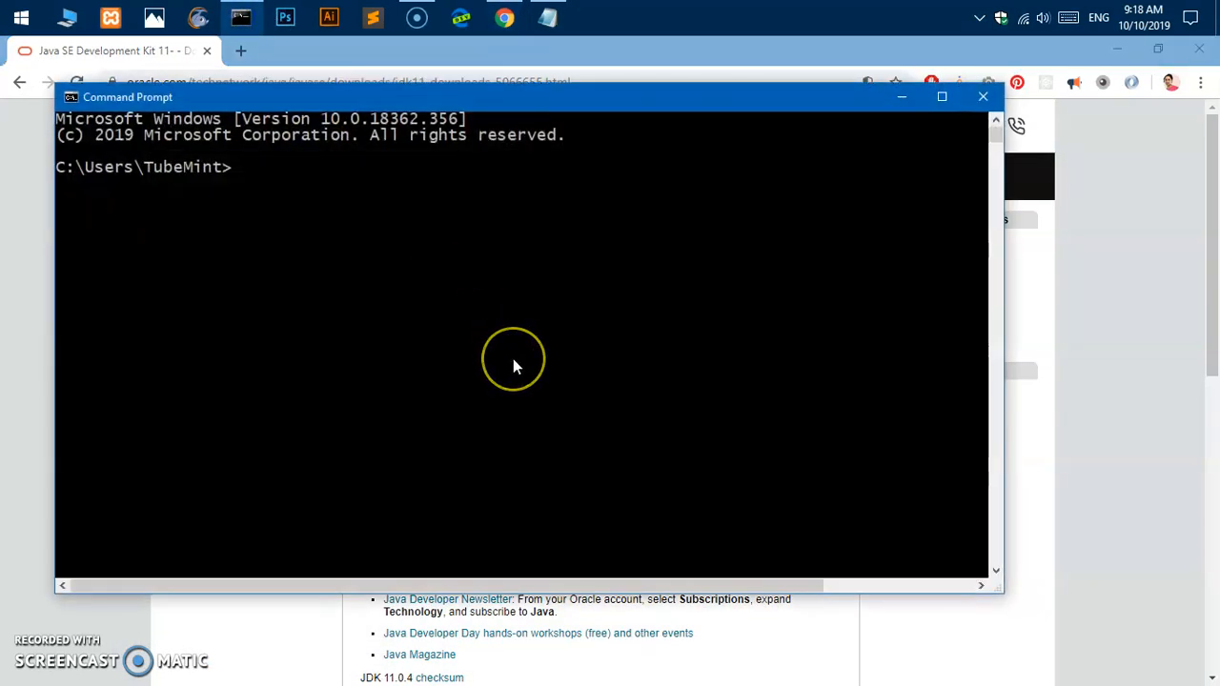
{"action": "type", "text": "java"}
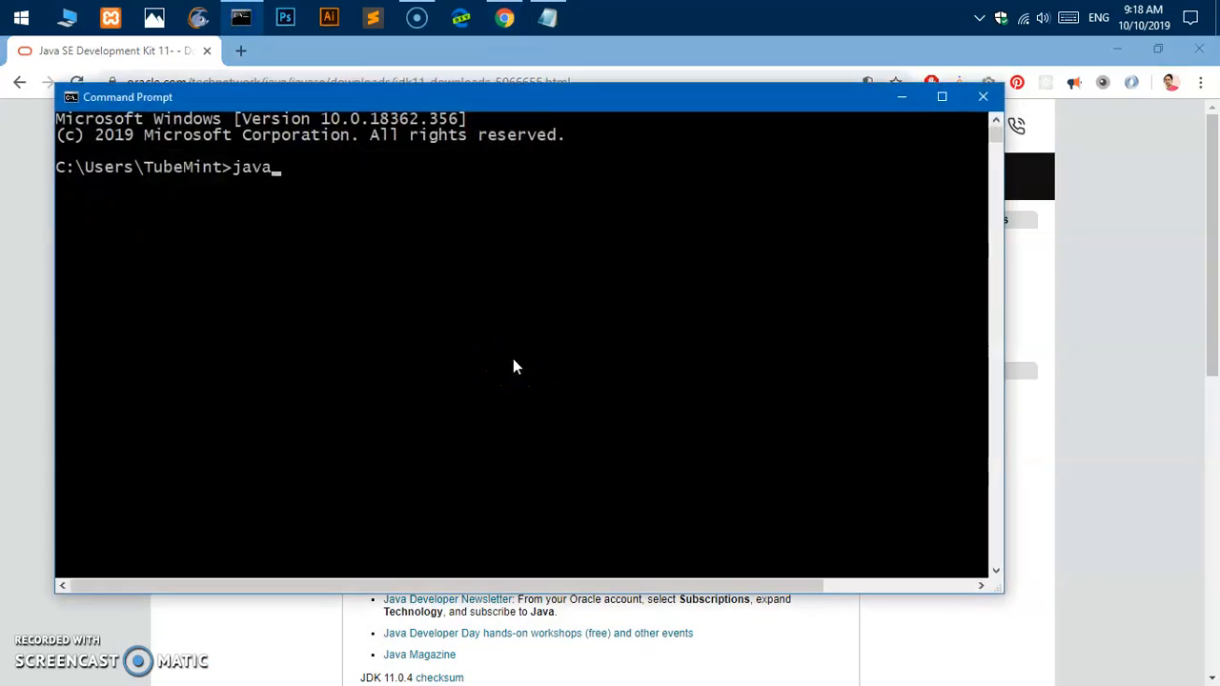
{"action": "type", "text": "-ver"}
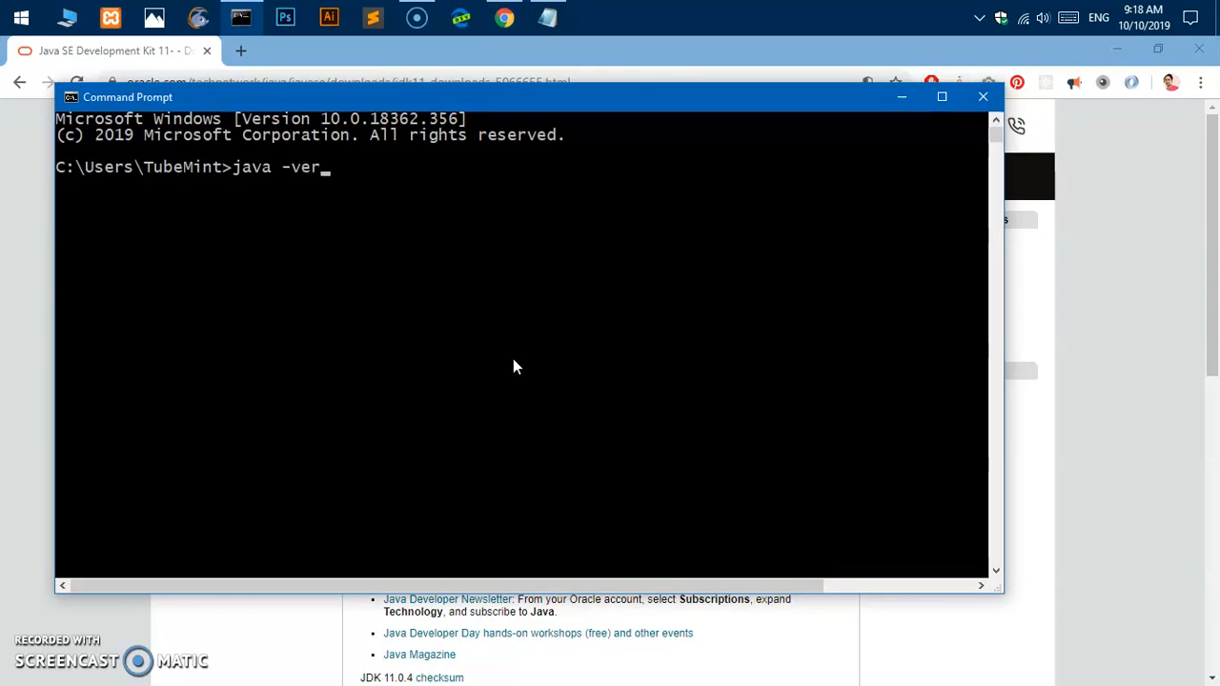
{"action": "key", "text": "Return"}
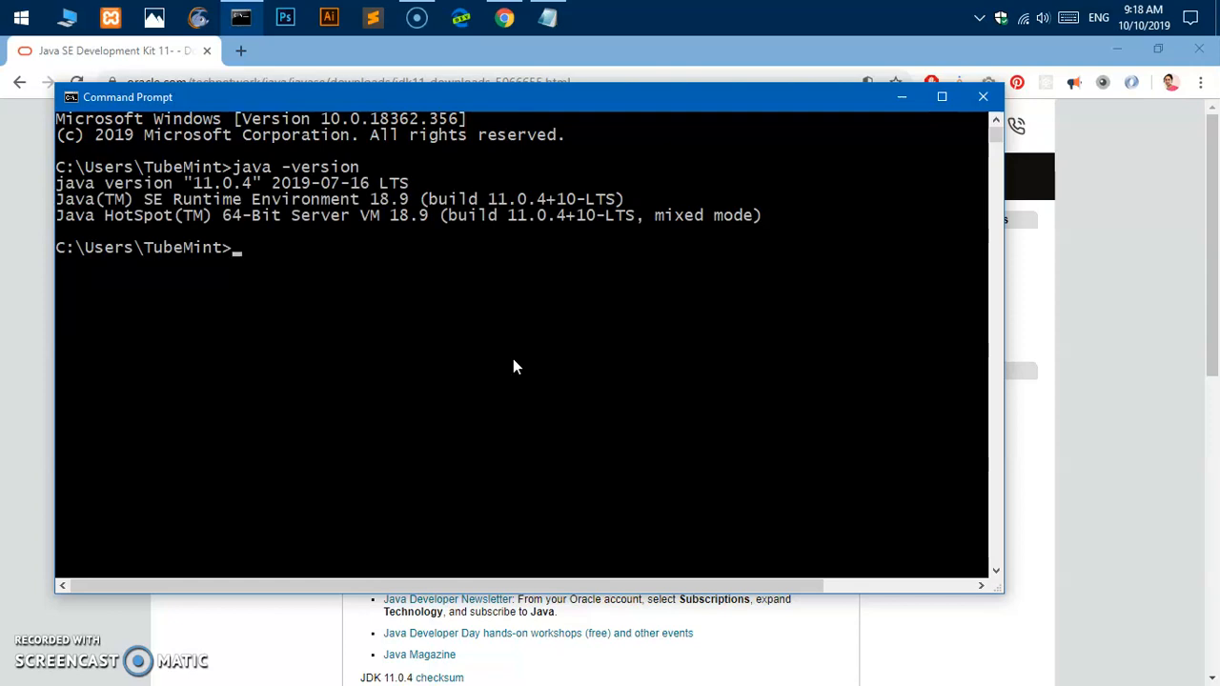
Step: Run javac -version, also reporting 11.0.4
{"action": "type", "text": "java -version"}
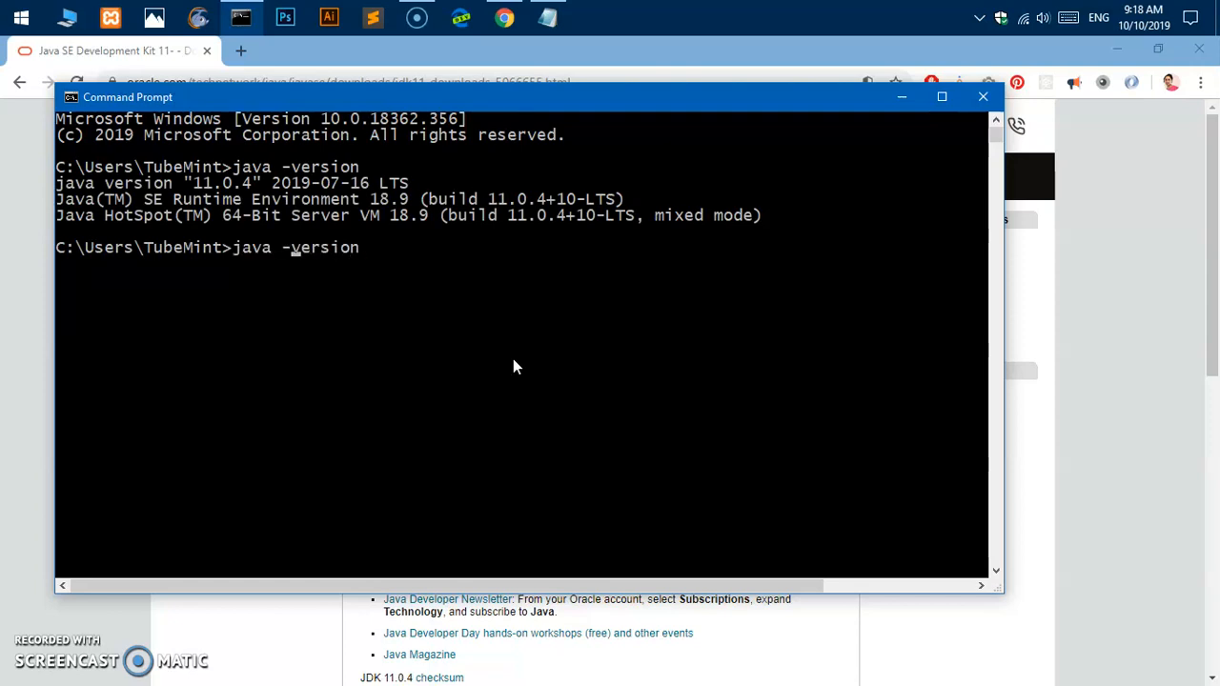
{"action": "type", "text": "s"}
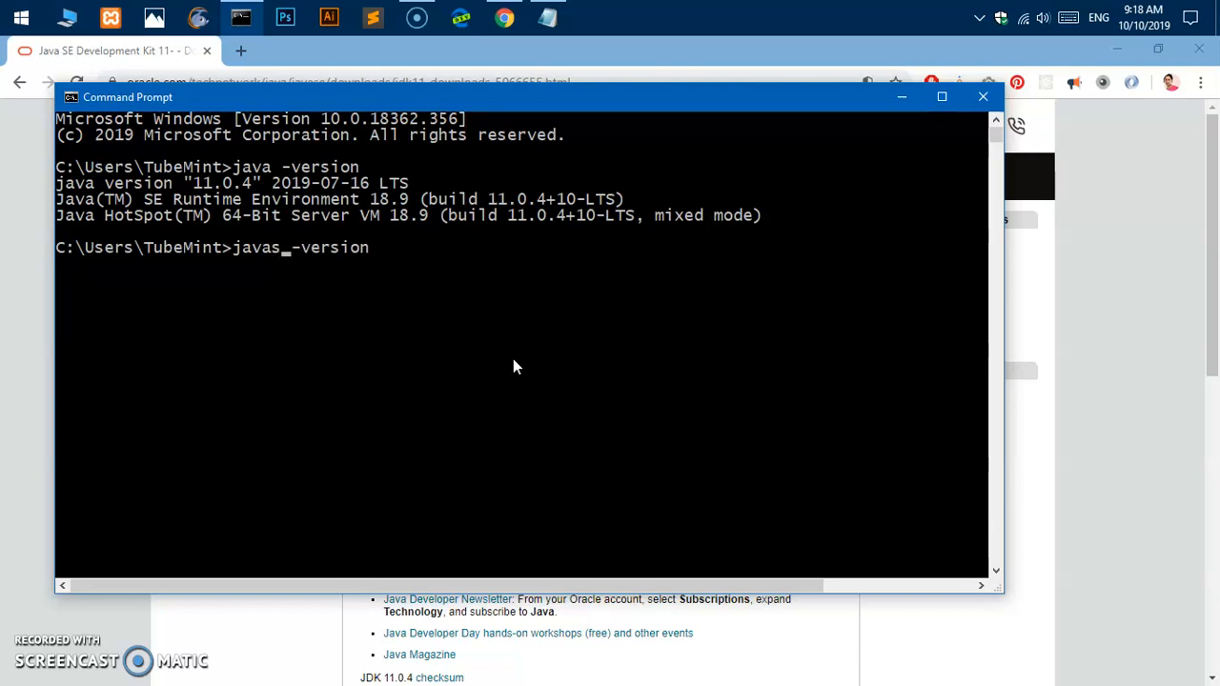
{"action": "type", "text": "c"}
{"action": "key", "text": "Return"}
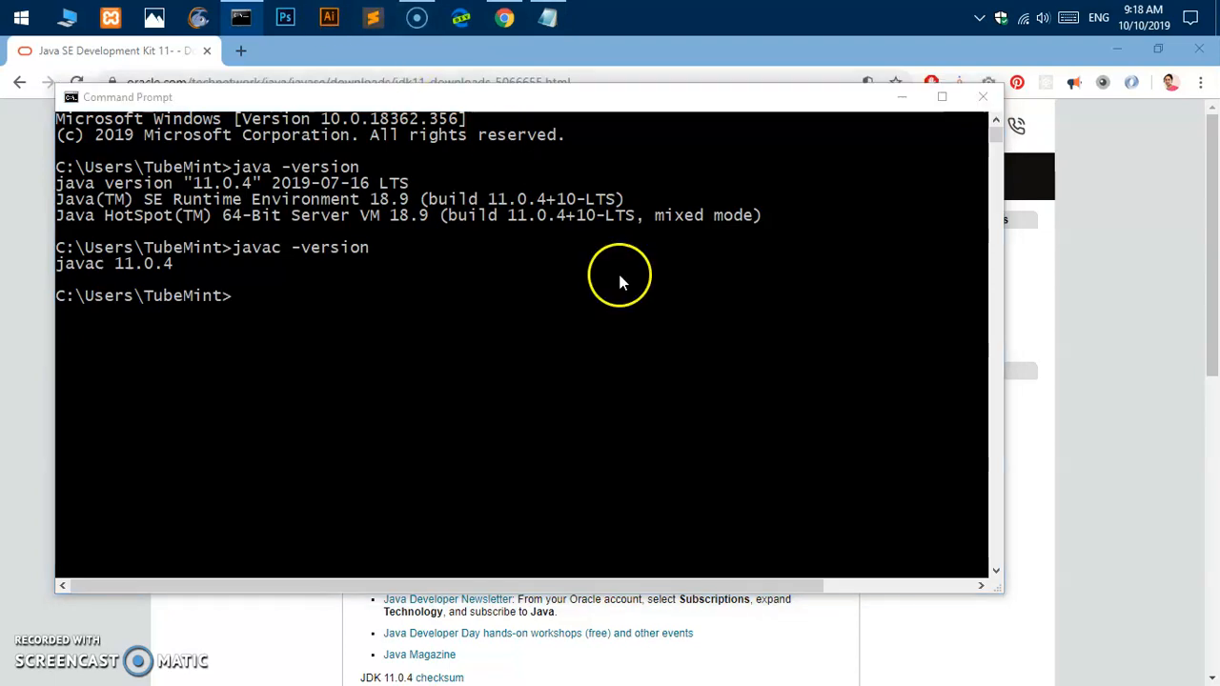
{"action": "left_click", "coordinate": [369, 17]}
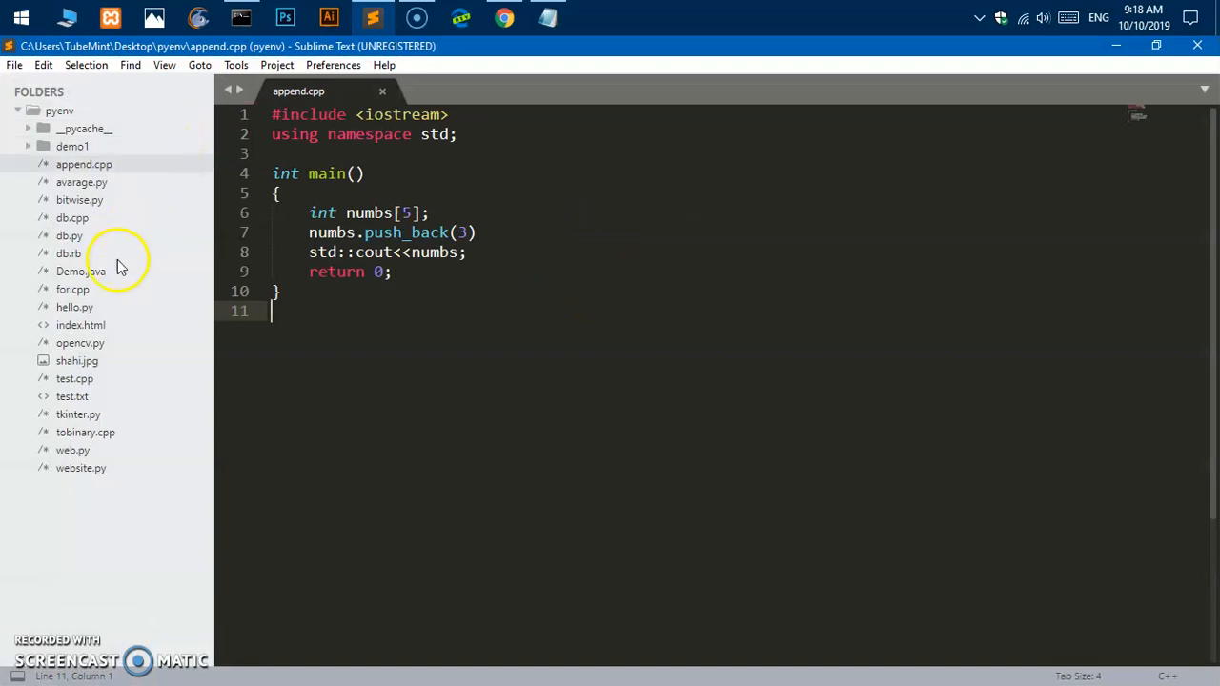
Step: Show Demo.java from the sidebar, whose main prints "Hello, there"
{"action": "left_click", "coordinate": [80, 270]}
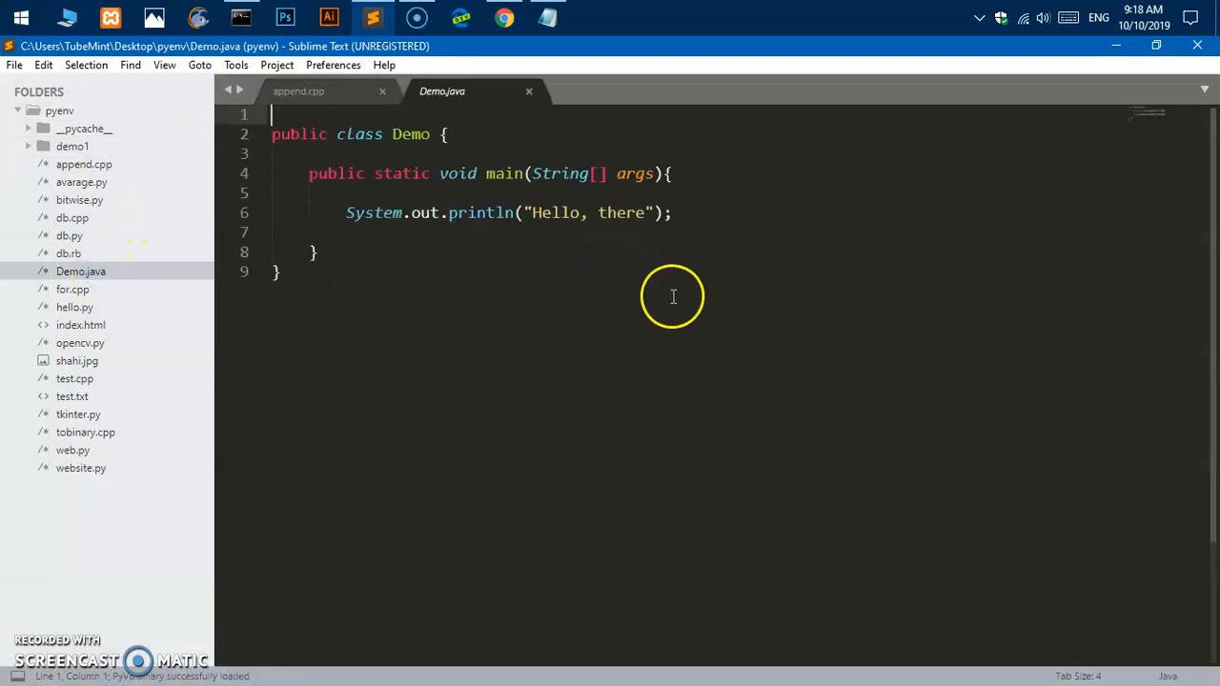
{"action": "left_click", "coordinate": [279, 271]}
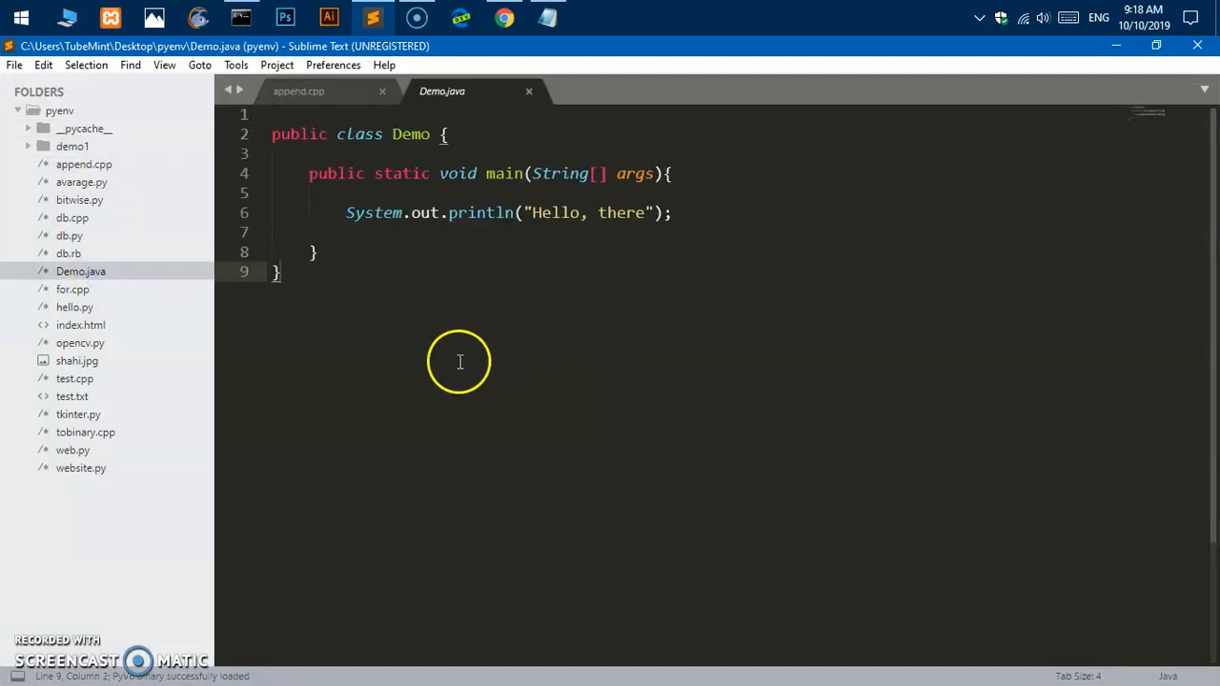
{"action": "mouse_move", "coordinate": [462, 355]}
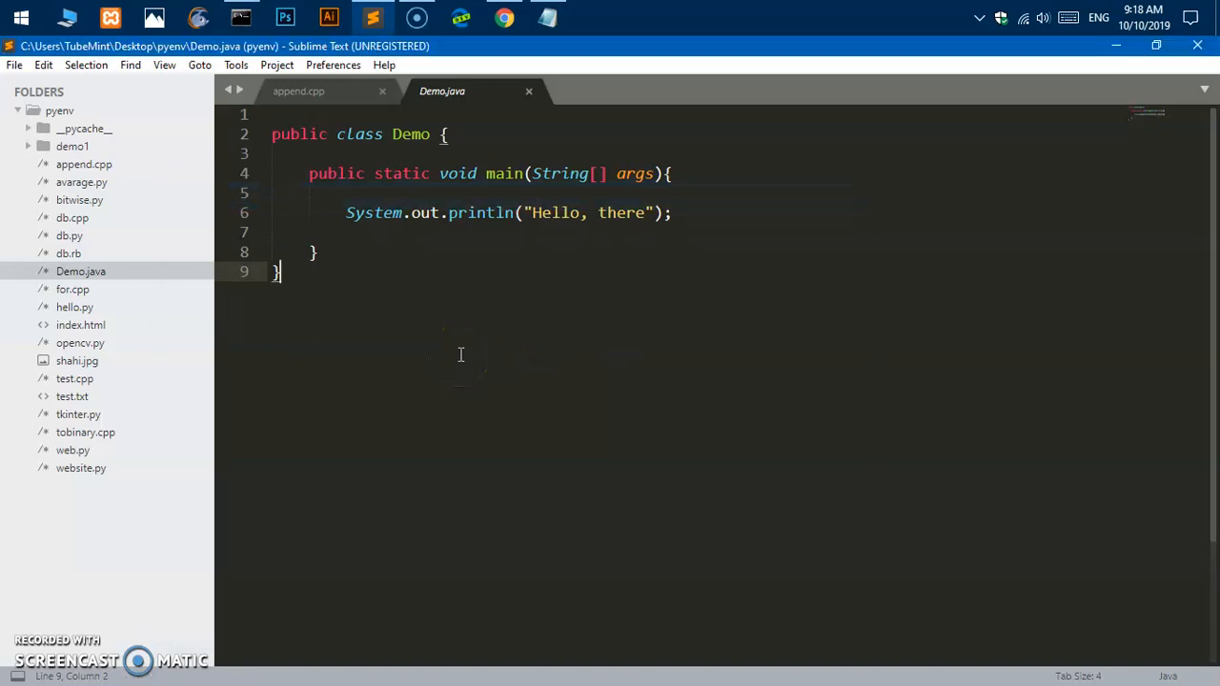
{"action": "left_click", "coordinate": [591, 17]}
{"action": "type", "text": "javac "}
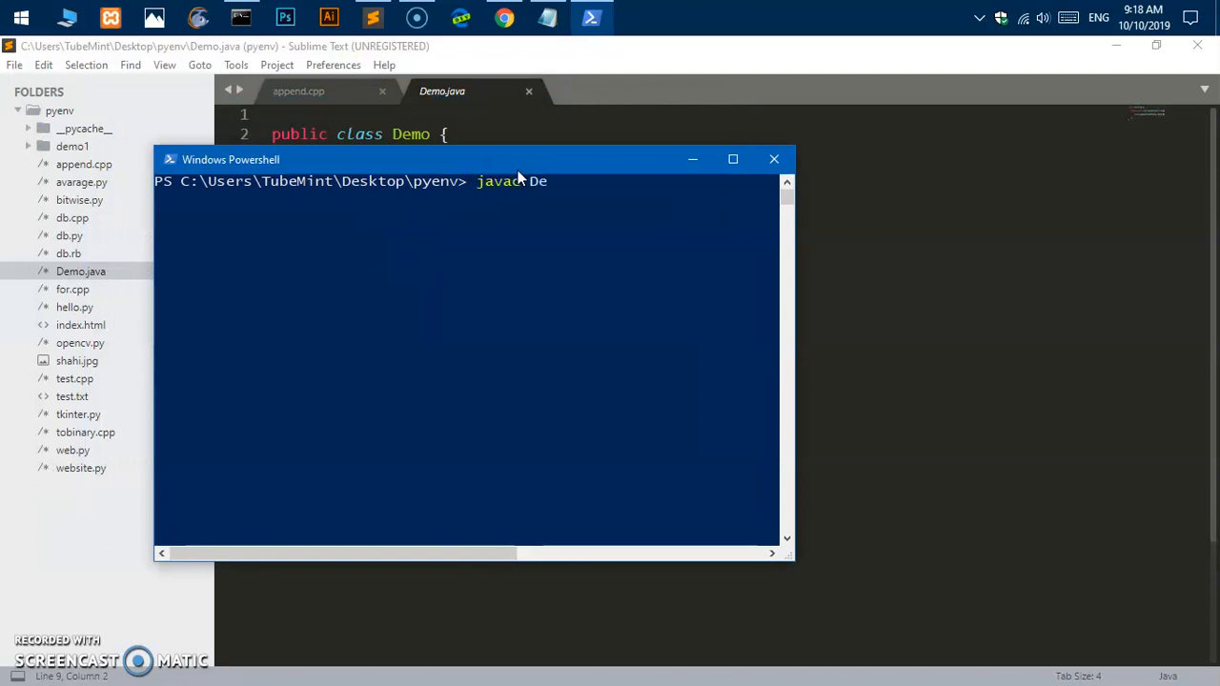
Step: Compile the source with javac Demo.java
{"action": "type", "text": "Demo.jav"}
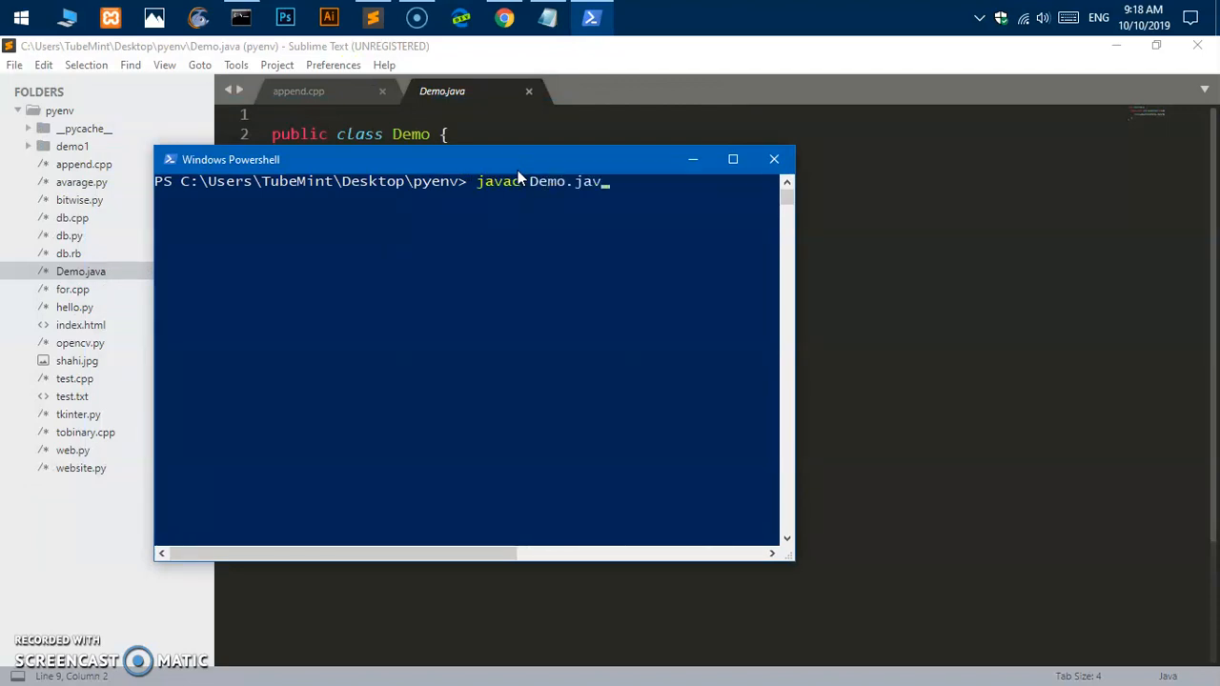
{"action": "key", "text": "Return"}
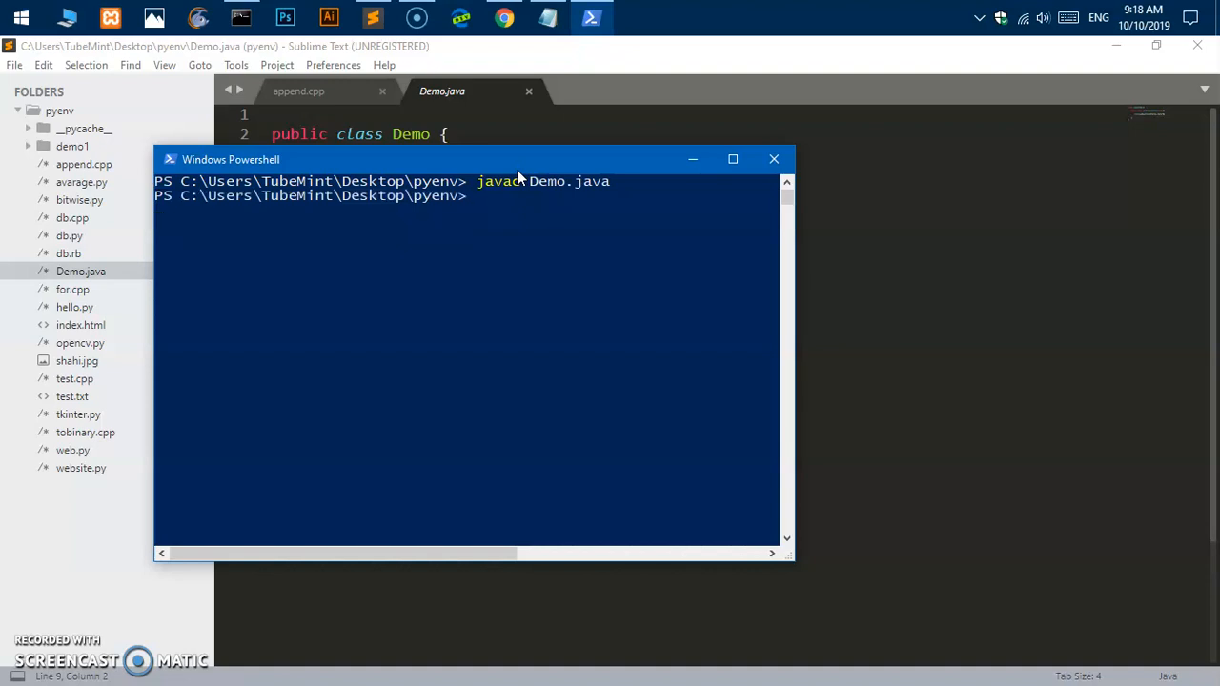
Step: Run java Demo, printing Hello, there
{"action": "type", "text": "java"}
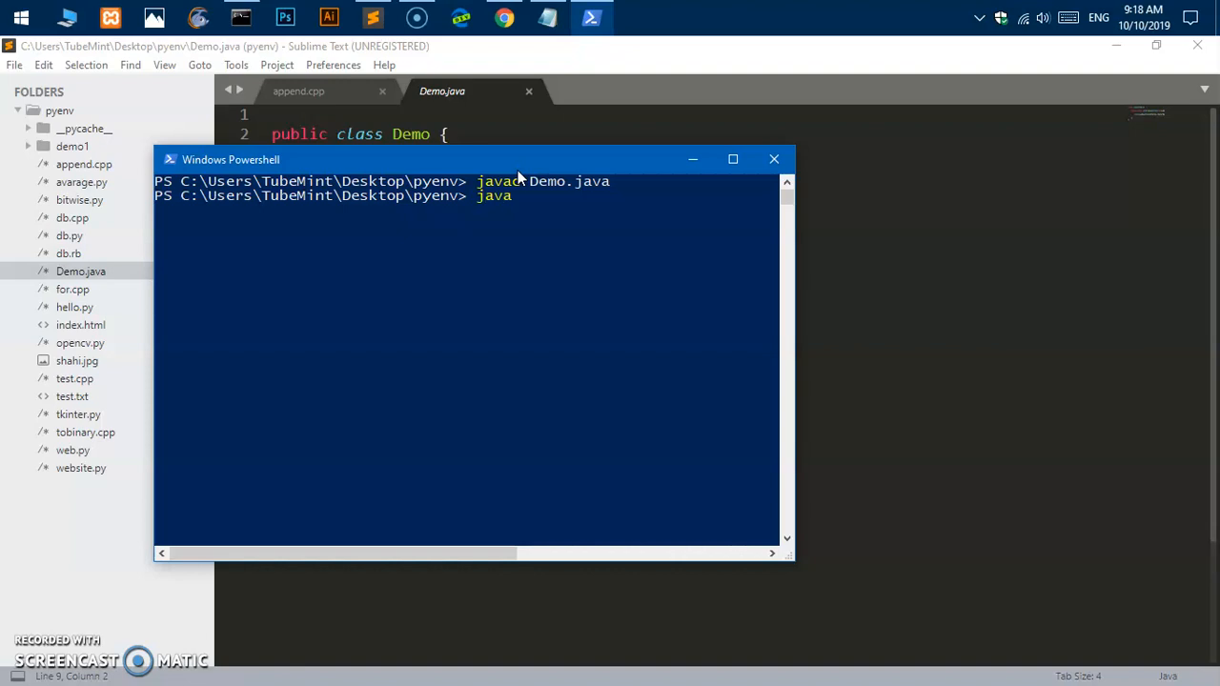
{"action": "type", "text": "De"}
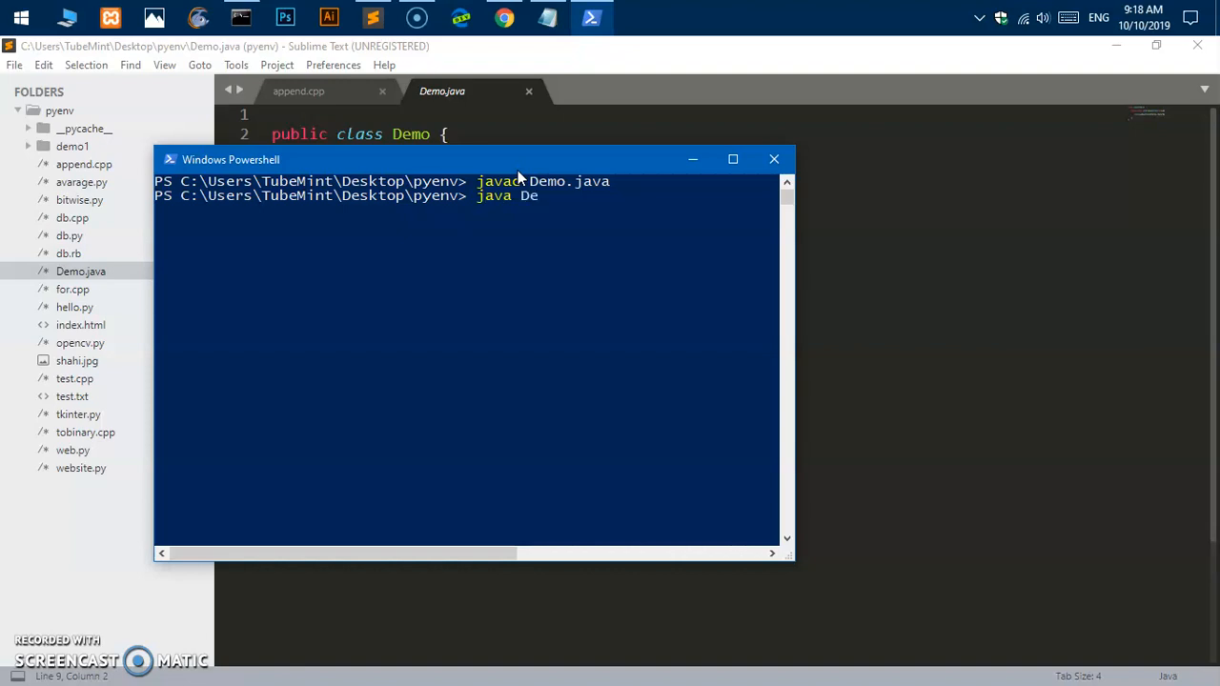
{"action": "type", "text": "mo"}
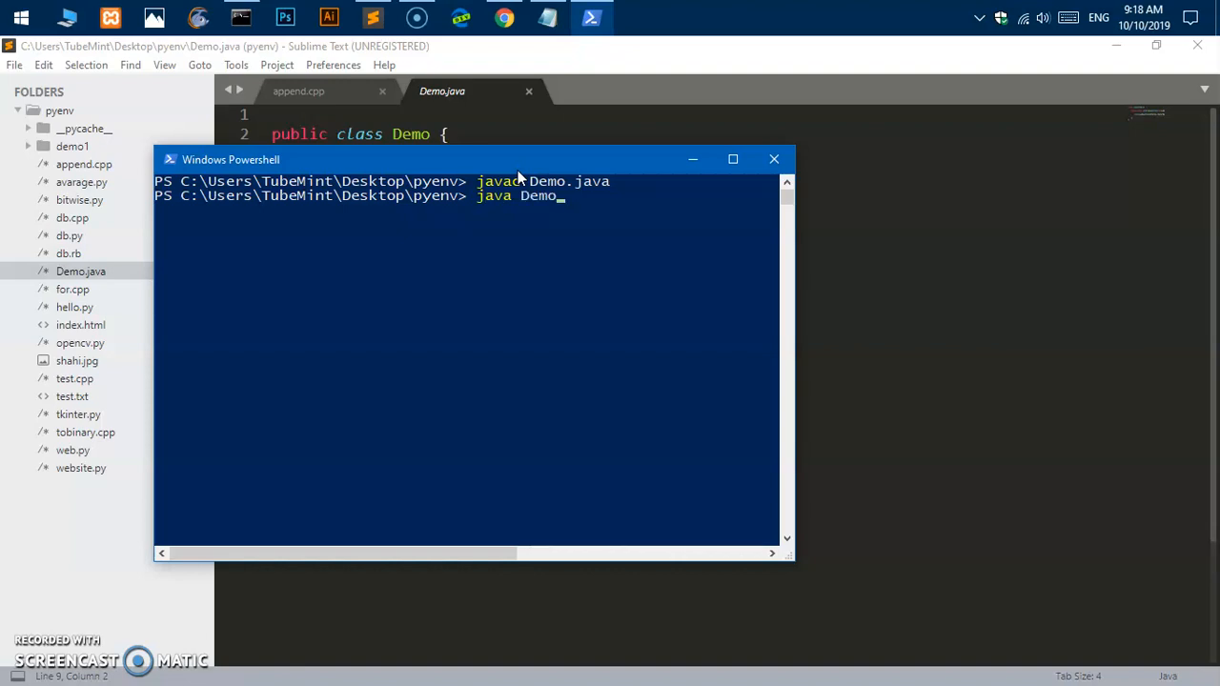
{"action": "key", "text": "Return"}
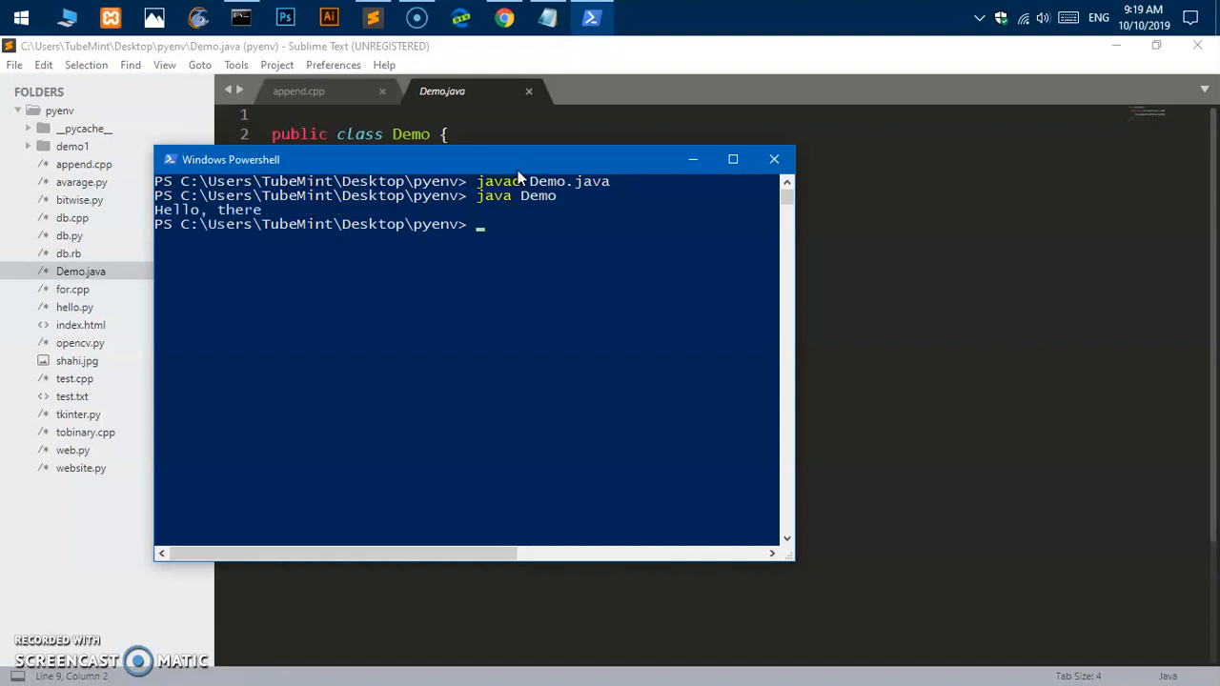
{"action": "mouse_move", "coordinate": [496, 189]}
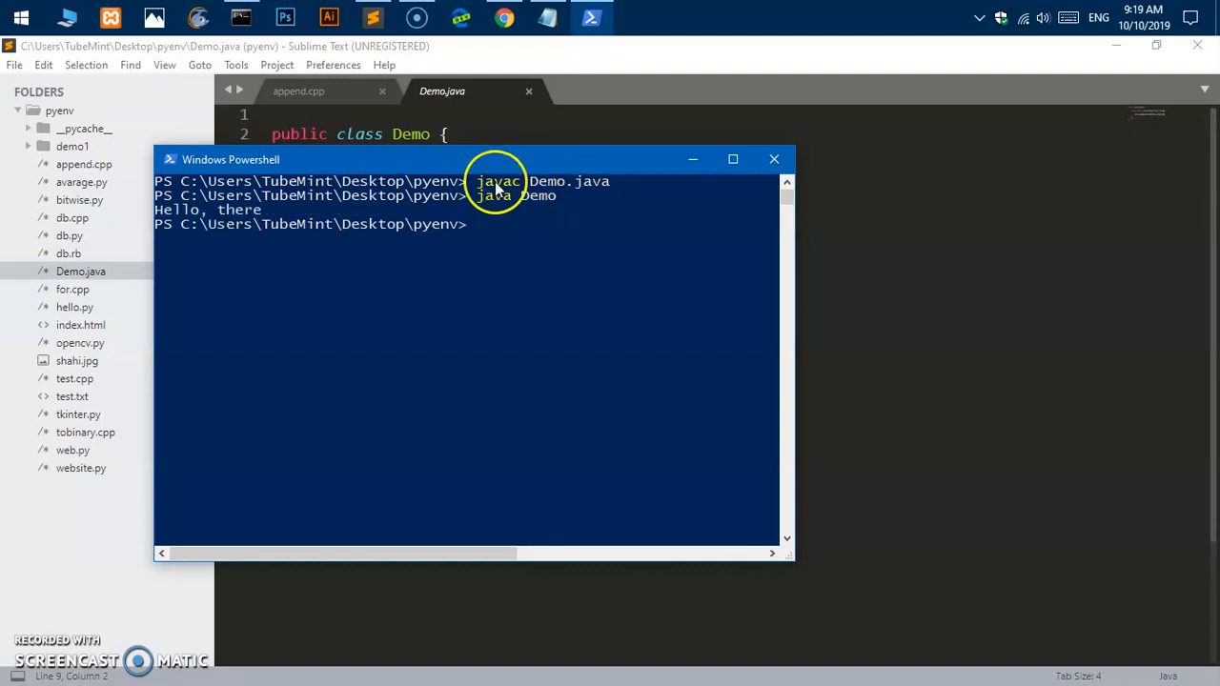
{"action": "mouse_move", "coordinate": [282, 181]}
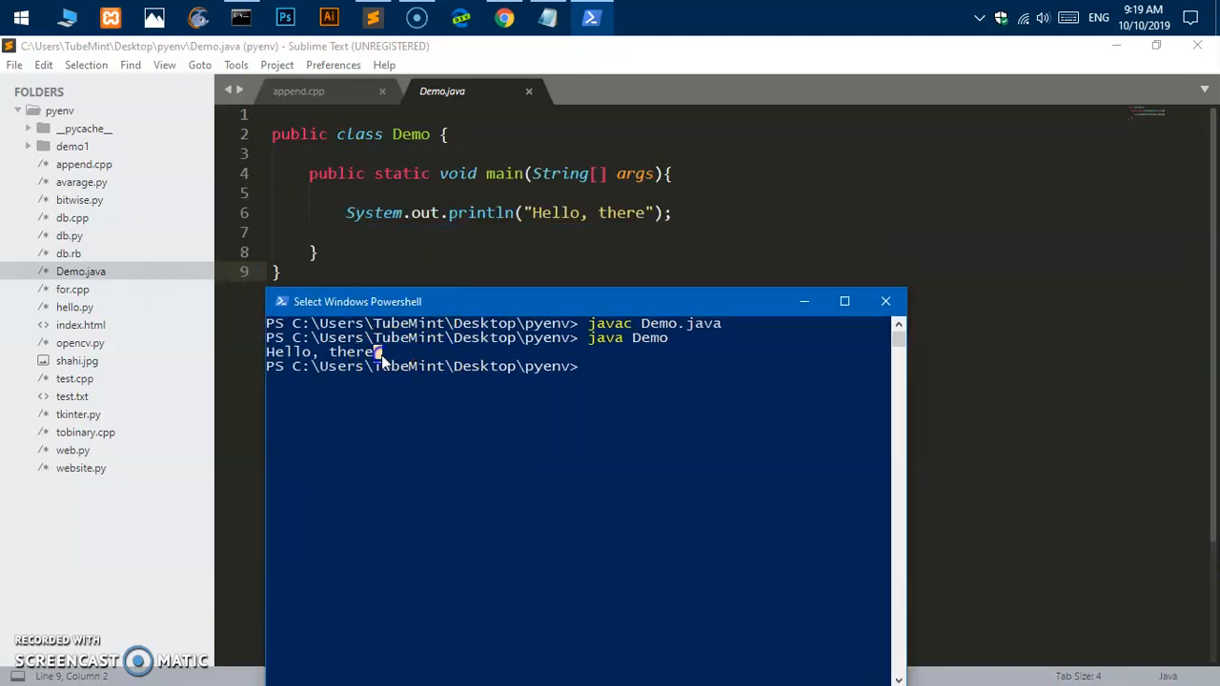
{"action": "mouse_move", "coordinate": [462, 353]}
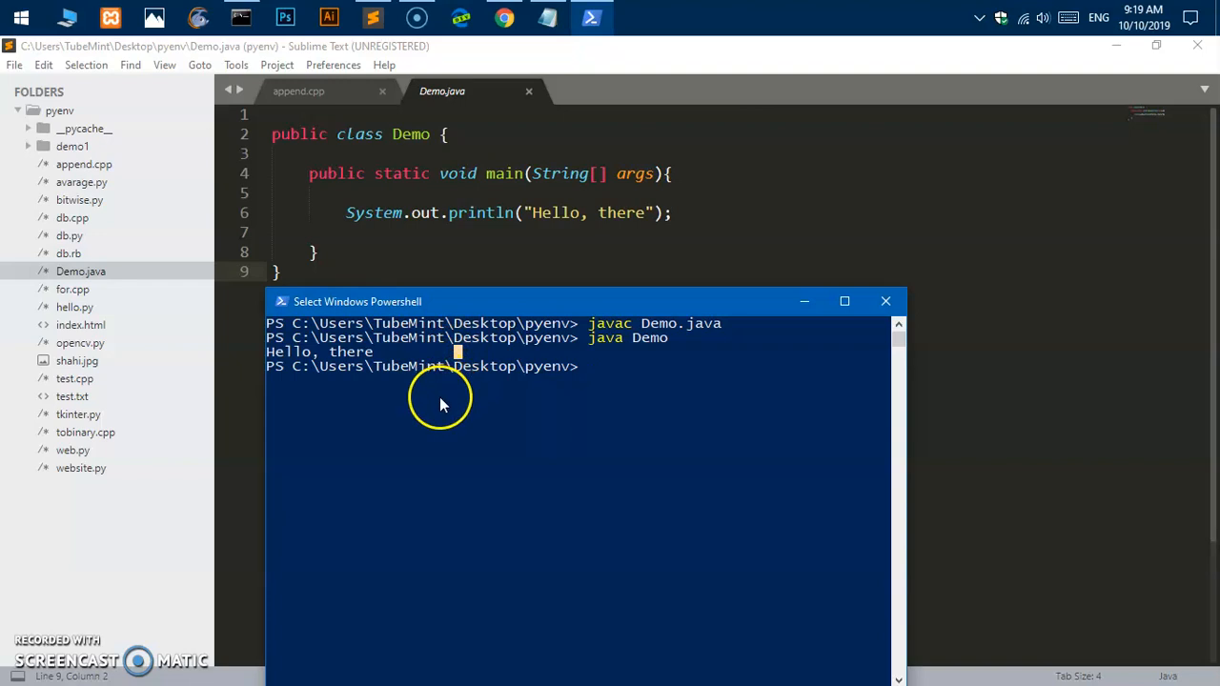
{"action": "mouse_move", "coordinate": [75, 645]}
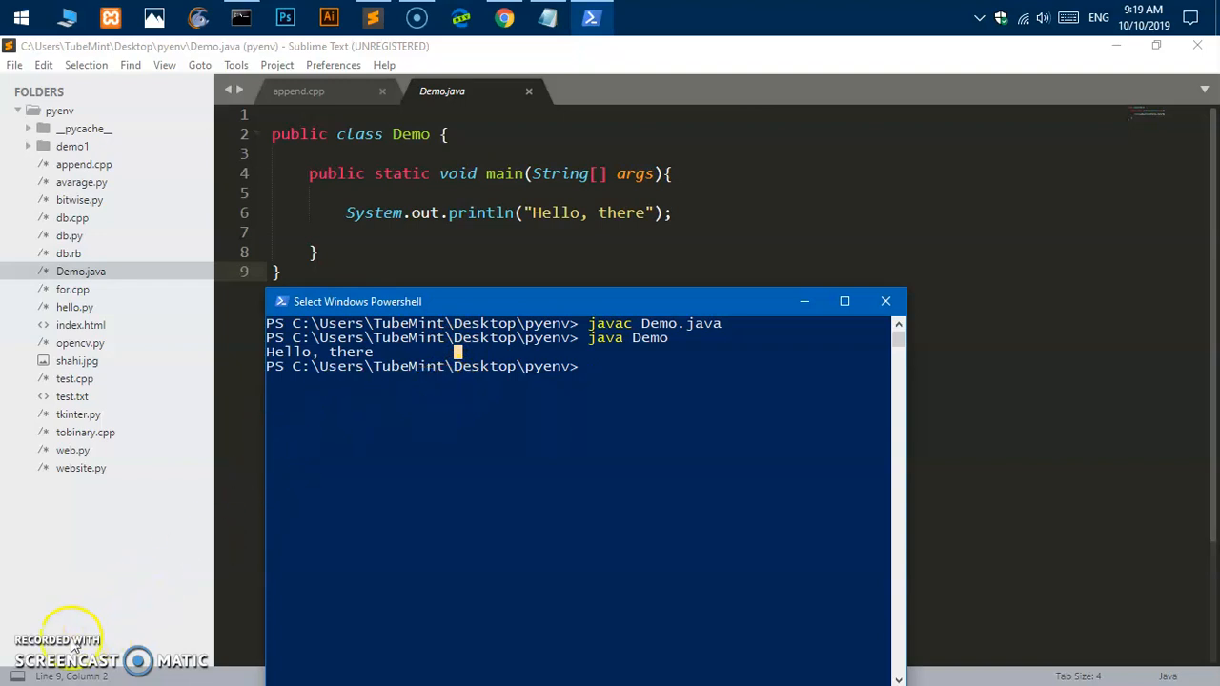